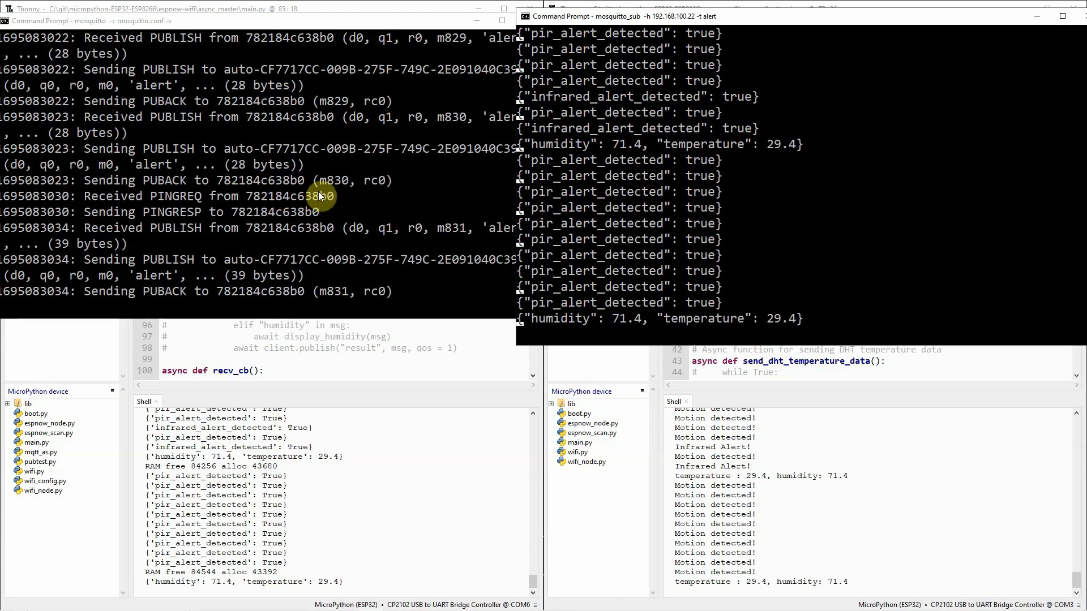
pyautogui.moveTo(347, 162)
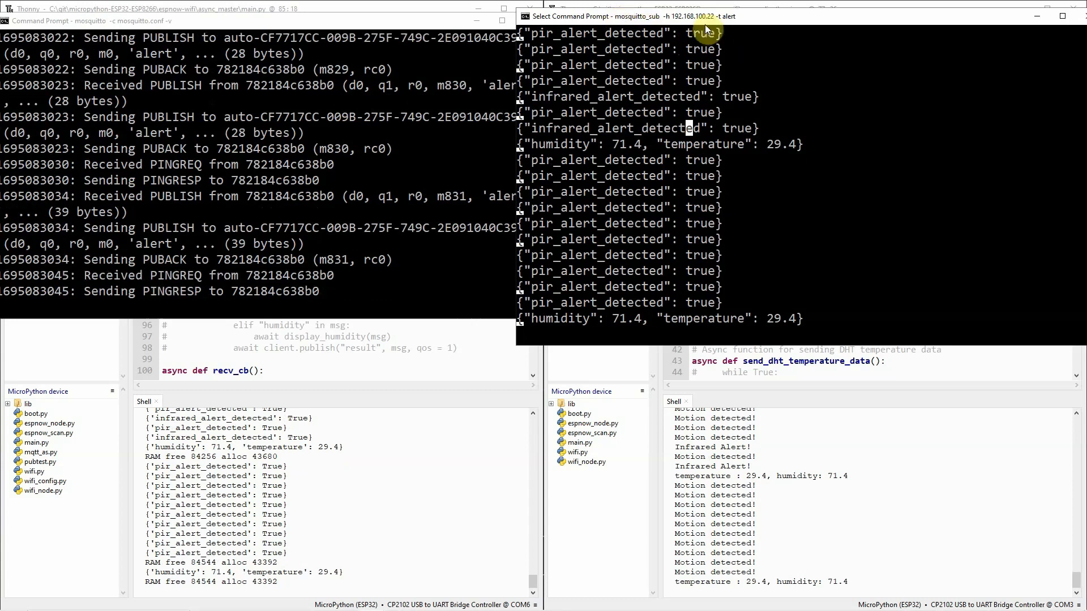
pyautogui.moveTo(732, 29)
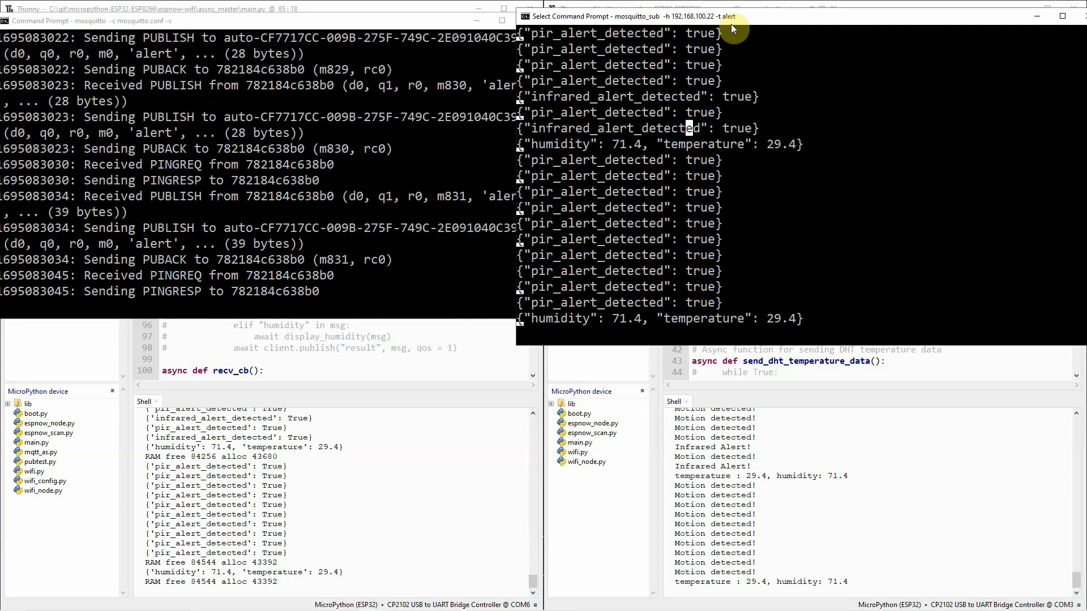
pyautogui.moveTo(726, 195)
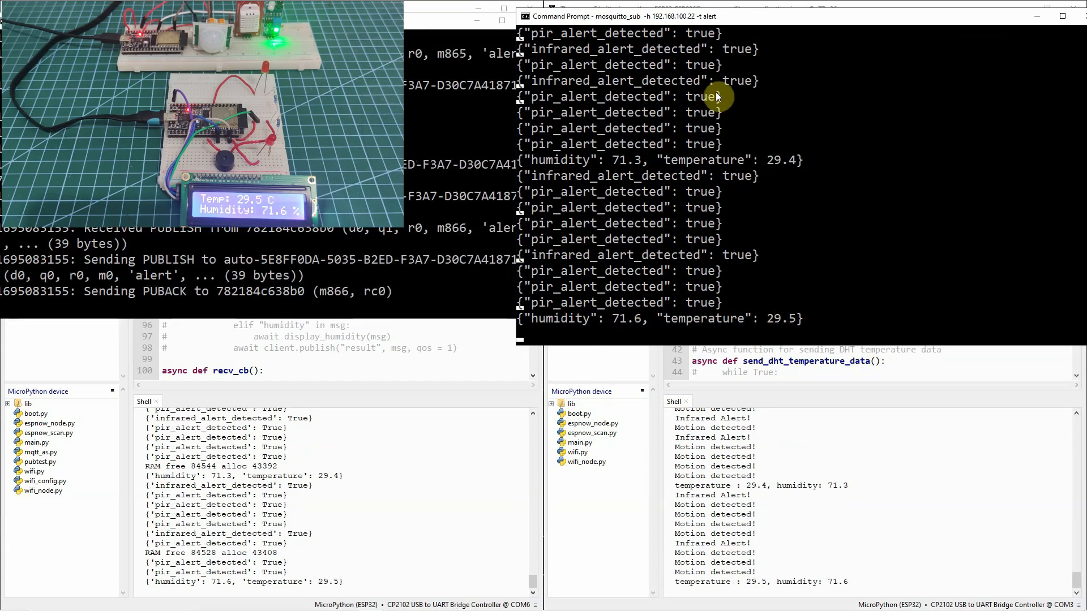
pyautogui.moveTo(751, 228)
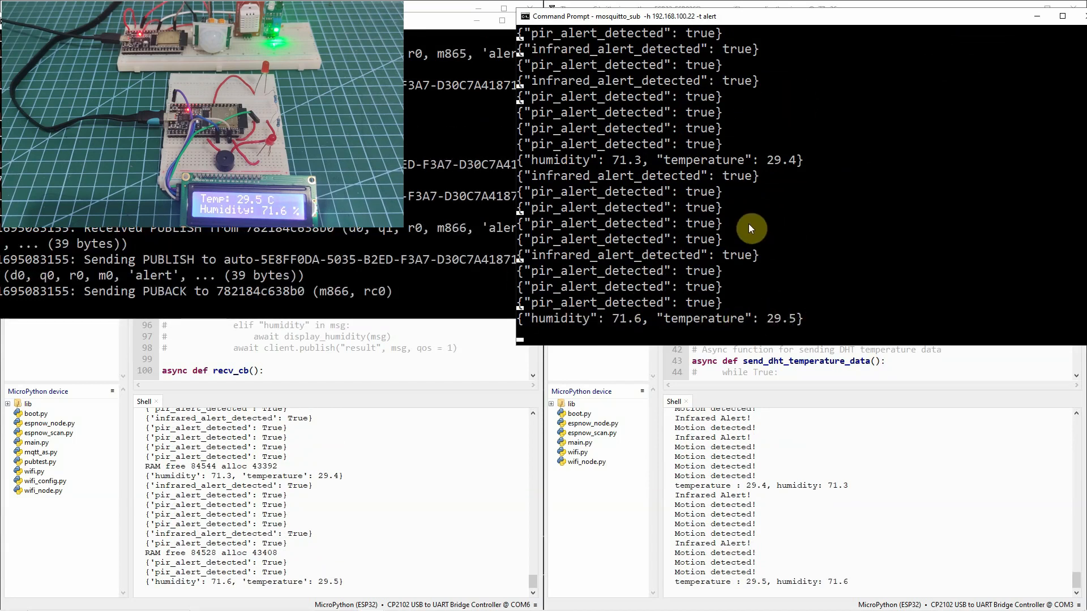
pyautogui.moveTo(682, 337)
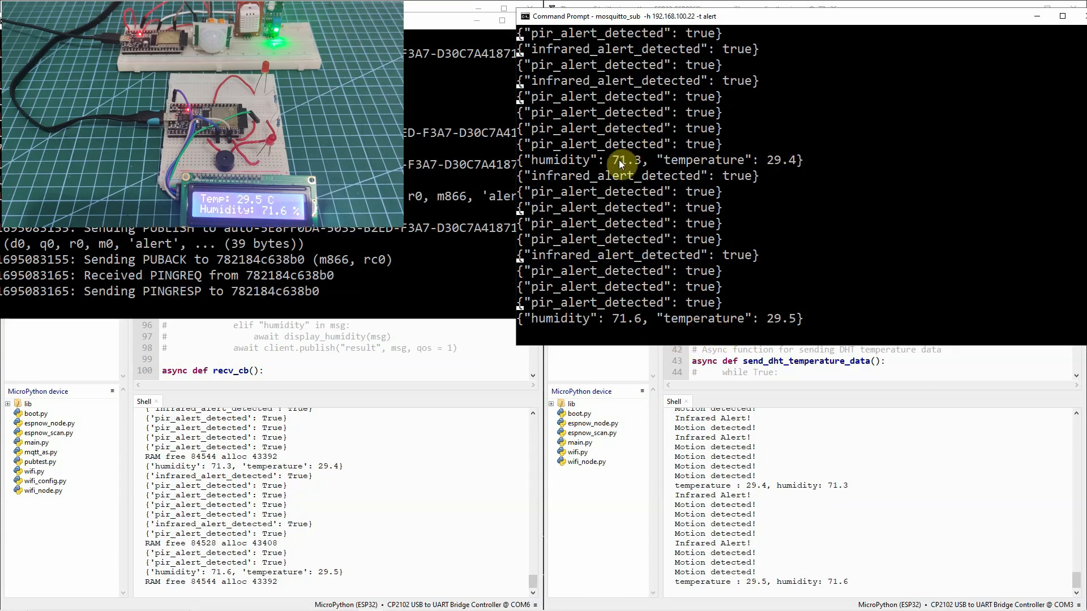
pyautogui.moveTo(760, 277)
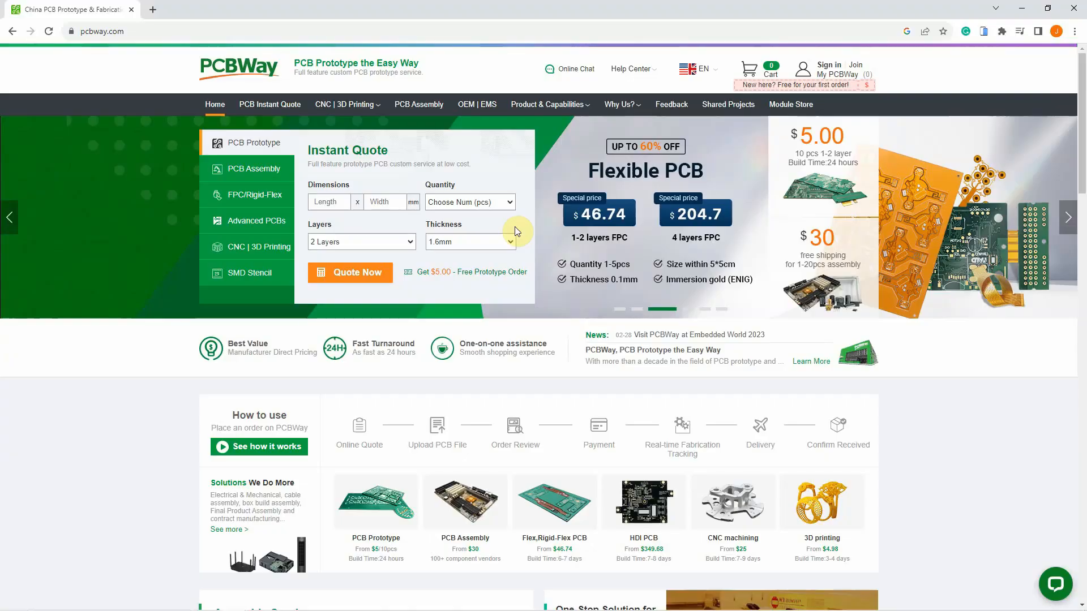
# Step: Browse the PCBWay home page and open QUOTE NOW in the $30 Assembly Service Promotion
pyautogui.scroll(-3)
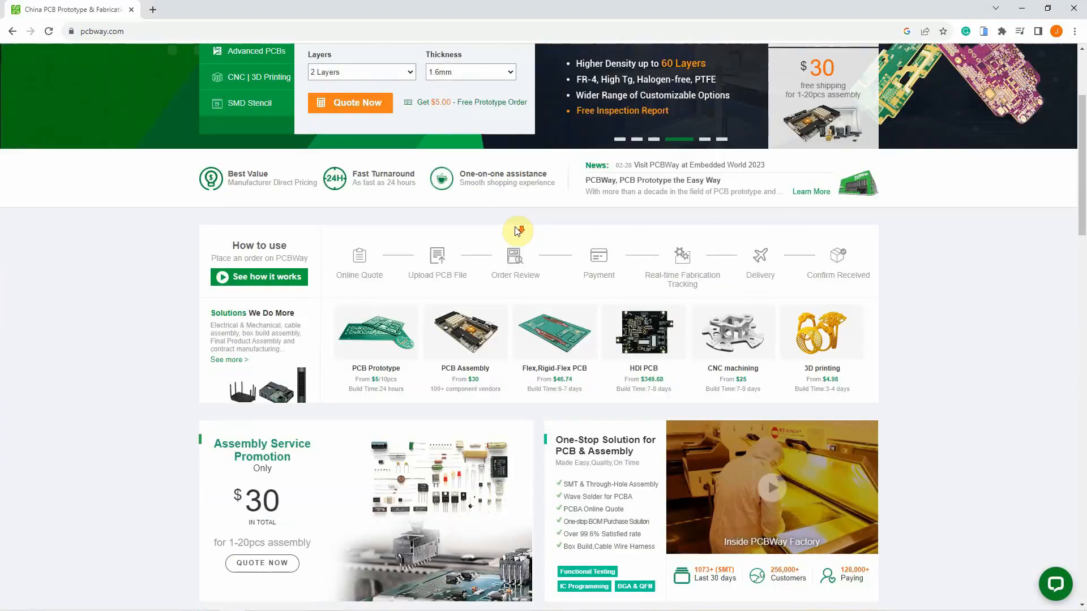
pyautogui.scroll(-3)
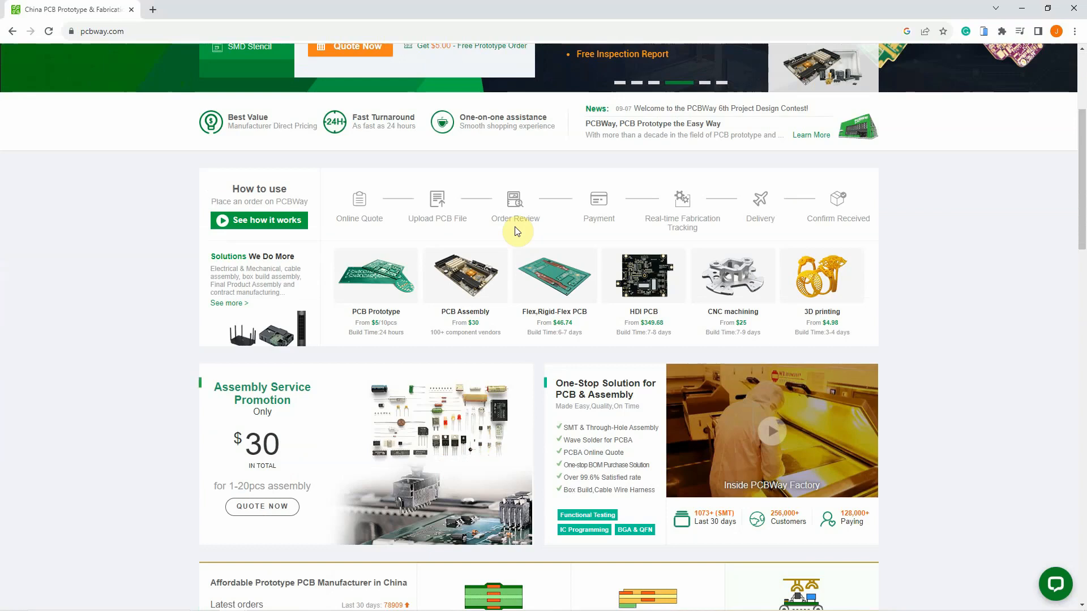
pyautogui.scroll(-3)
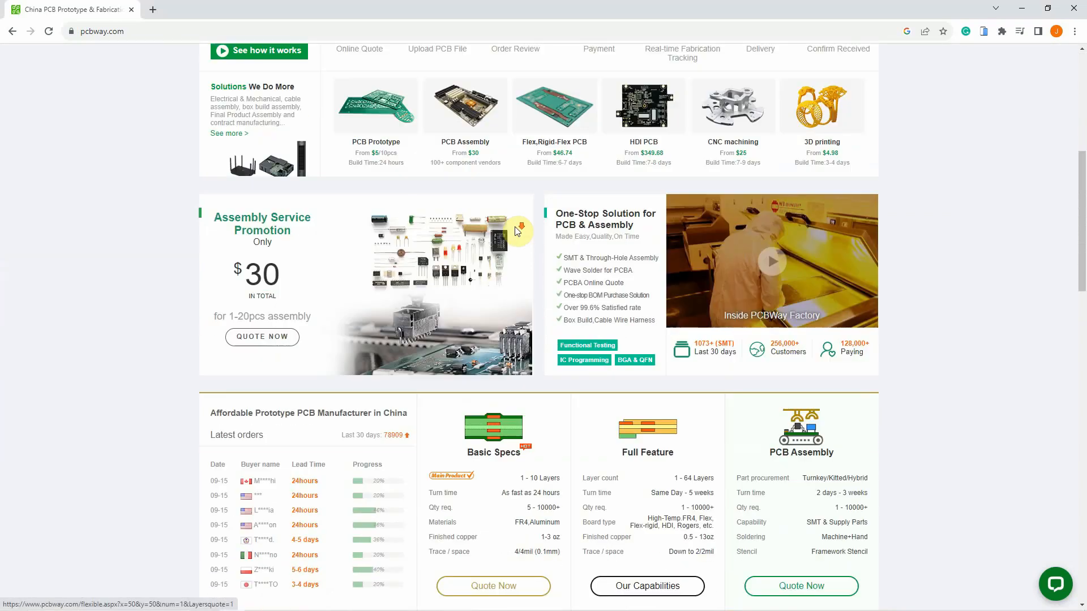
pyautogui.scroll(-3)
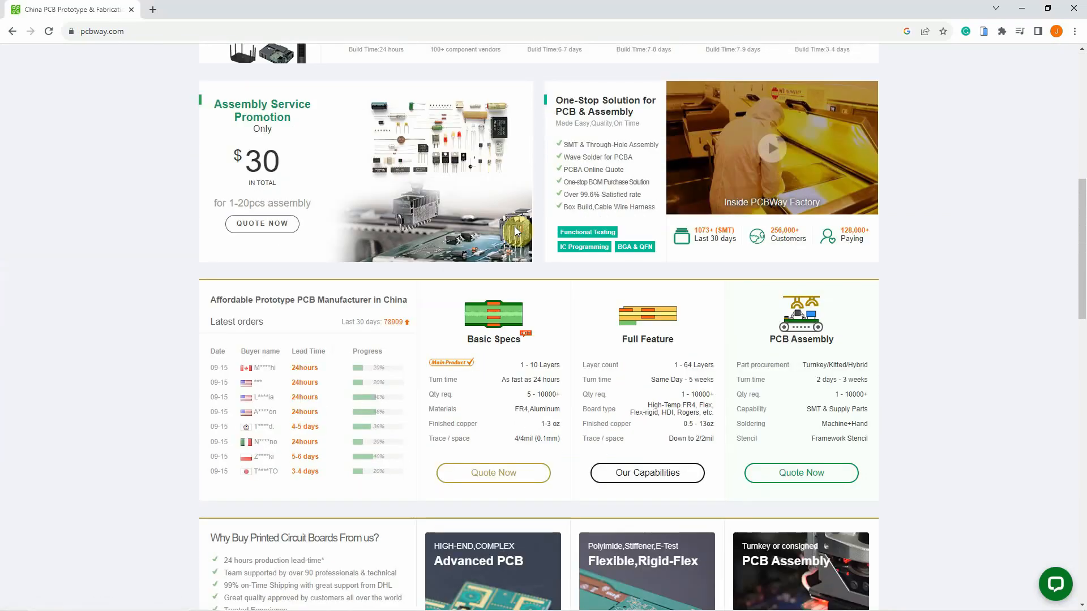
pyautogui.scroll(-3)
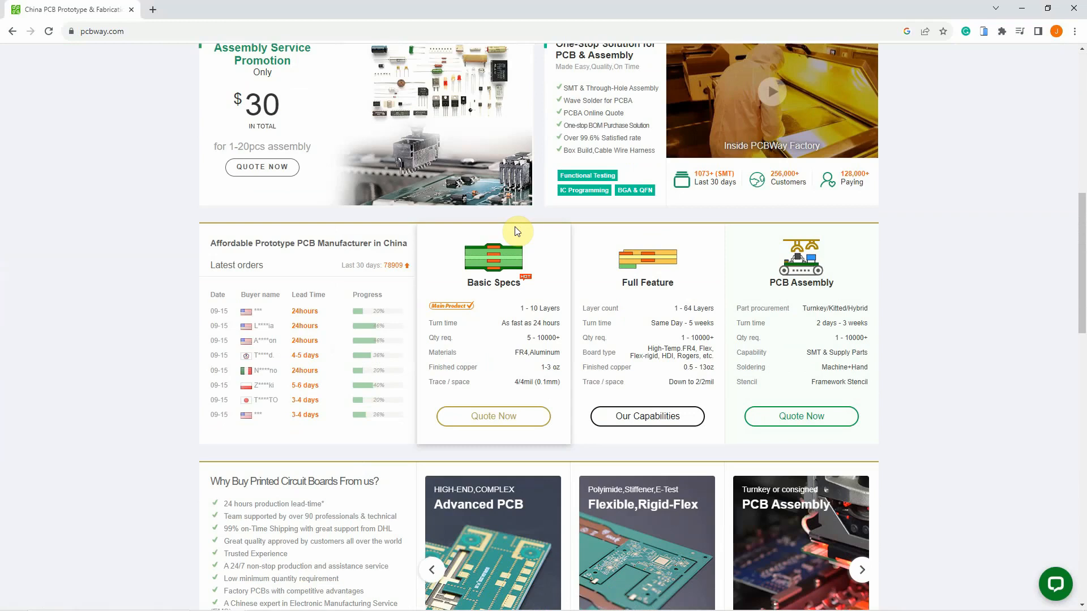
pyautogui.scroll(-3)
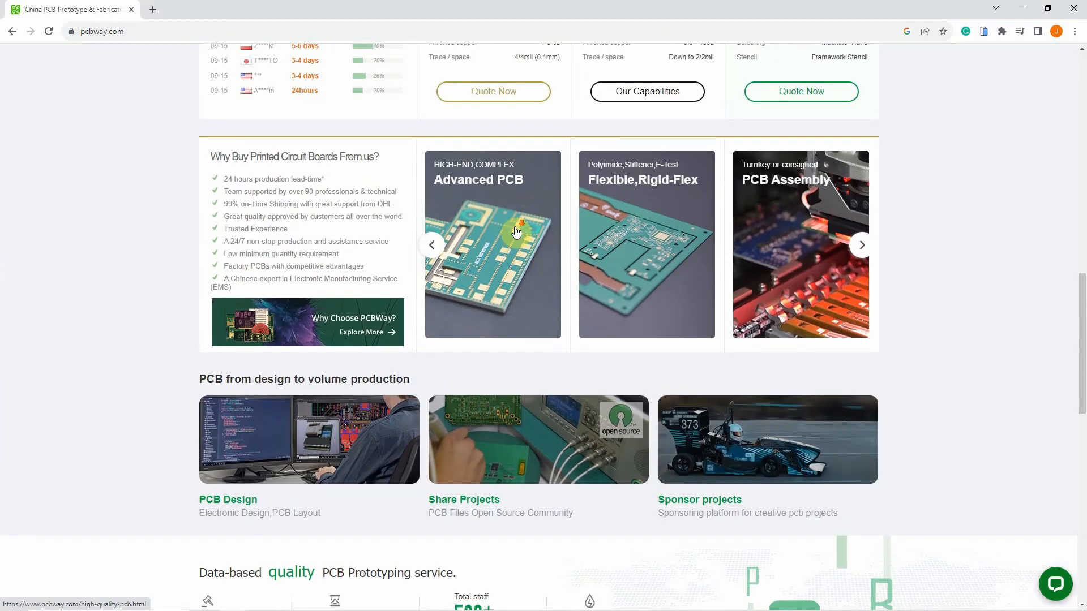
pyautogui.scroll(3)
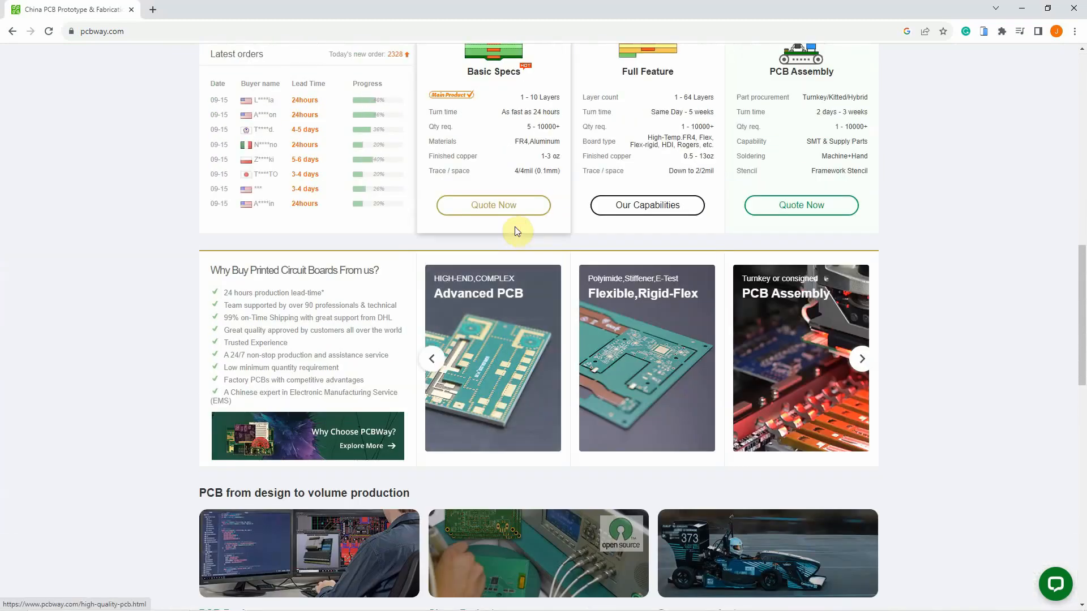
pyautogui.scroll(3)
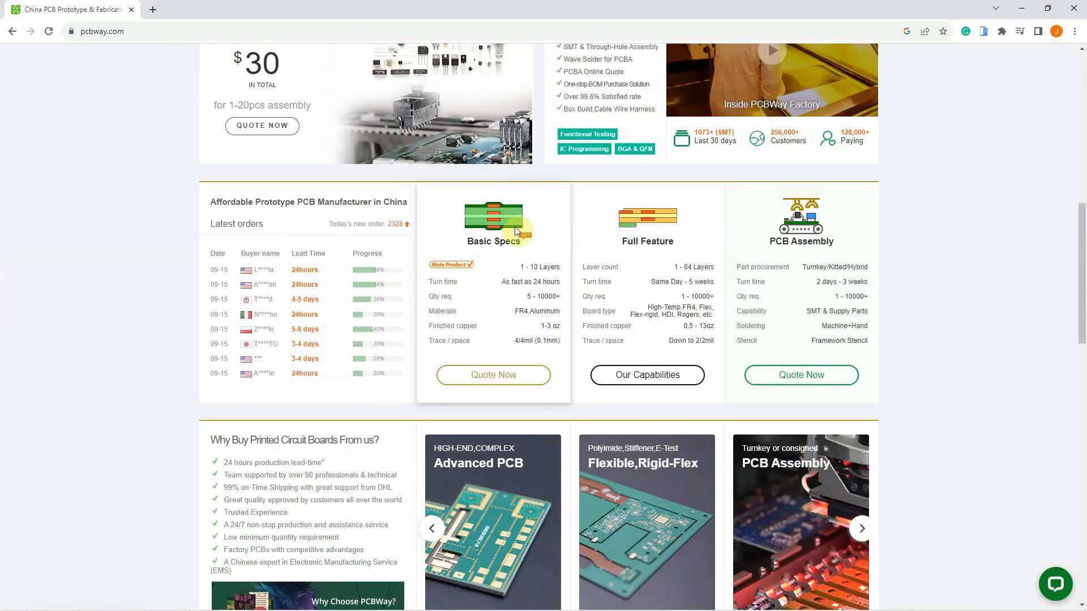
pyautogui.scroll(3)
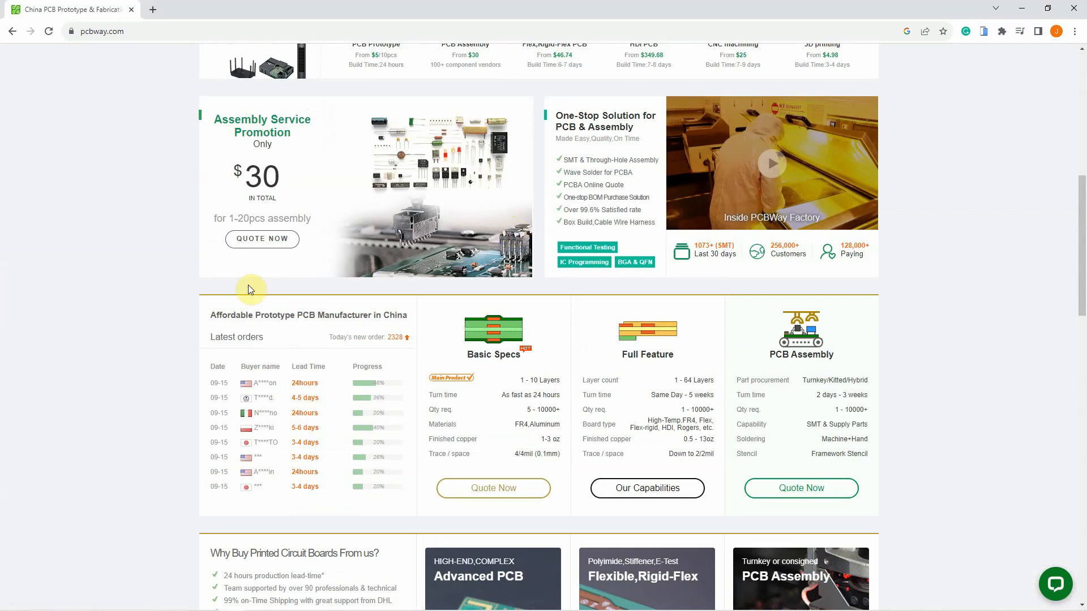
pyautogui.click(262, 238)
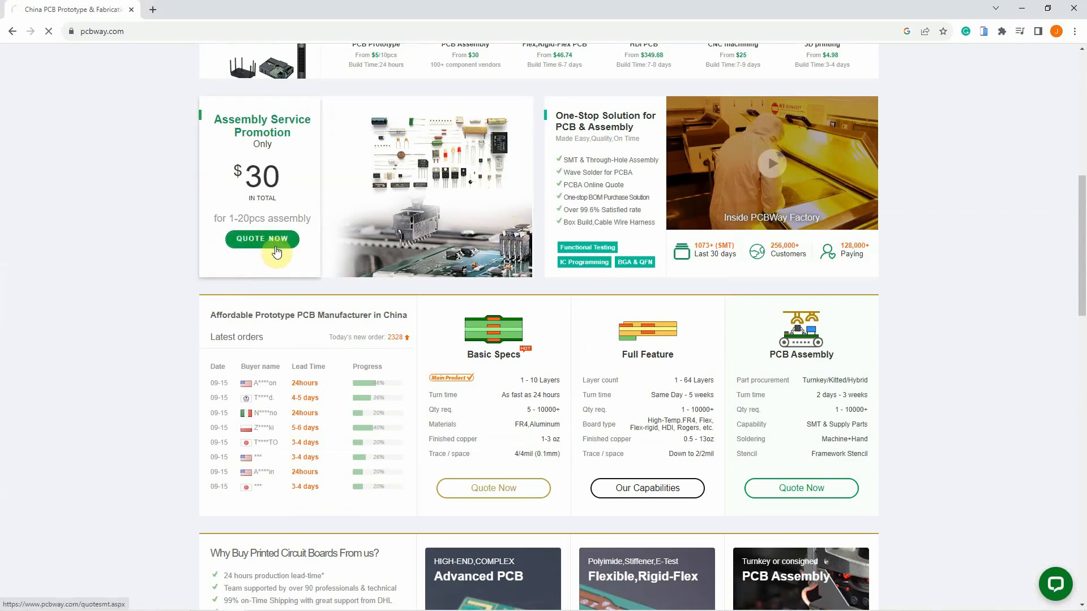
# Step: Select Kitted or Consigned parts on the assembly quote form and scroll through it
pyautogui.click(262, 239)
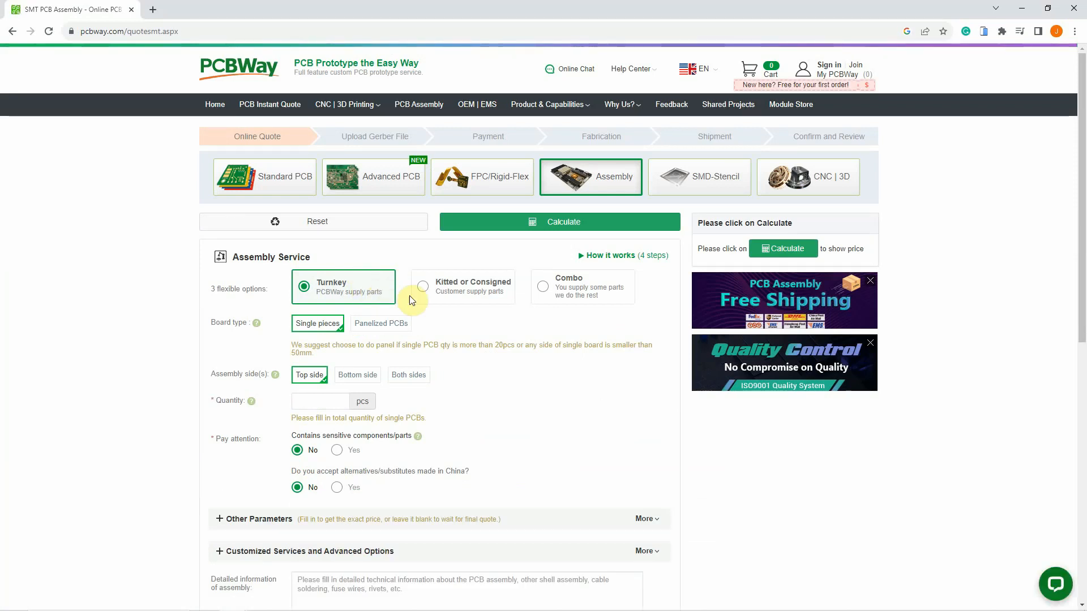
pyautogui.click(423, 285)
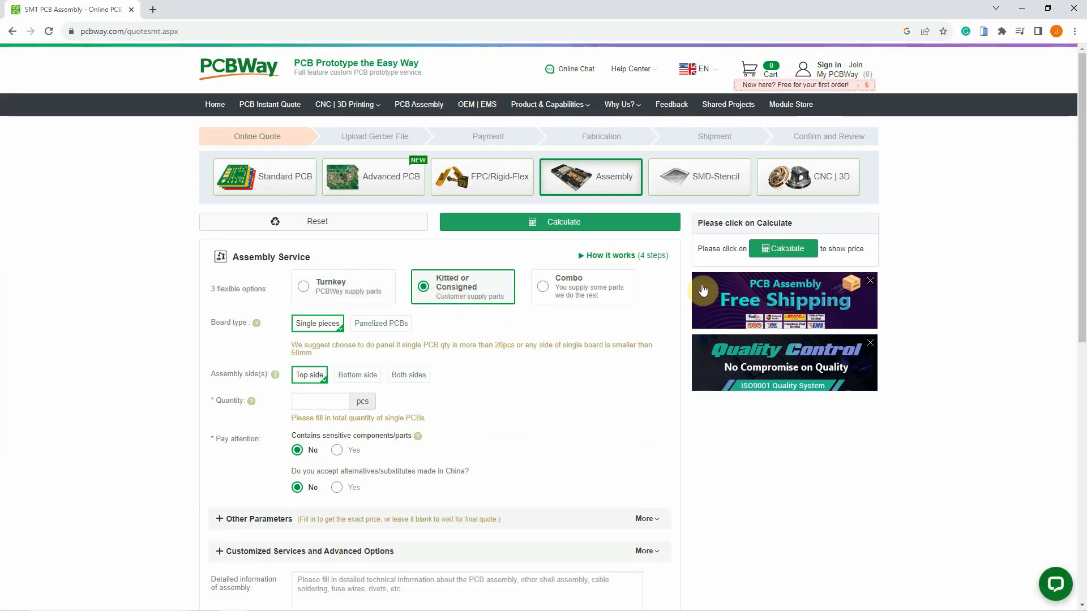
pyautogui.moveTo(762, 306)
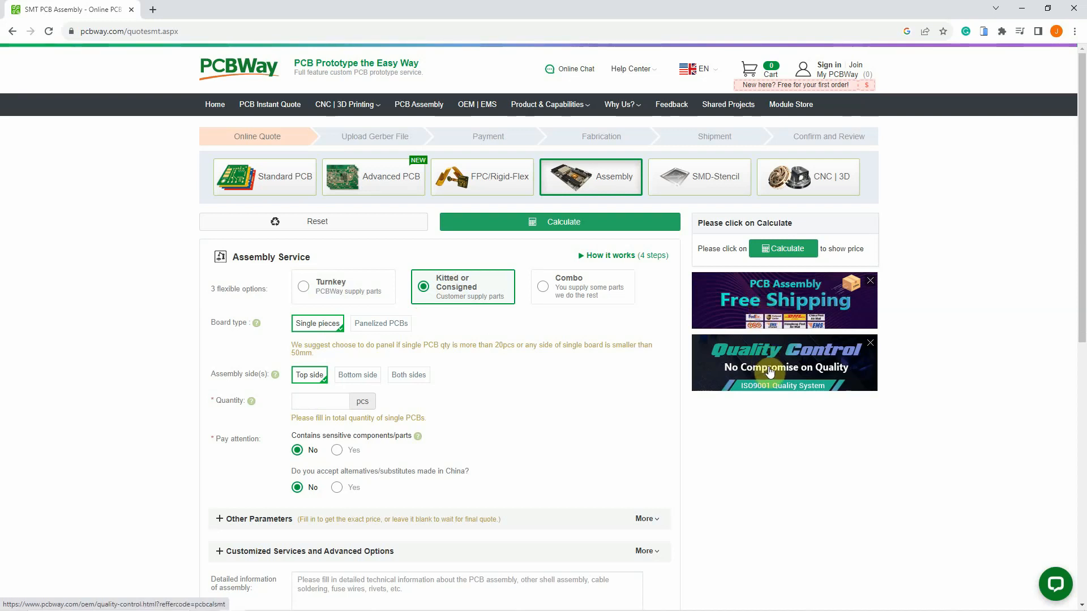
pyautogui.scroll(-3)
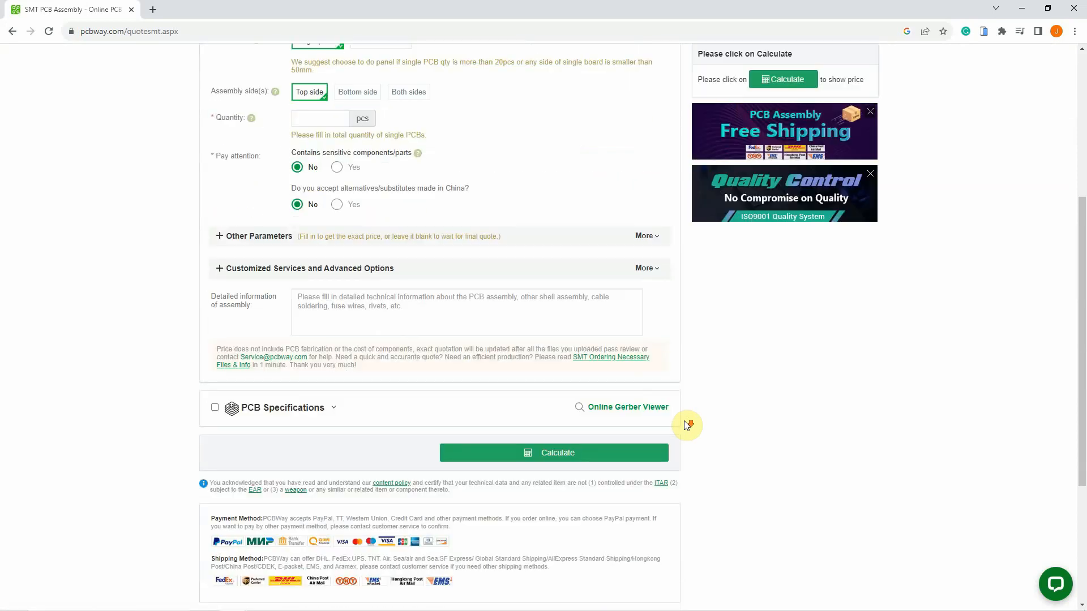
pyautogui.scroll(-3)
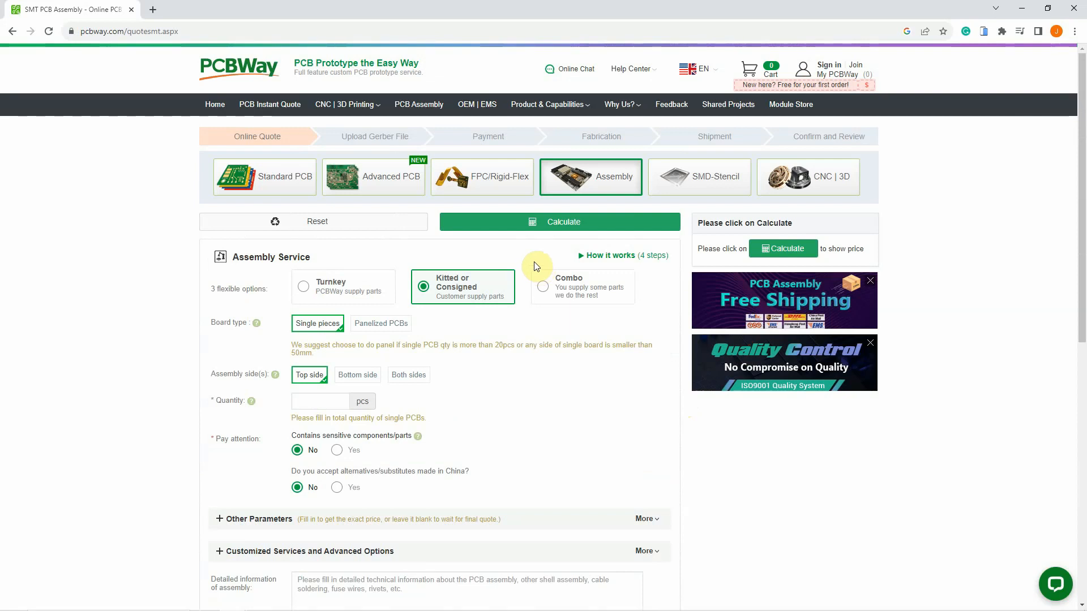
# Step: Return to the PCBWay home page, then switch to the MicroPython ESP-NOW documentation tab
pyautogui.click(214, 105)
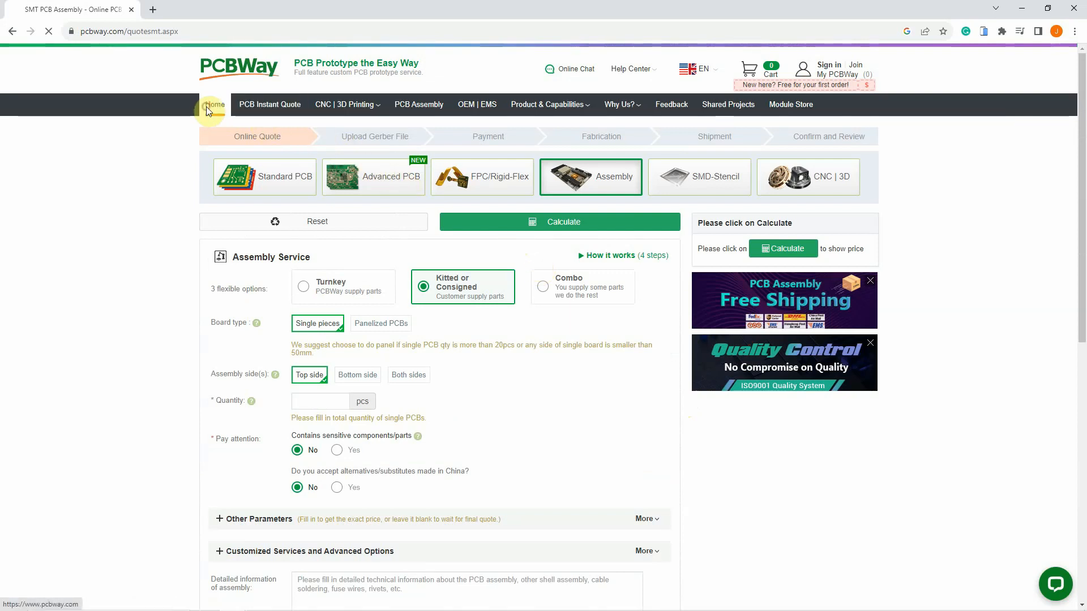
pyautogui.click(214, 104)
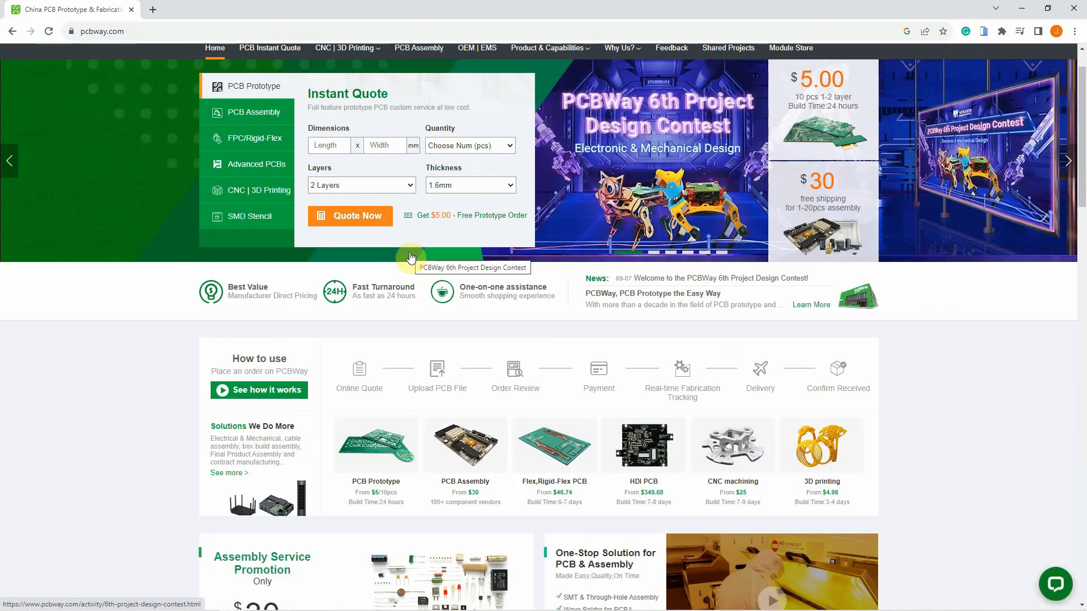
pyautogui.click(65, 9)
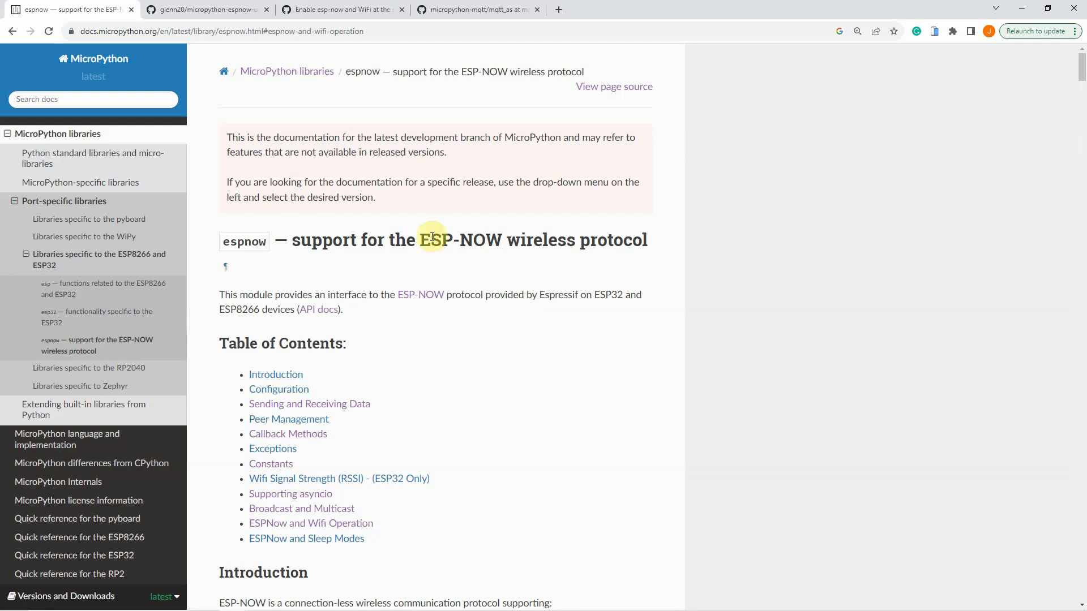
pyautogui.moveTo(282, 51)
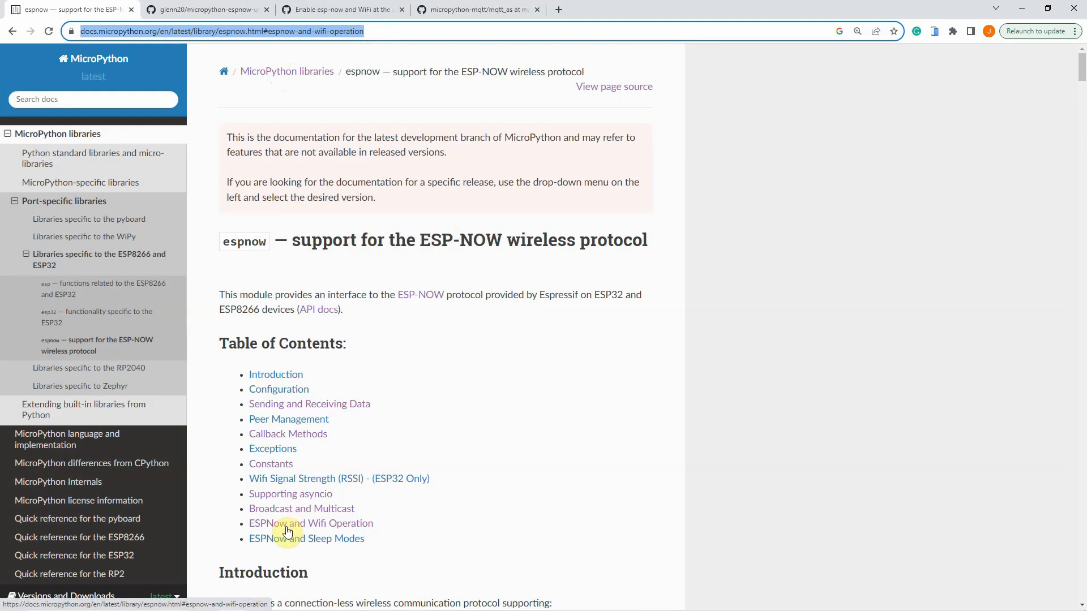
# Step: Read the ESPNow and WiFi Operation section, then open the 'Enable esp-now and WiFi at the same time' discussion
pyautogui.click(311, 523)
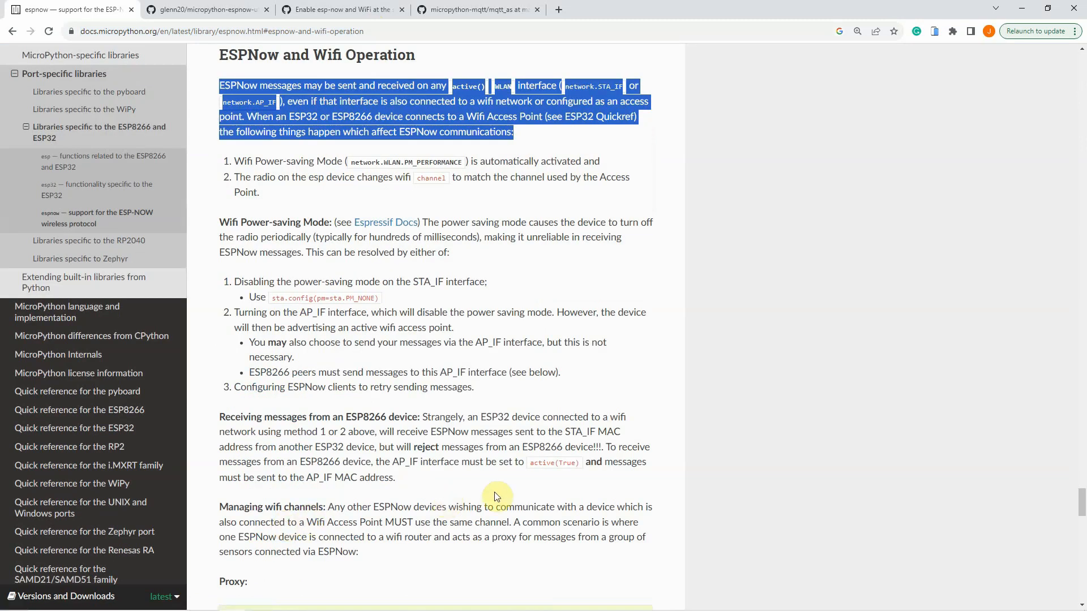
pyautogui.click(222, 62)
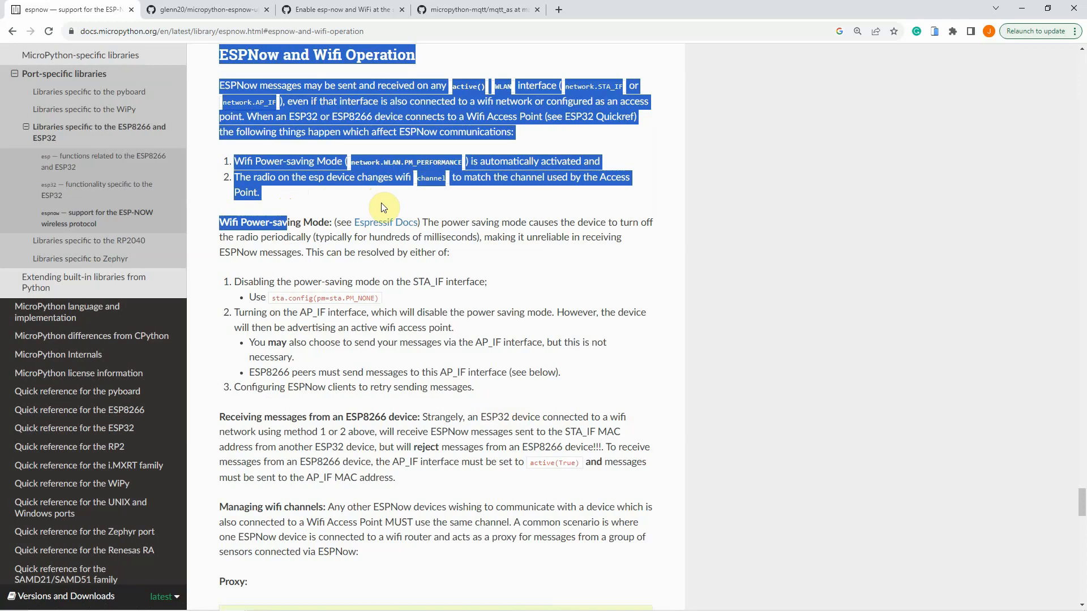
pyautogui.scroll(-3)
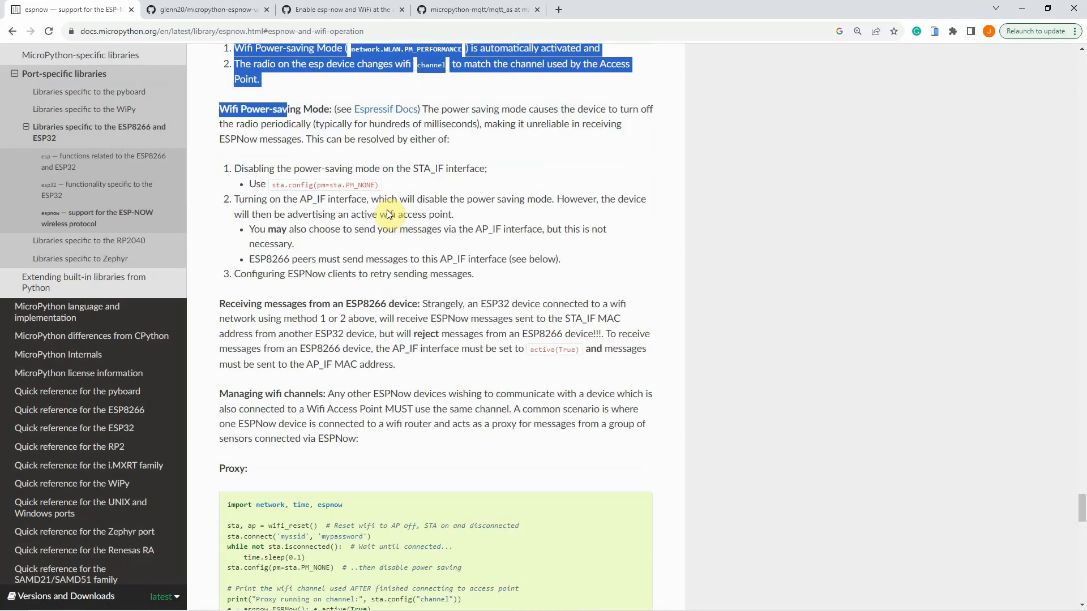
pyautogui.scroll(-3)
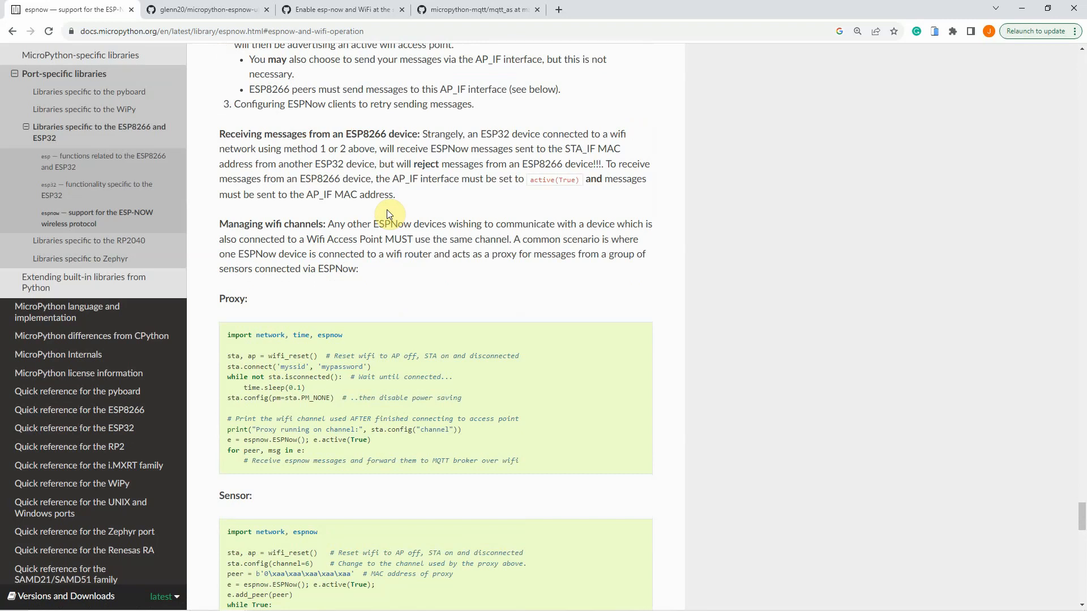
pyautogui.scroll(-3)
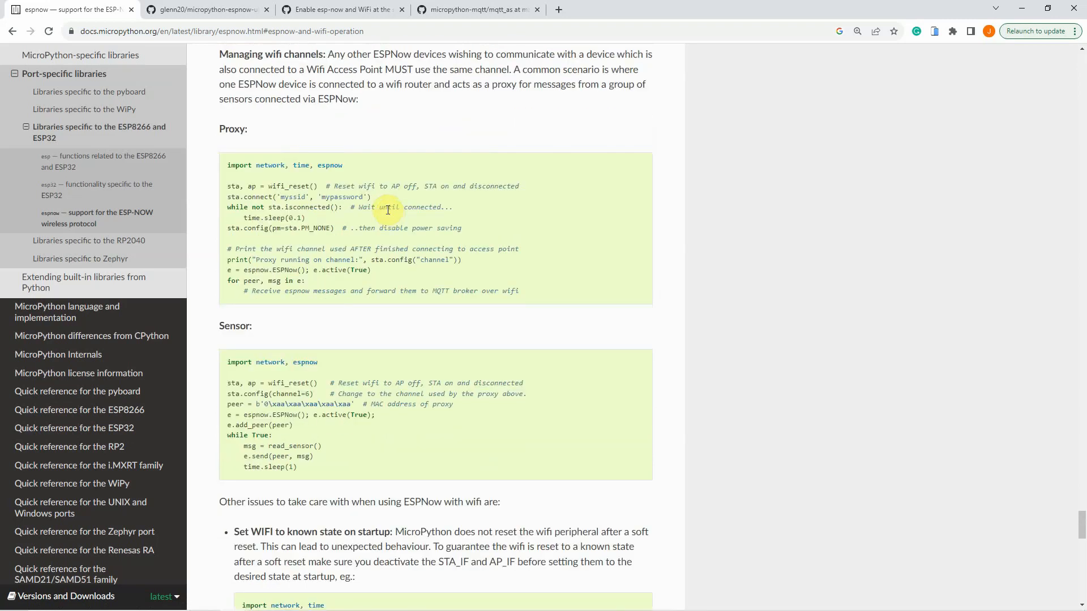
pyautogui.scroll(-3)
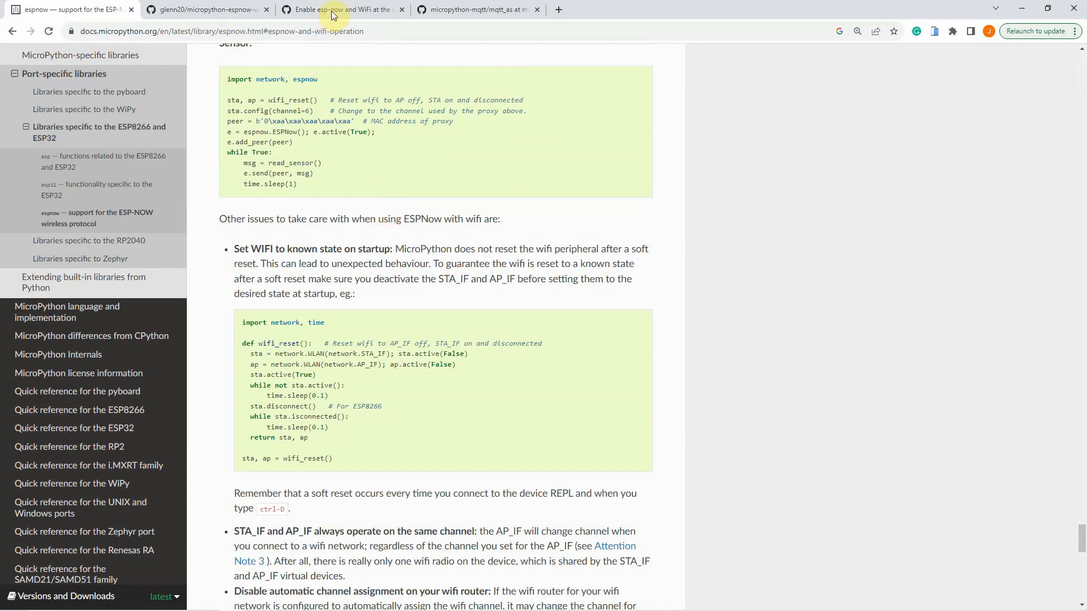
pyautogui.click(340, 9)
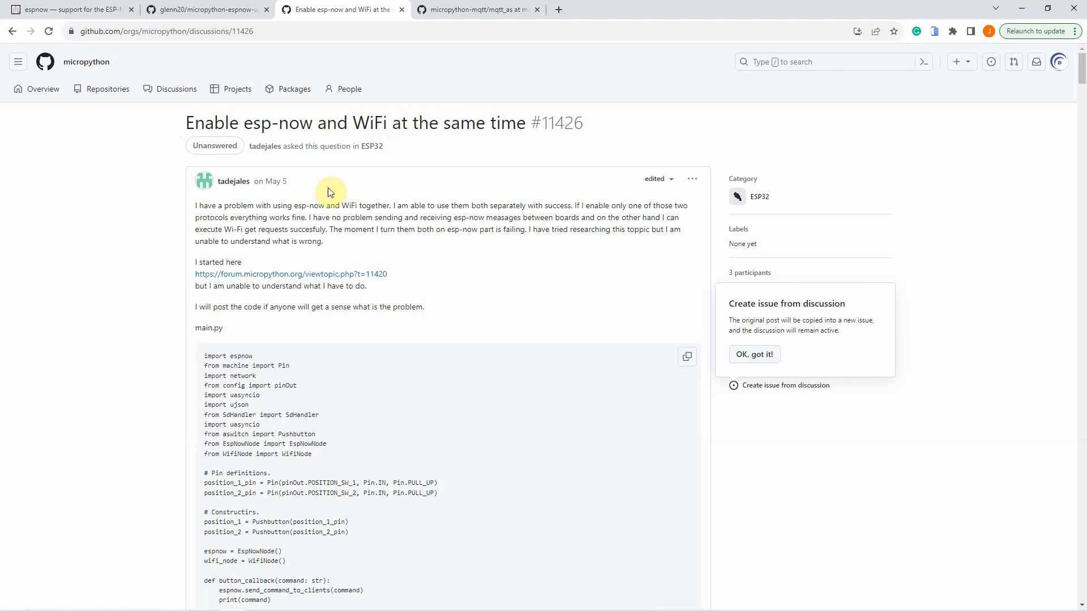
pyautogui.scroll(-3)
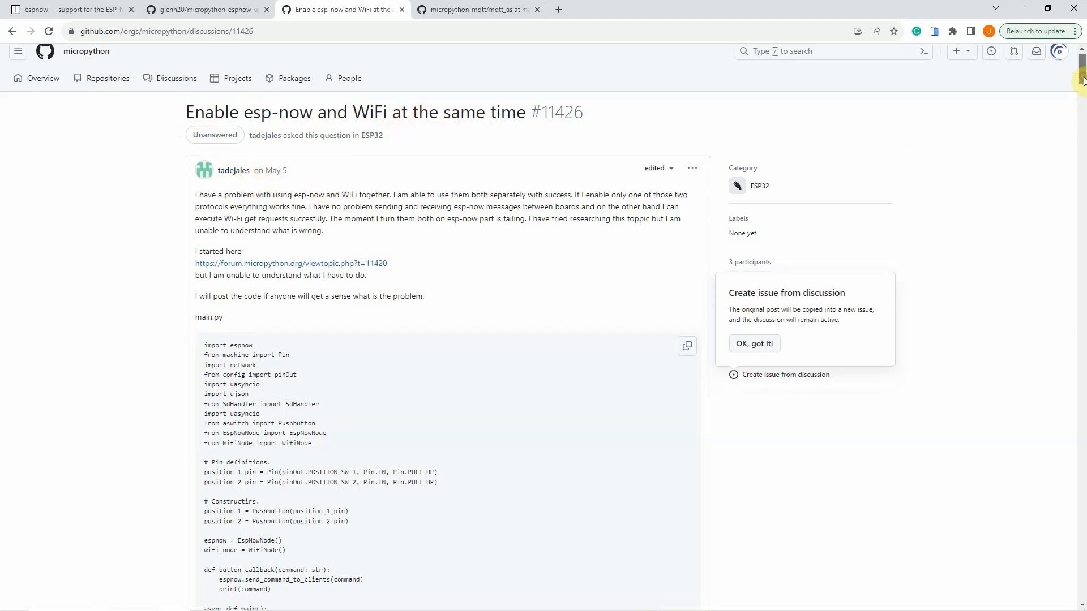
pyautogui.scroll(-3)
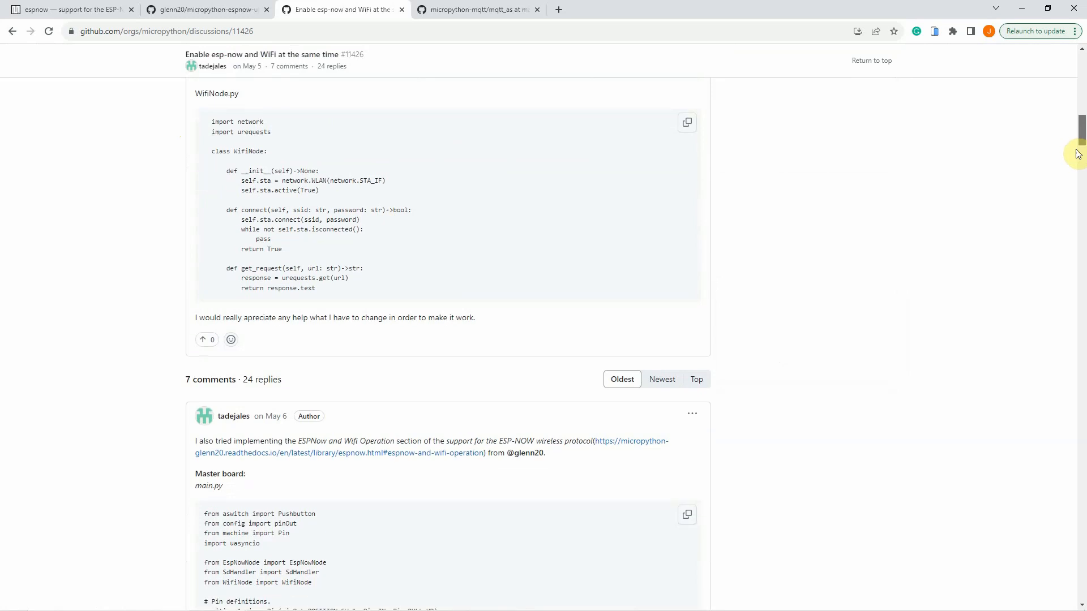
pyautogui.scroll(-3)
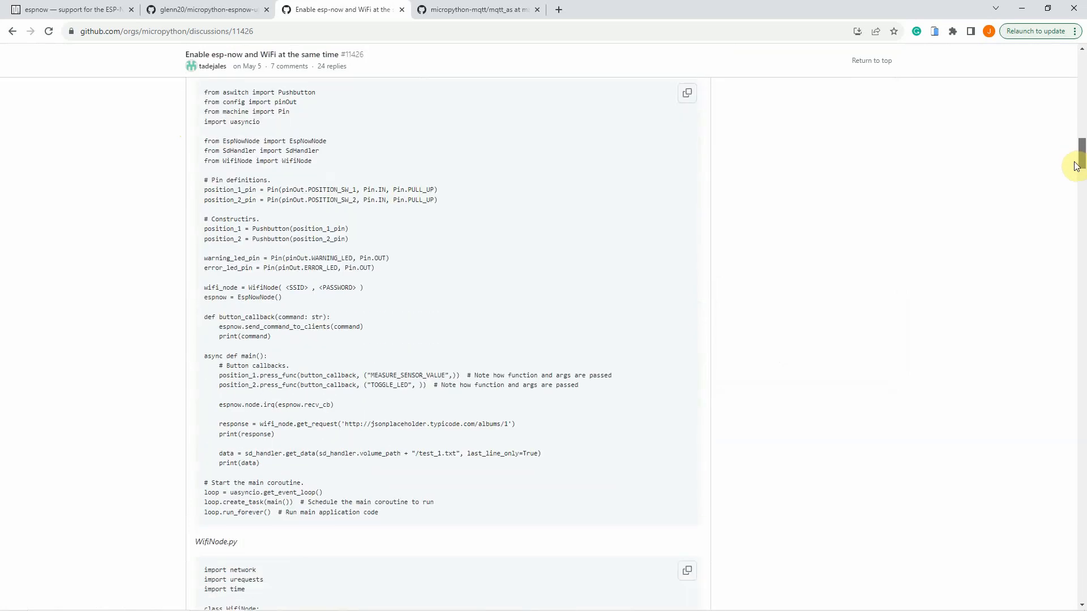
pyautogui.scroll(-3)
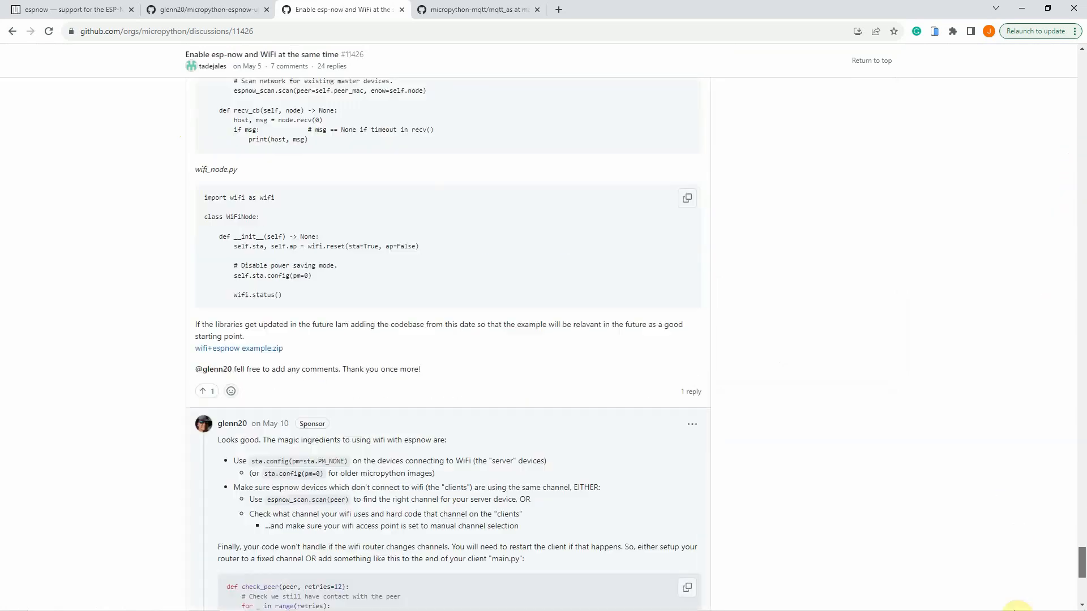
pyautogui.scroll(-3)
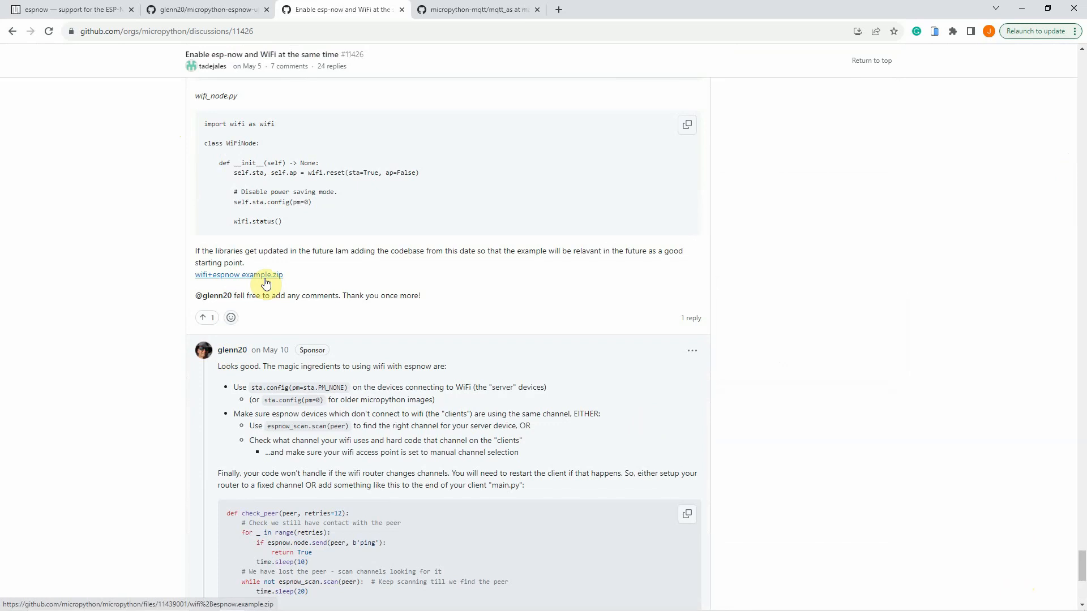
pyautogui.scroll(-3)
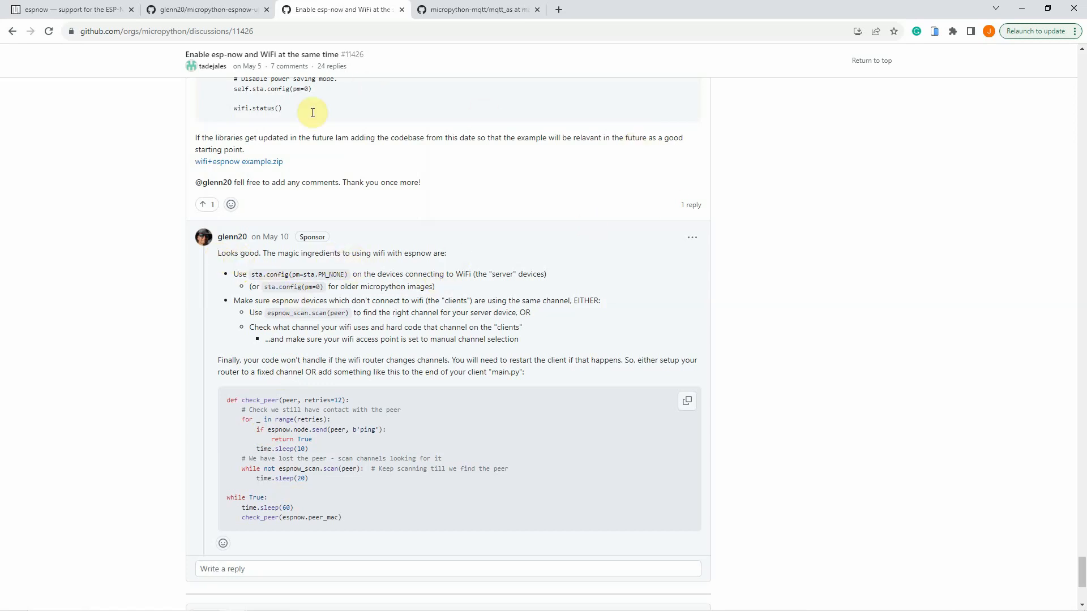
pyautogui.moveTo(513, 287)
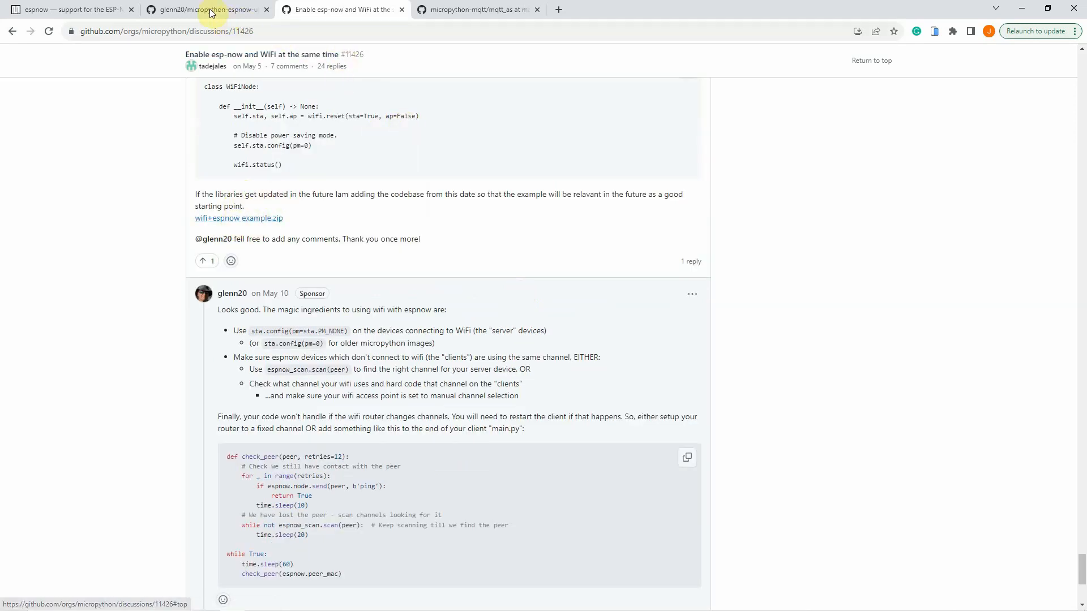
# Step: Switch to the glenn20/micropython-espnow-utils tab showing the Micropython ESPNow Utilities README
pyautogui.click(204, 9)
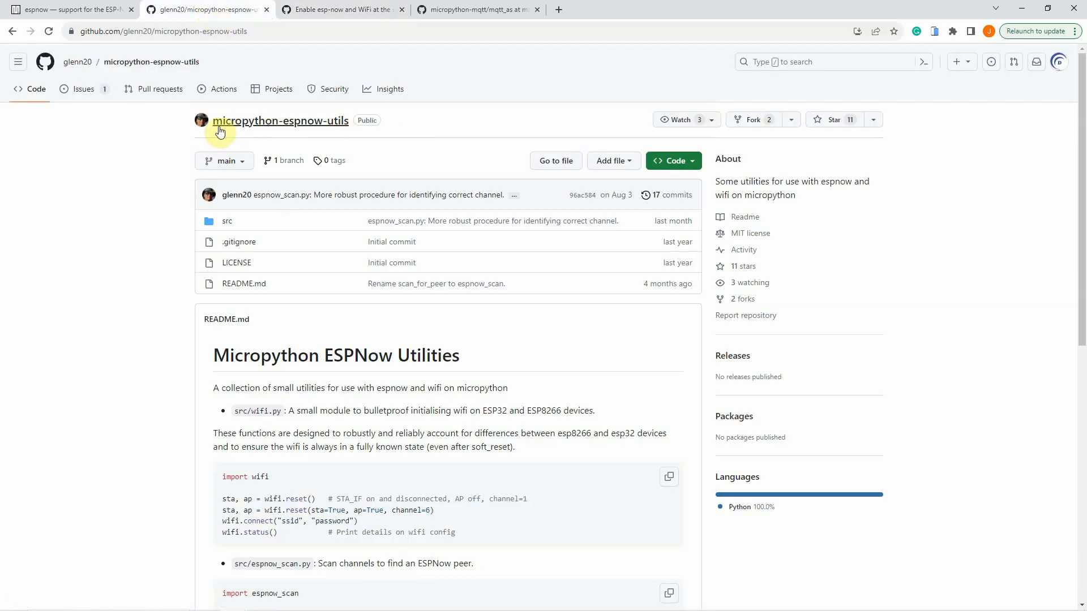
pyautogui.moveTo(77, 61)
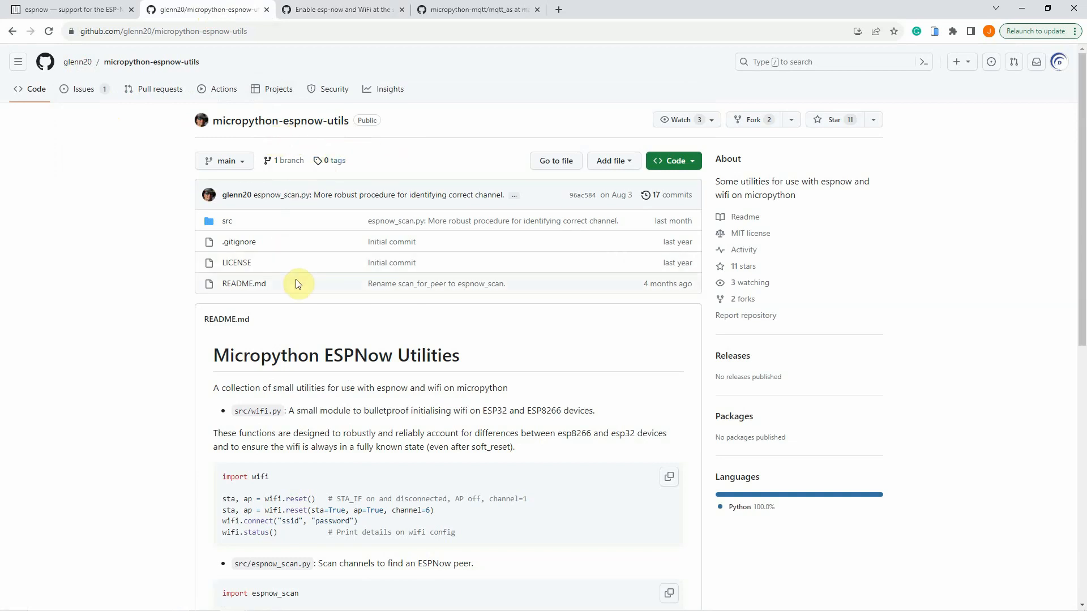
pyautogui.moveTo(271, 429)
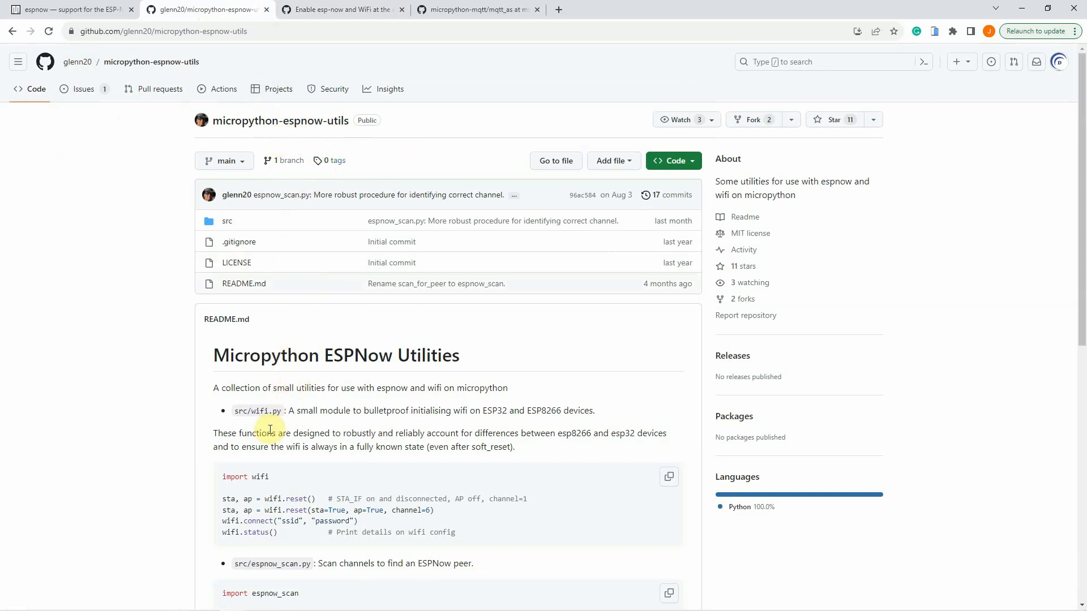
pyautogui.moveTo(282, 423)
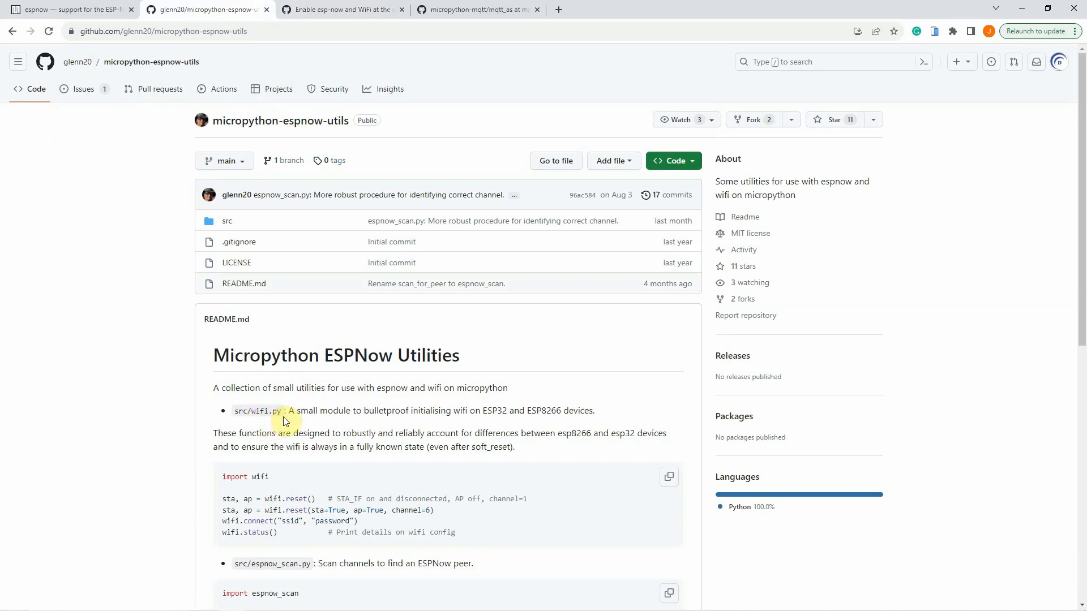
pyautogui.moveTo(349, 205)
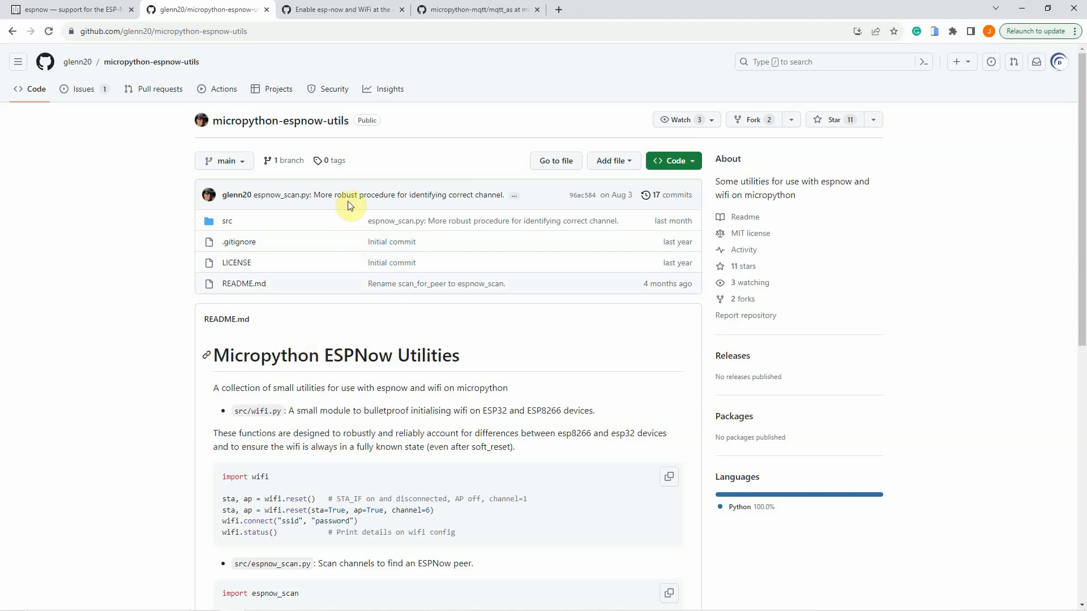
pyautogui.moveTo(486, 10)
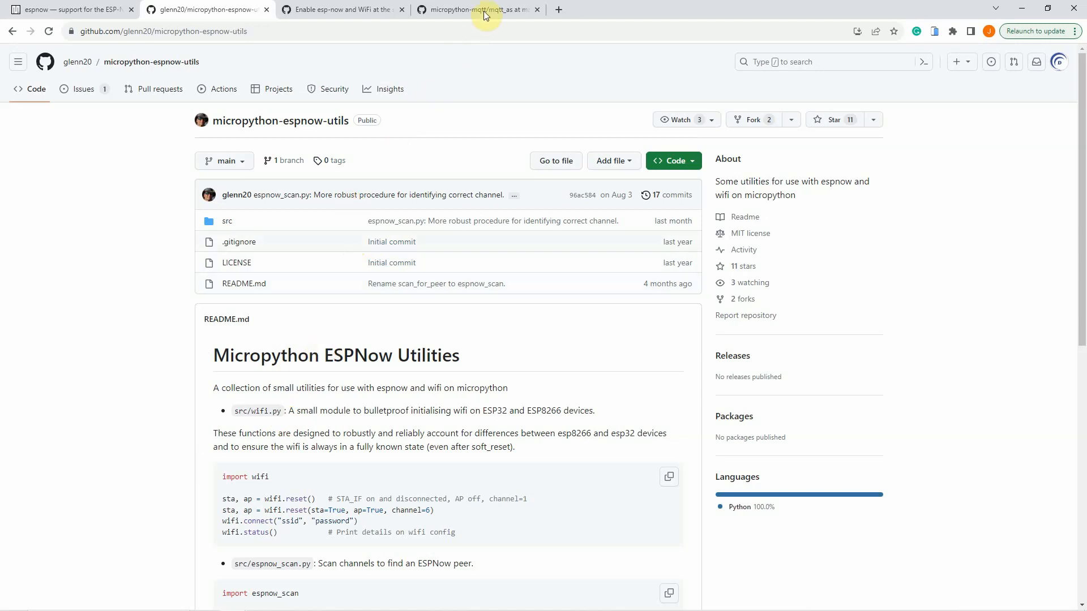
pyautogui.moveTo(477, 10)
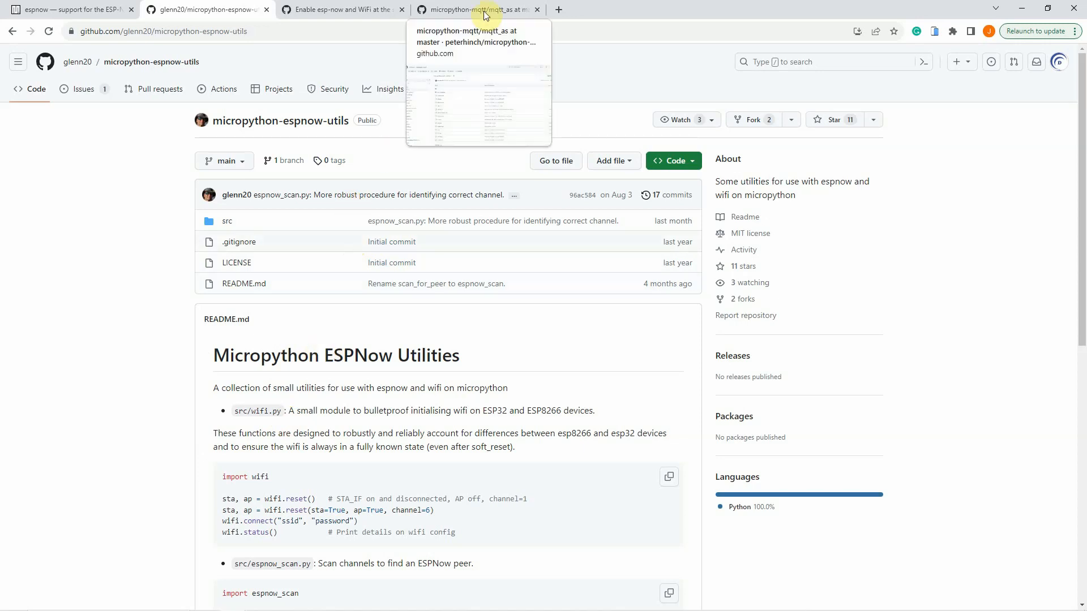
# Step: Open the mqtt_as folder tab and scroll its README past Contents and Rationale to Configuration
pyautogui.click(477, 9)
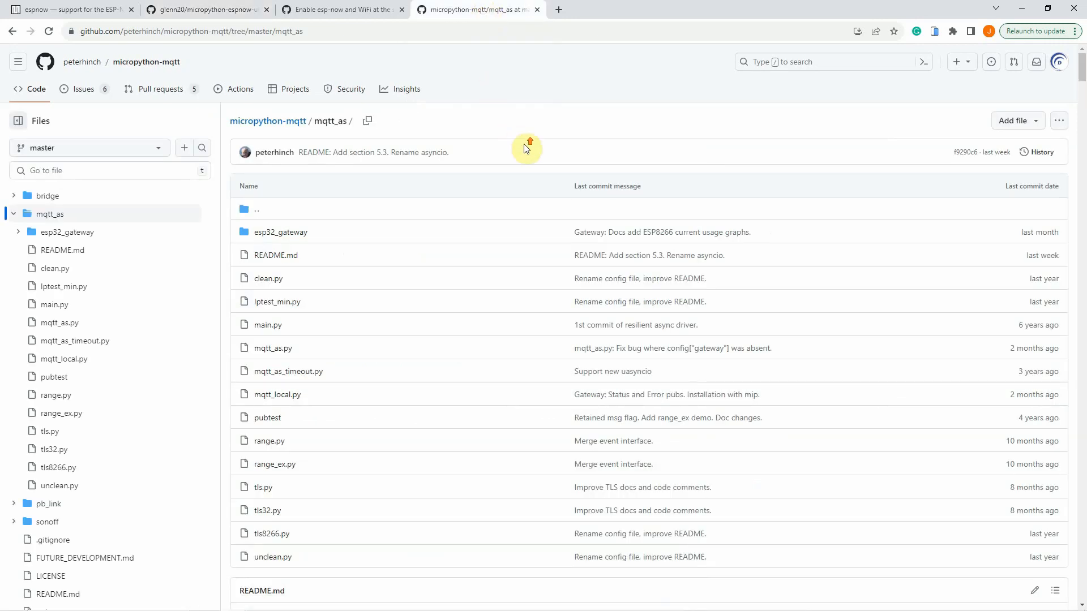
pyautogui.scroll(-3)
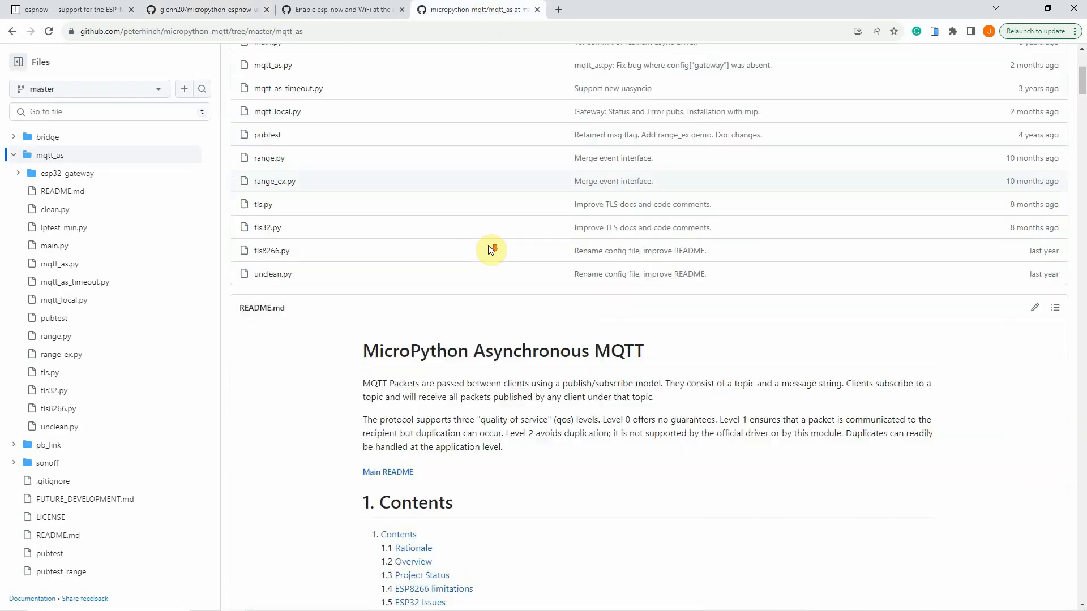
pyautogui.scroll(-3)
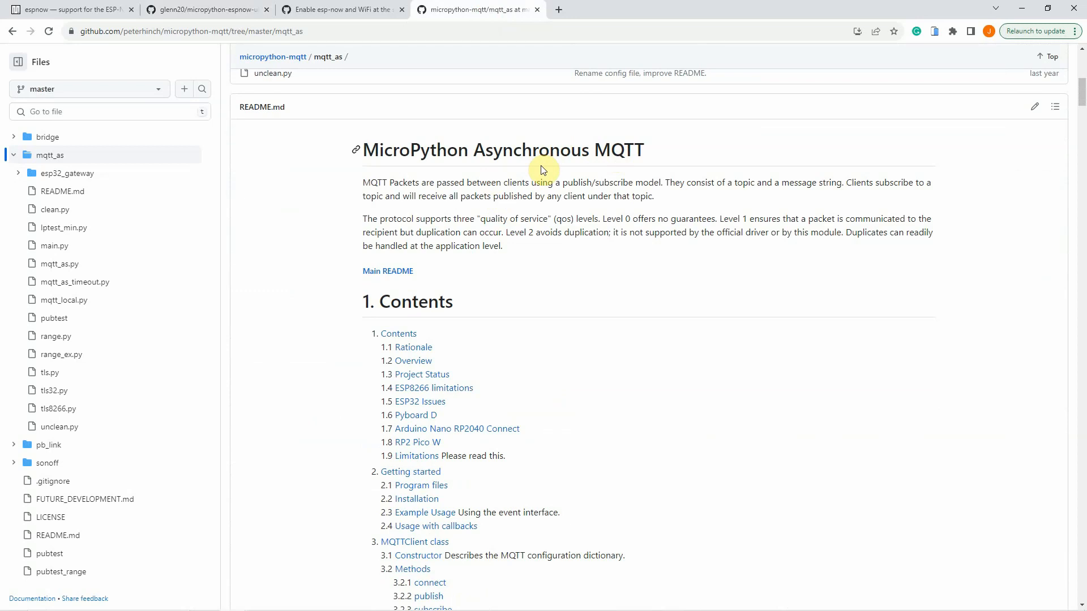
pyautogui.moveTo(602, 167)
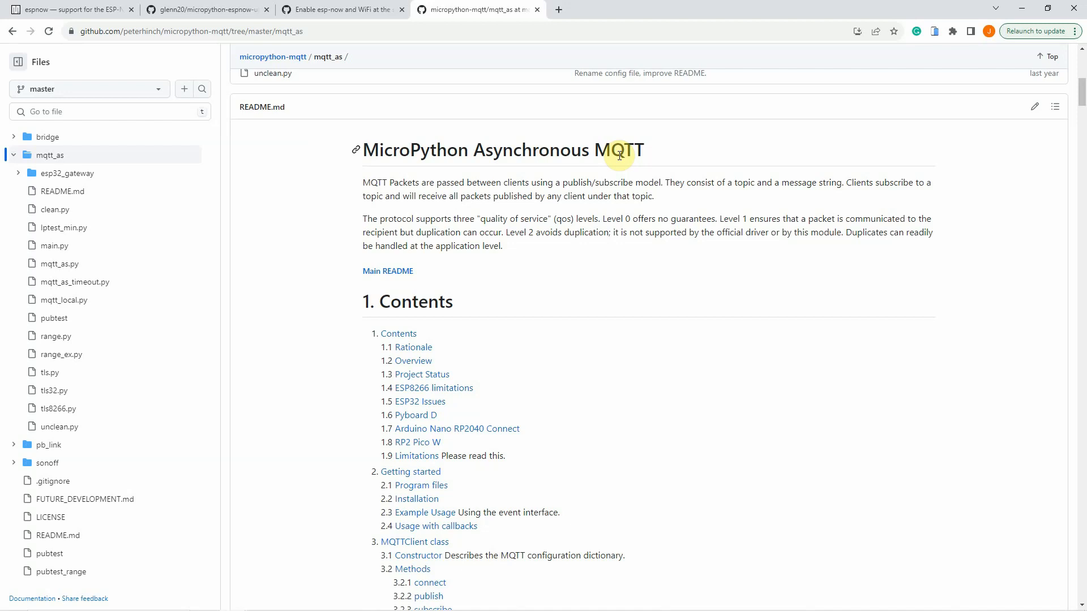
pyautogui.moveTo(413, 149)
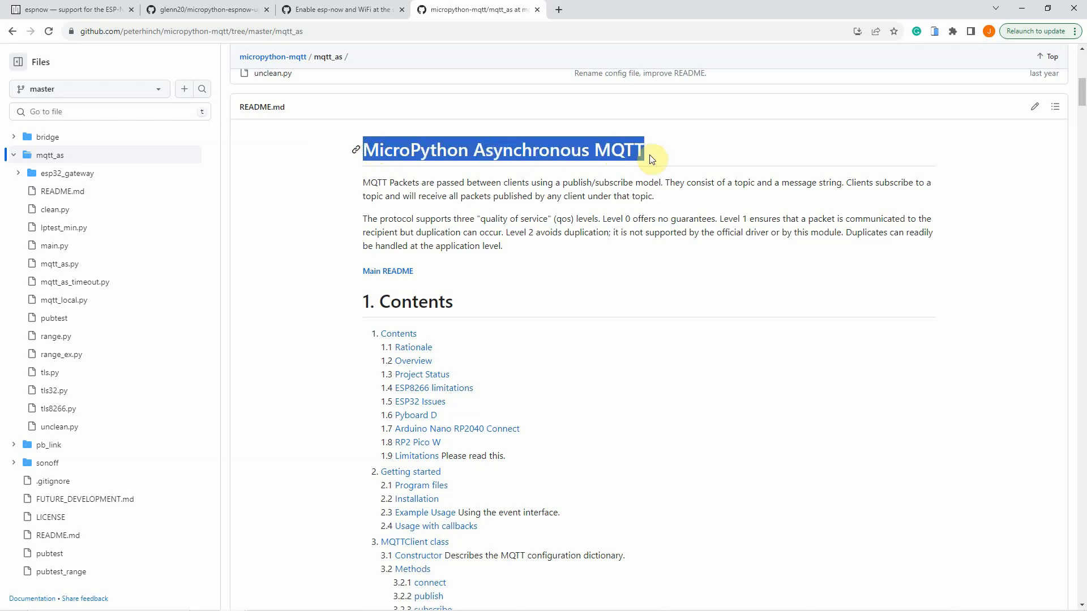
pyautogui.scroll(-3)
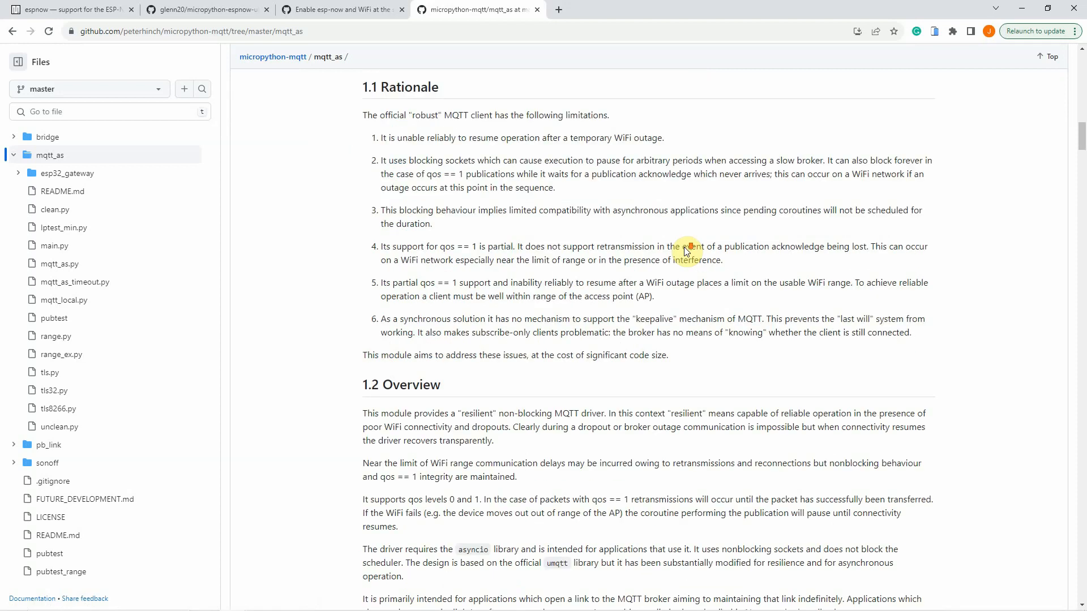
pyautogui.scroll(-3)
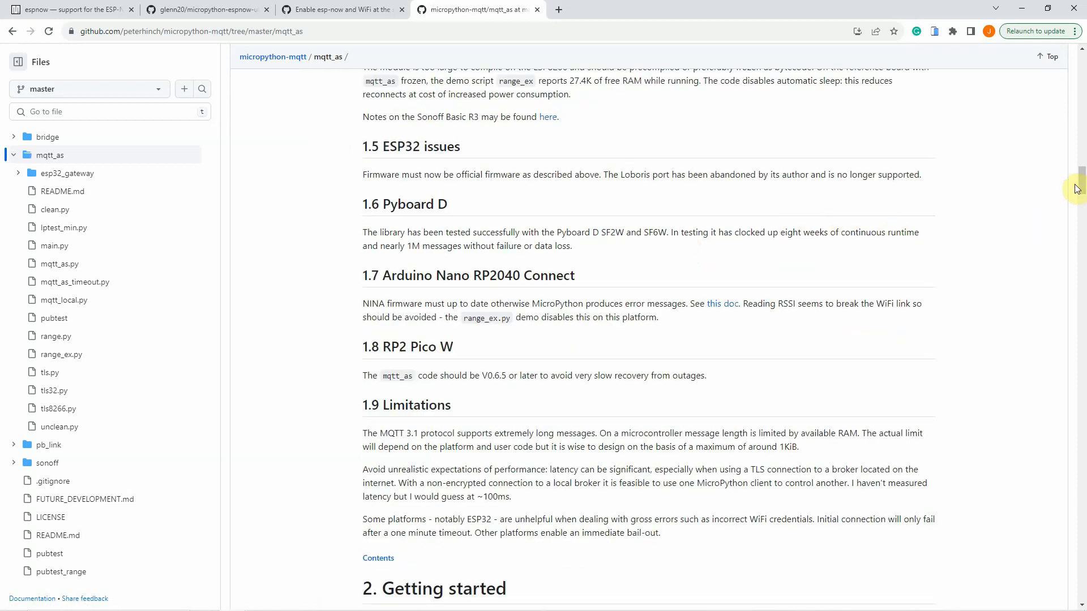
pyautogui.scroll(-3)
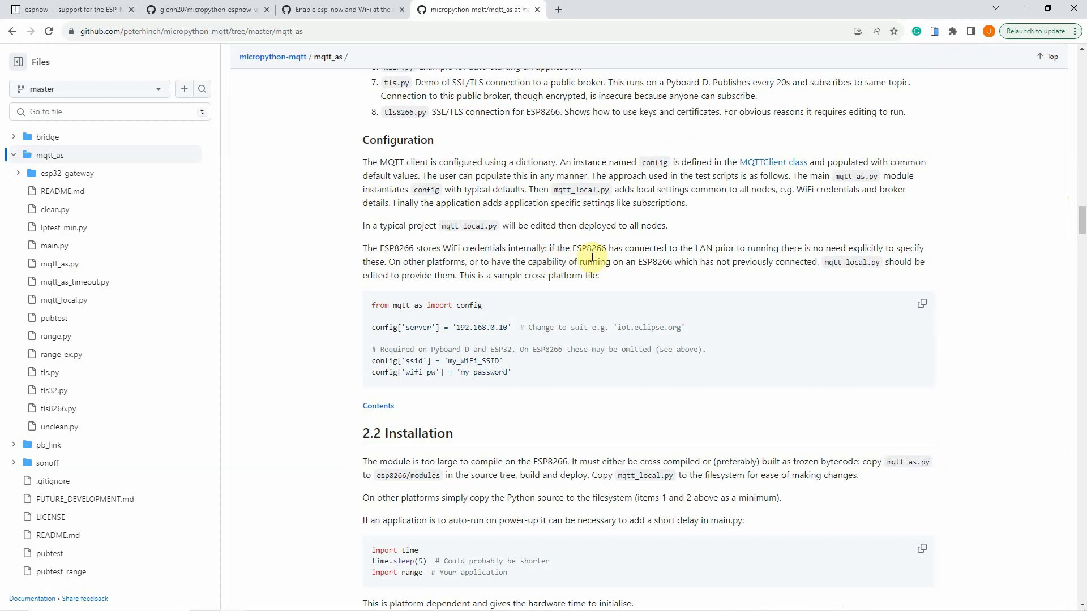
pyautogui.moveTo(591, 309)
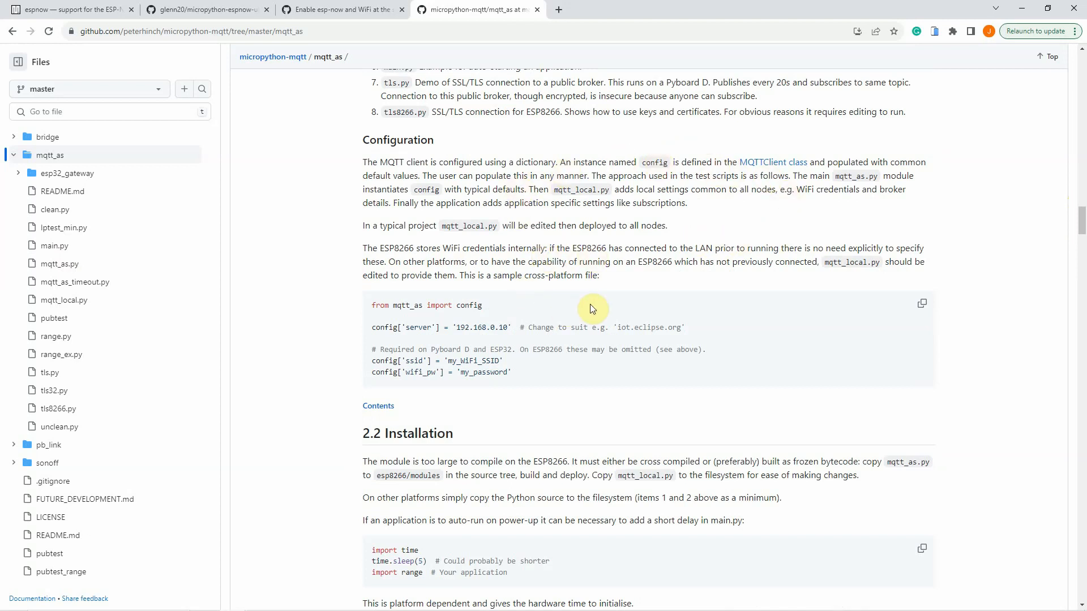
pyautogui.moveTo(609, 307)
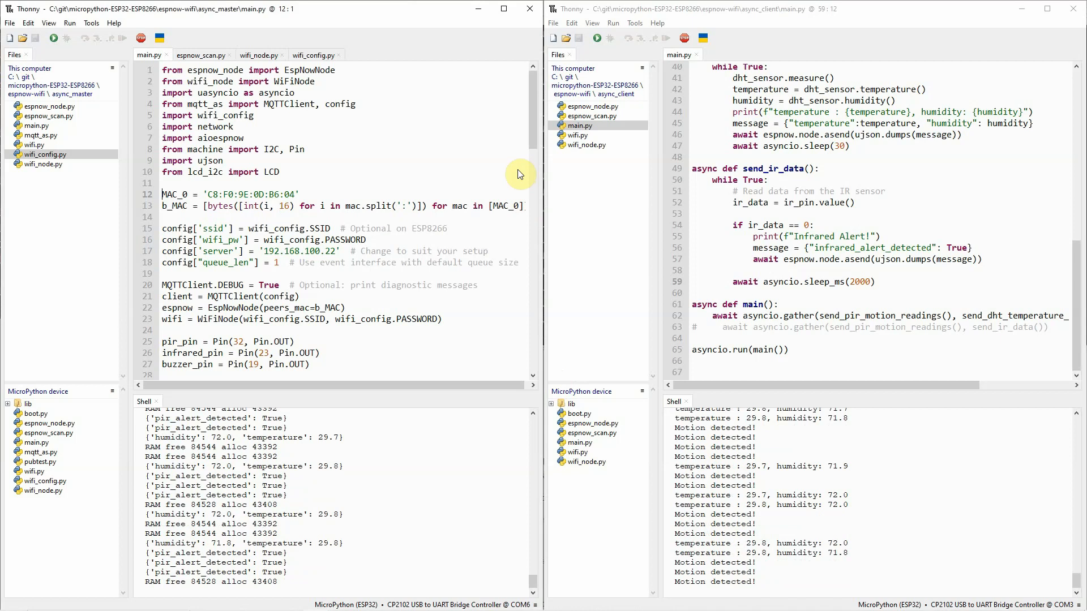
pyautogui.moveTo(725, 226)
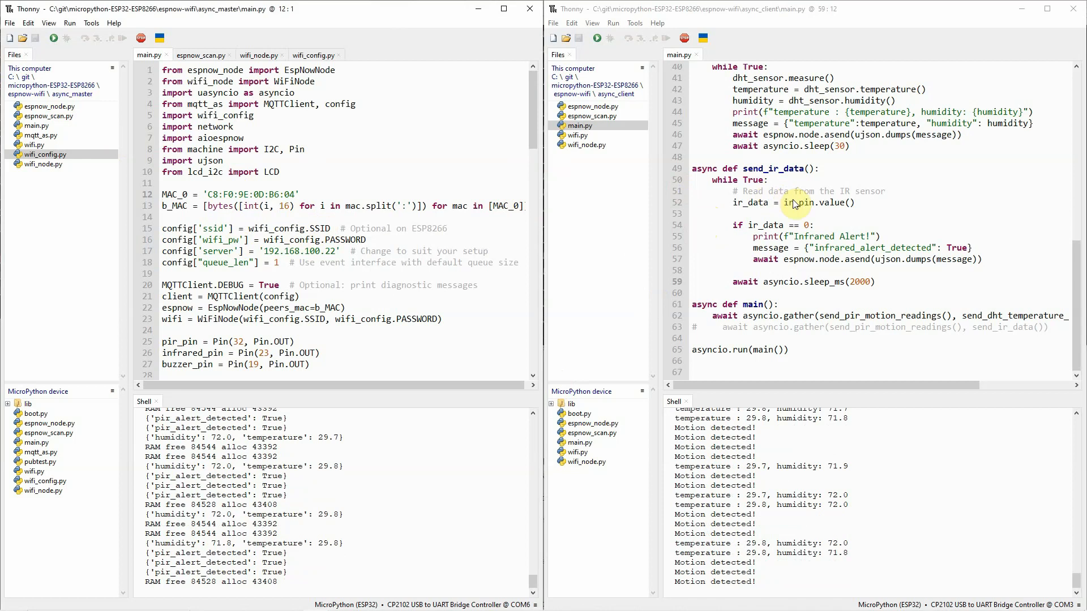
pyautogui.moveTo(713, 159)
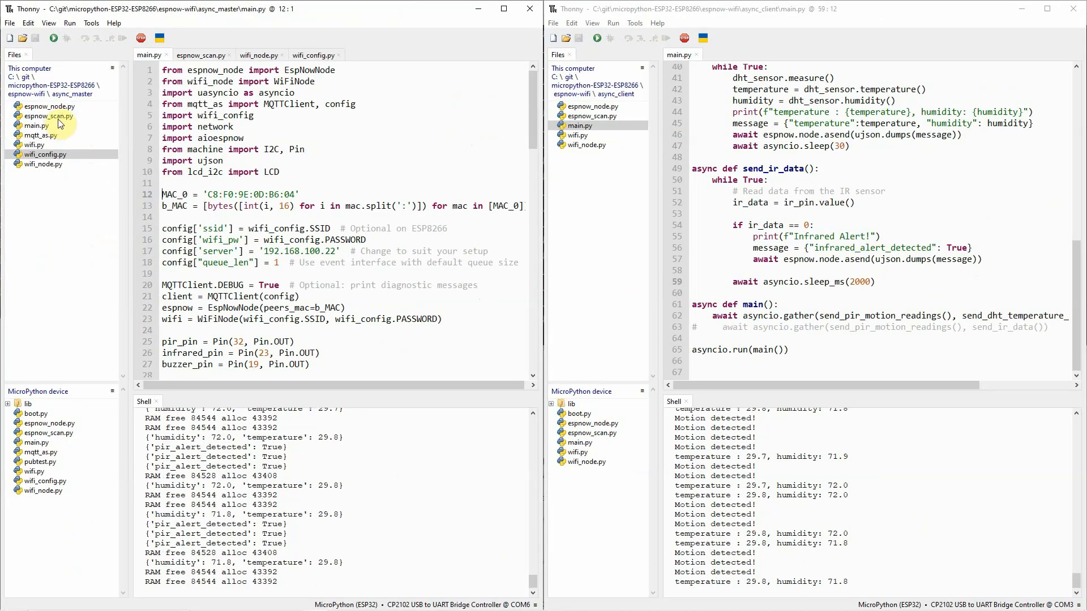
pyautogui.moveTo(234, 599)
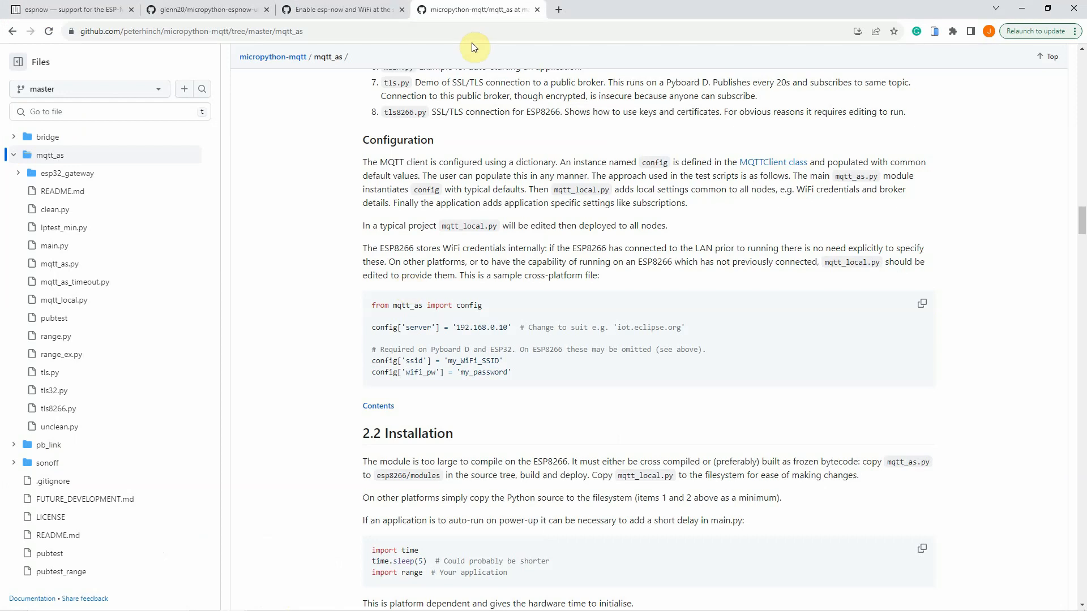
# Step: Glance at the micropython-espnow-utils tab, then bring back Thonny's async_master main.py
pyautogui.click(205, 9)
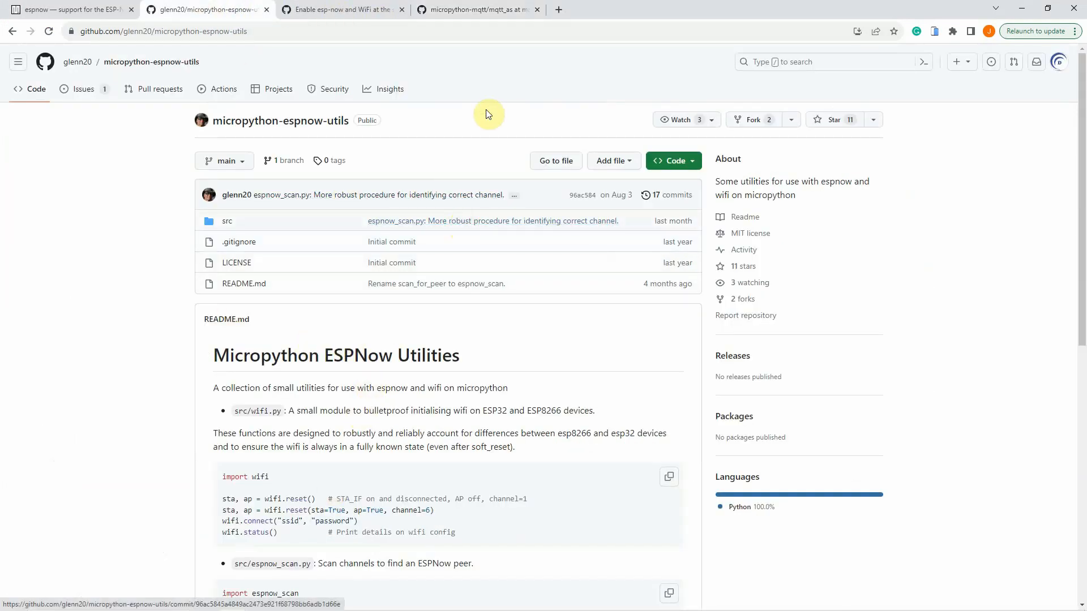
pyautogui.click(476, 9)
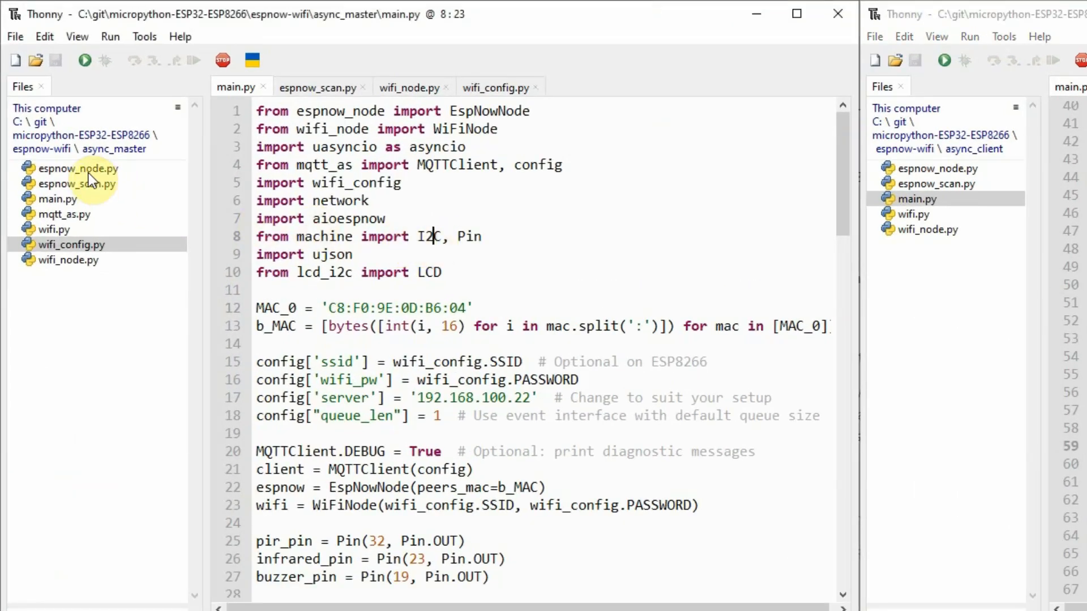
# Step: Open espnow_node.py, highlight the wifi.connect(ssid, password) call, and show wifi_config.py
pyautogui.doubleClick(79, 168)
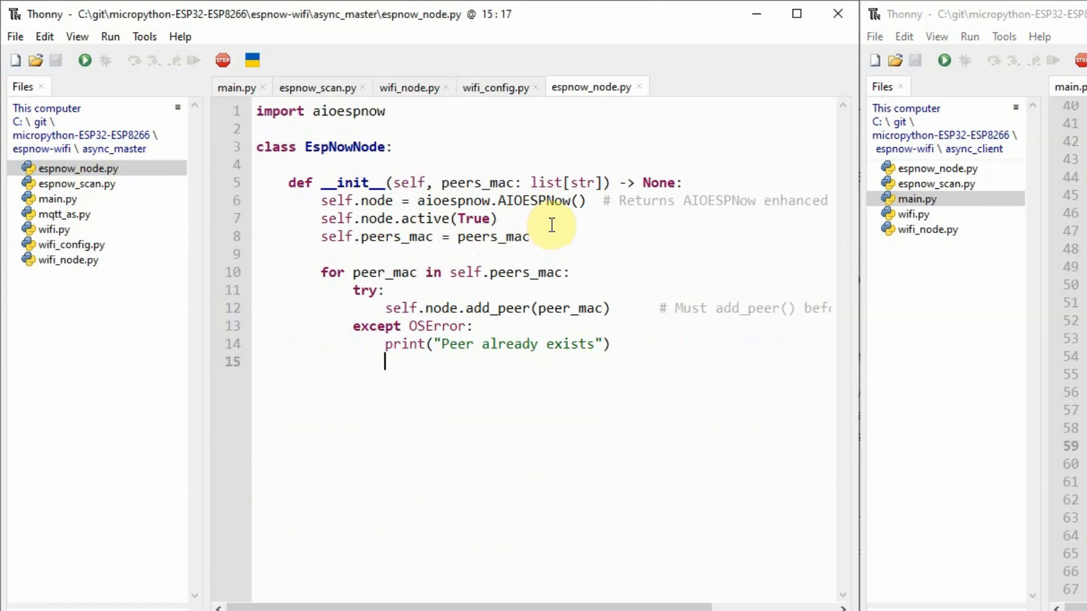
pyautogui.moveTo(645, 93)
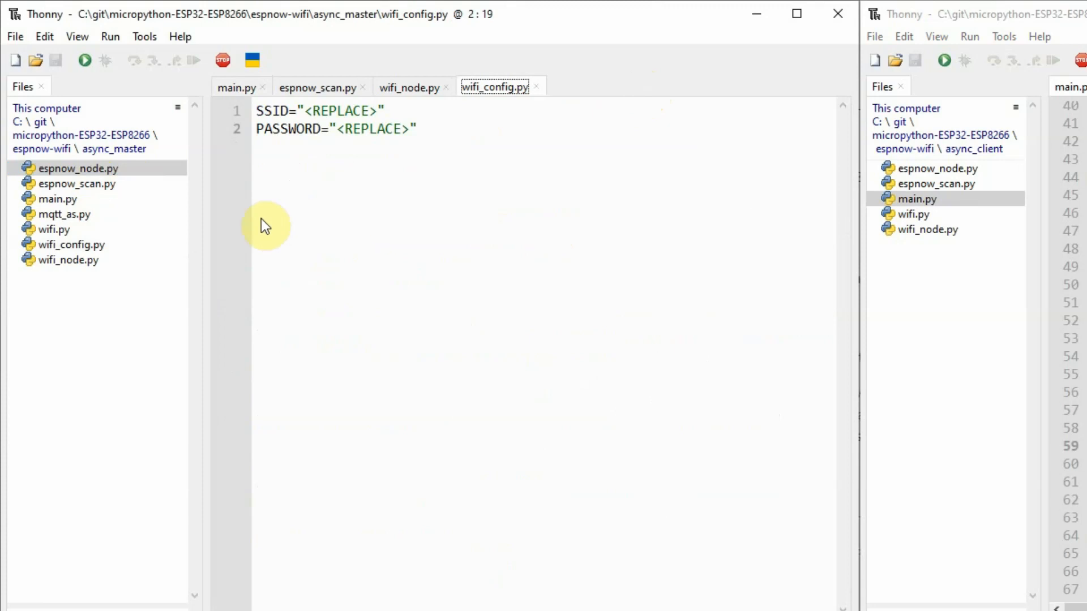
pyautogui.moveTo(75, 276)
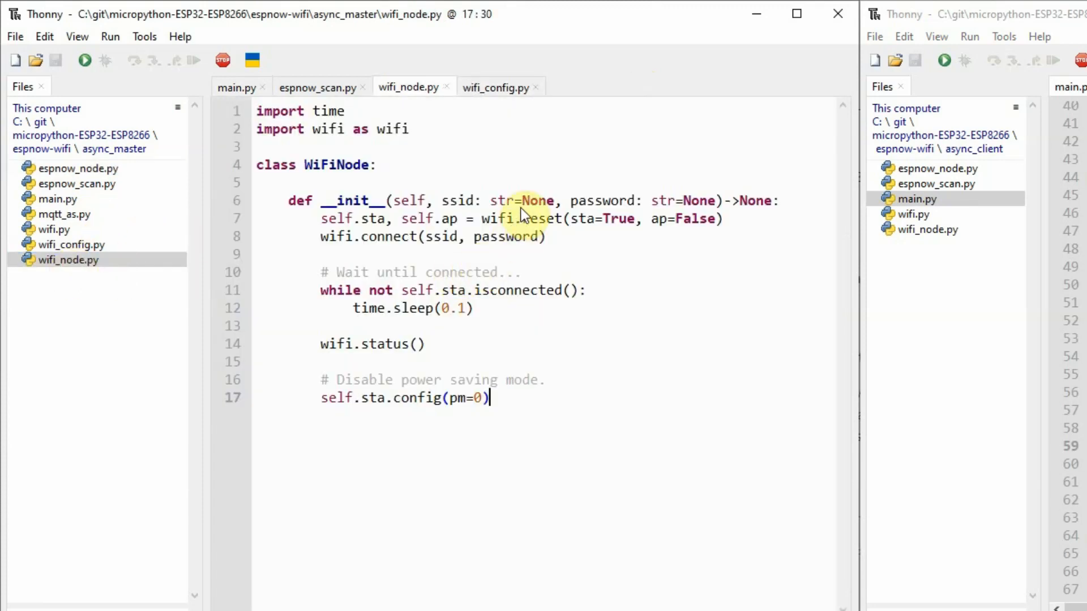
pyautogui.moveTo(267, 156)
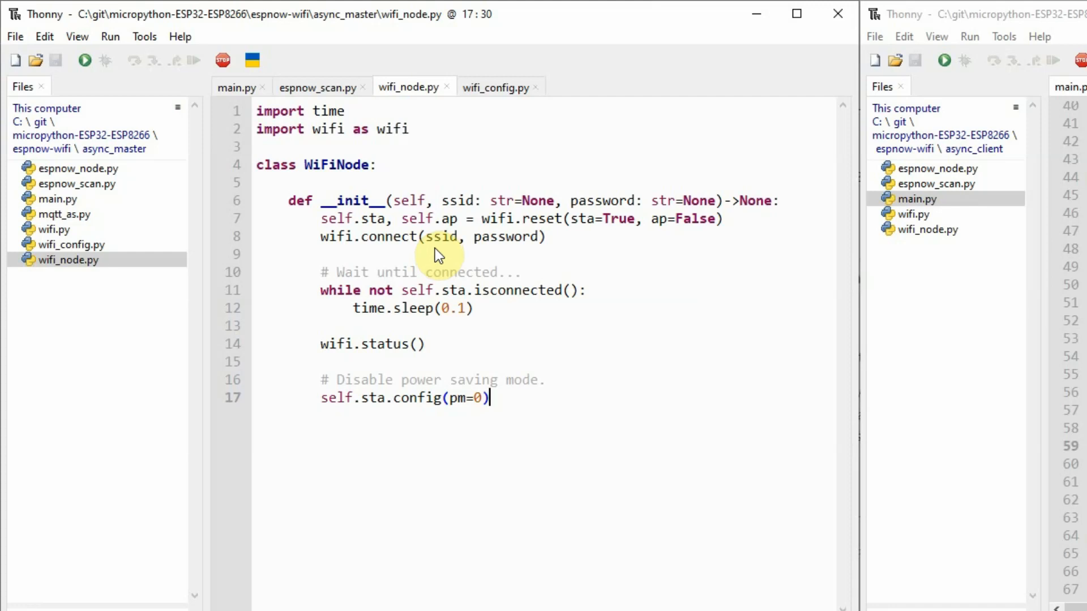
pyautogui.moveTo(483, 251)
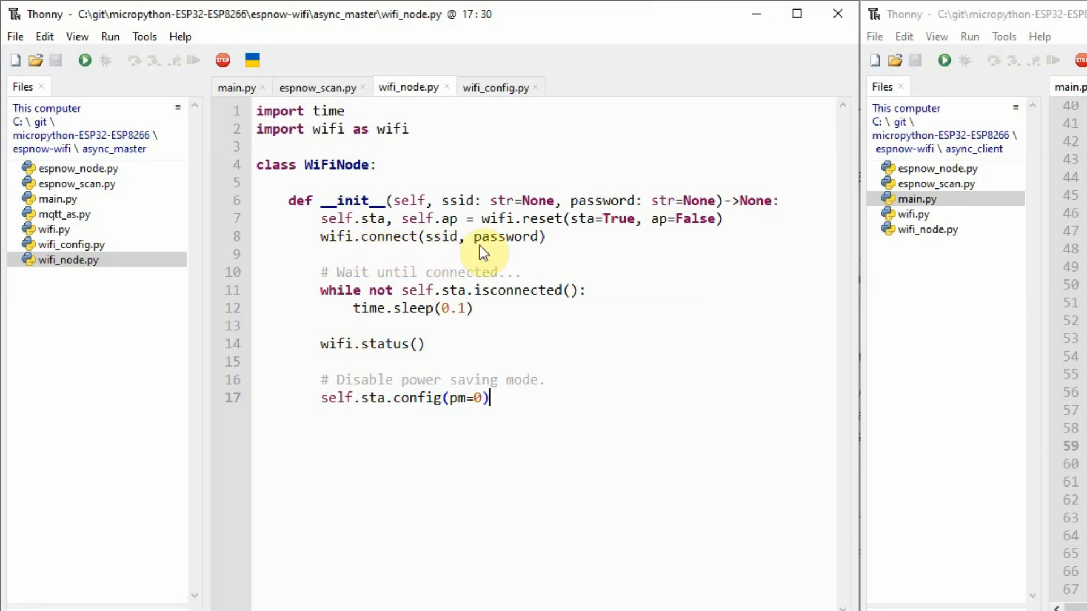
pyautogui.moveTo(328, 236); pyautogui.dragTo(547, 236)
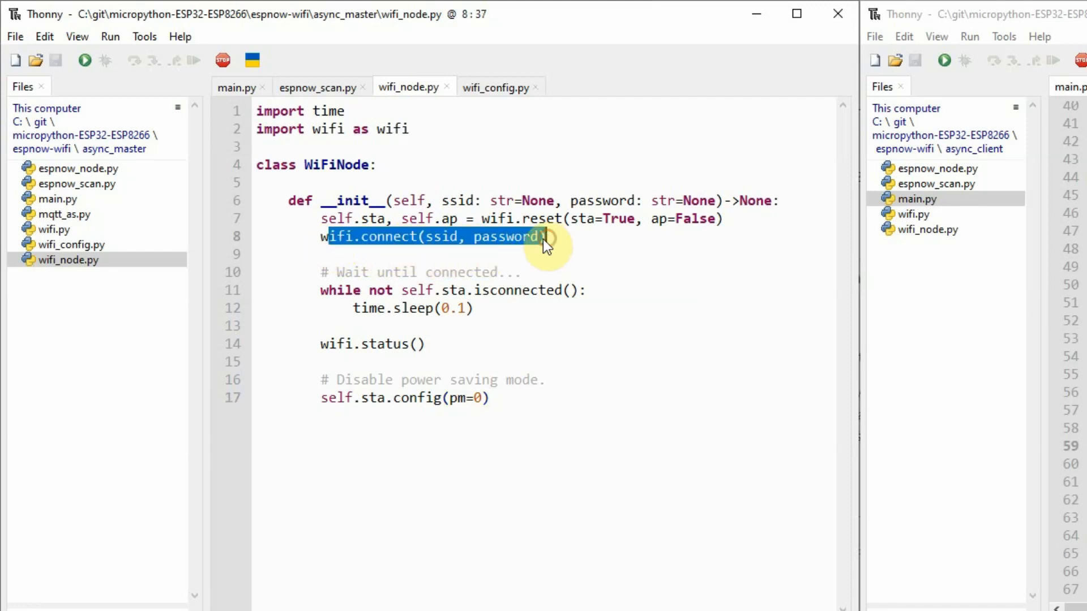
pyautogui.click(71, 245)
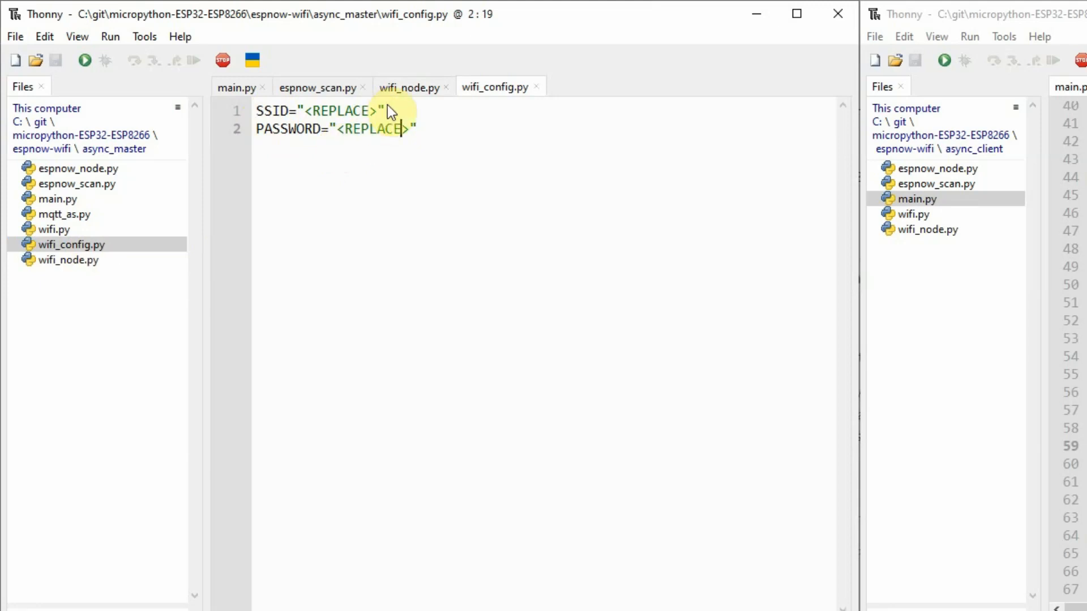
# Step: Return to the master's main.py and point out the espnow_scan.py and mqtt_as.py files
pyautogui.click(235, 88)
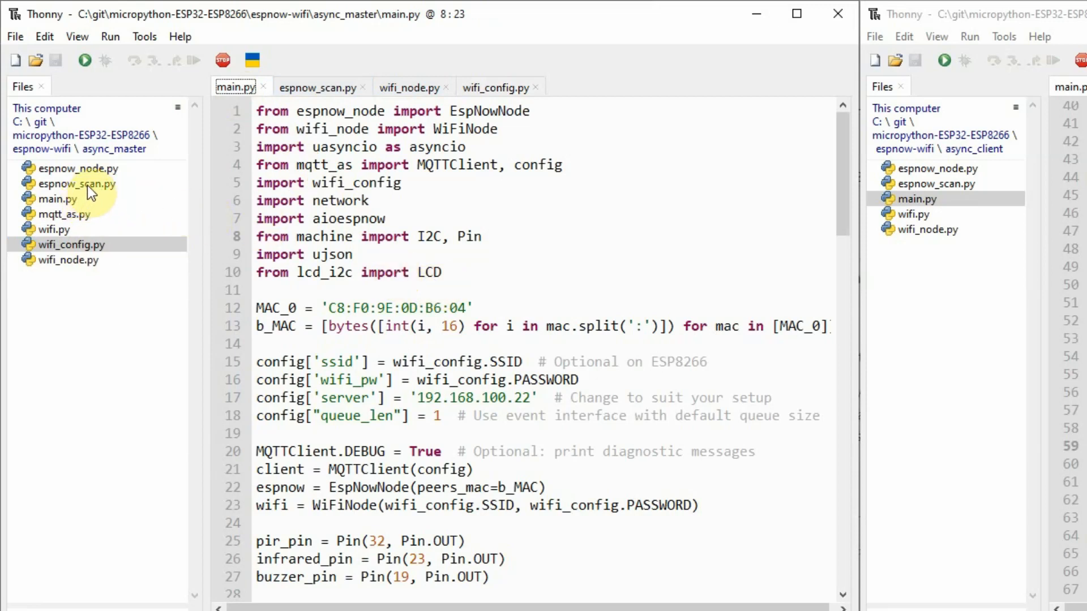
pyautogui.click(78, 184)
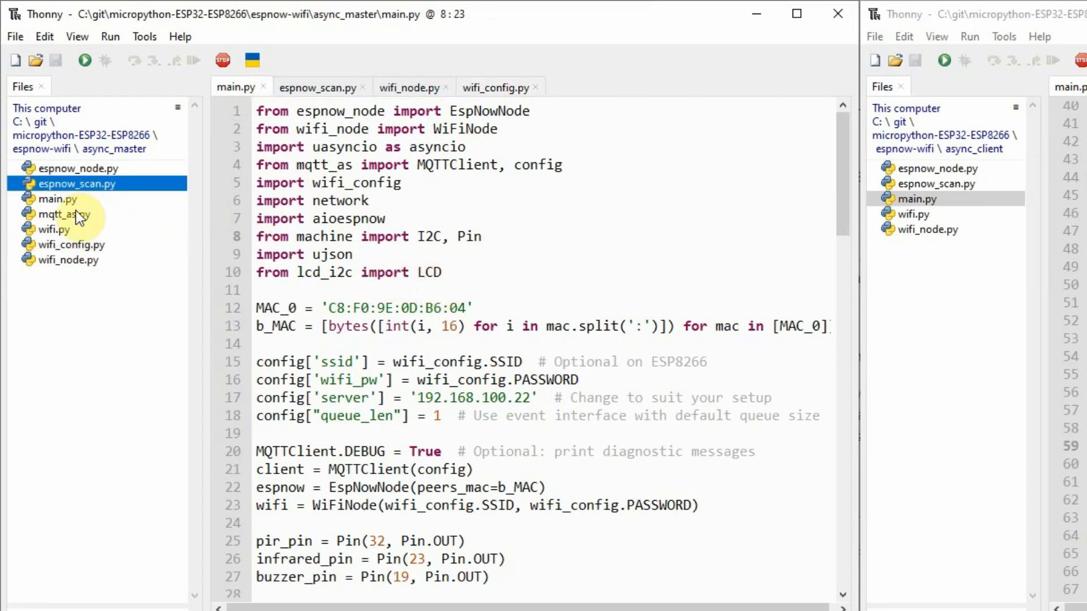
pyautogui.click(52, 228)
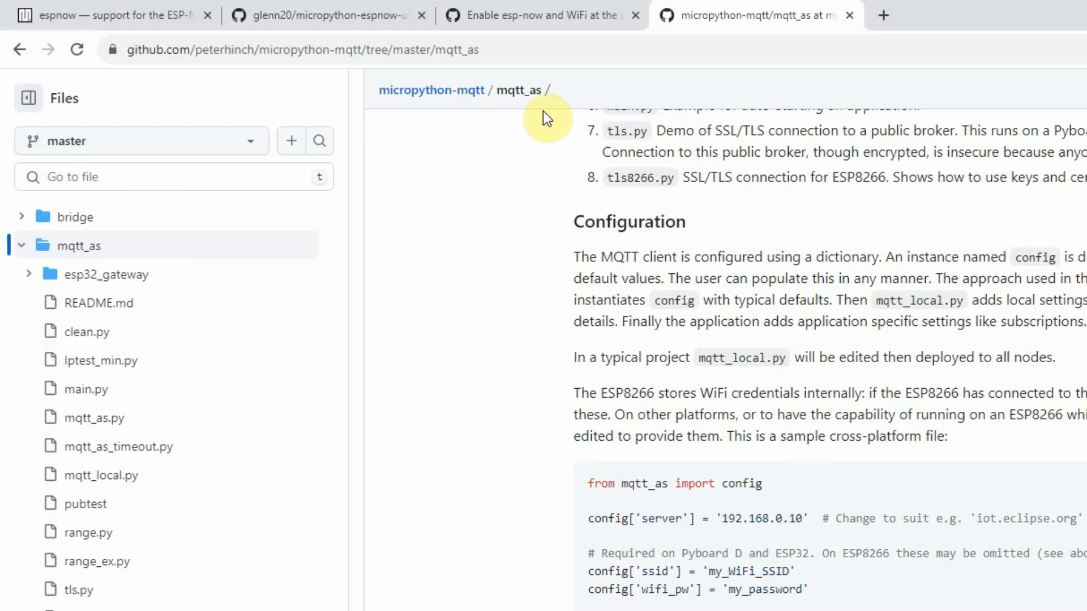
# Step: Scroll to the espnow-utils README and highlight 'bulletproof' in the src/wifi.py description
pyautogui.click(326, 15)
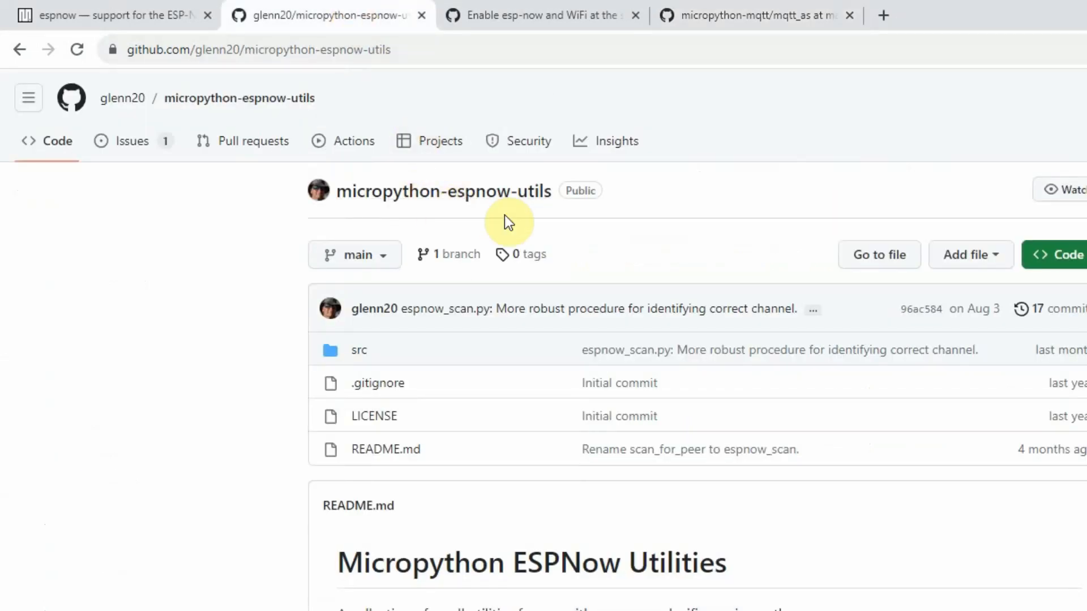
pyautogui.scroll(-3)
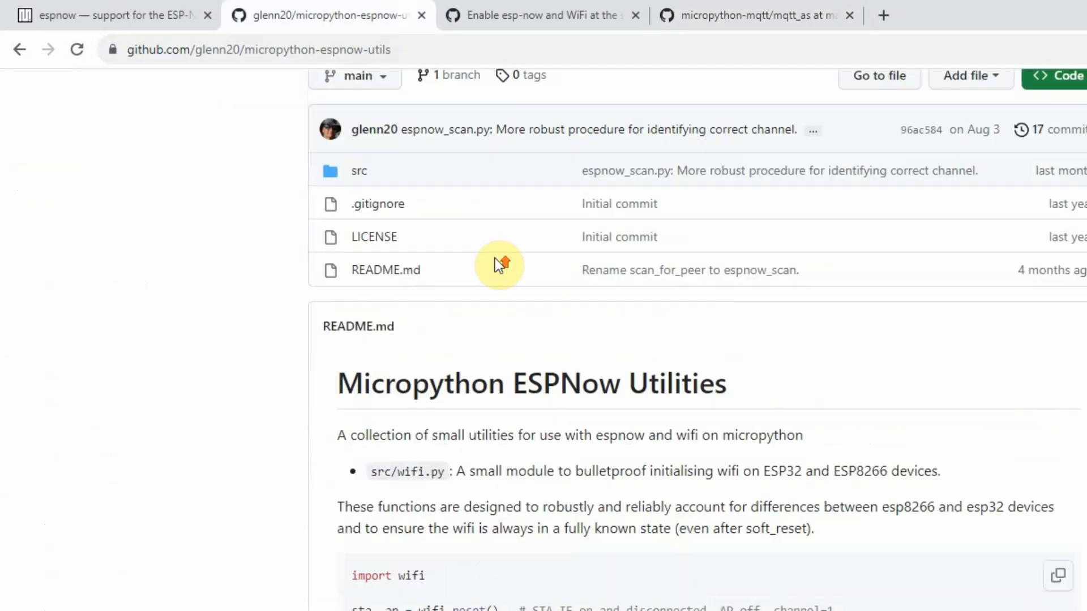
pyautogui.moveTo(617, 396)
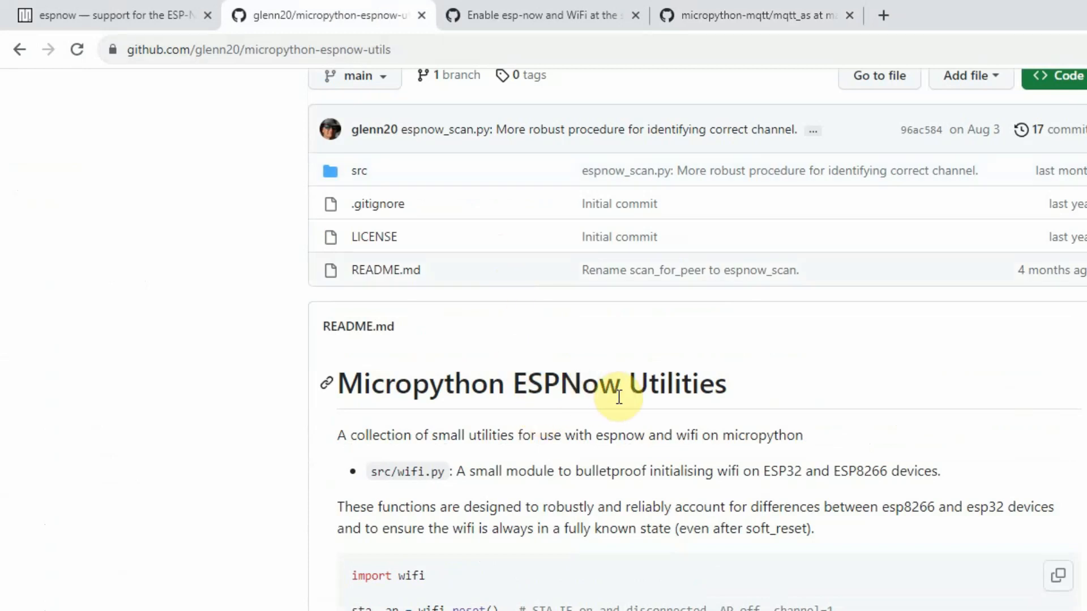
pyautogui.moveTo(739, 441)
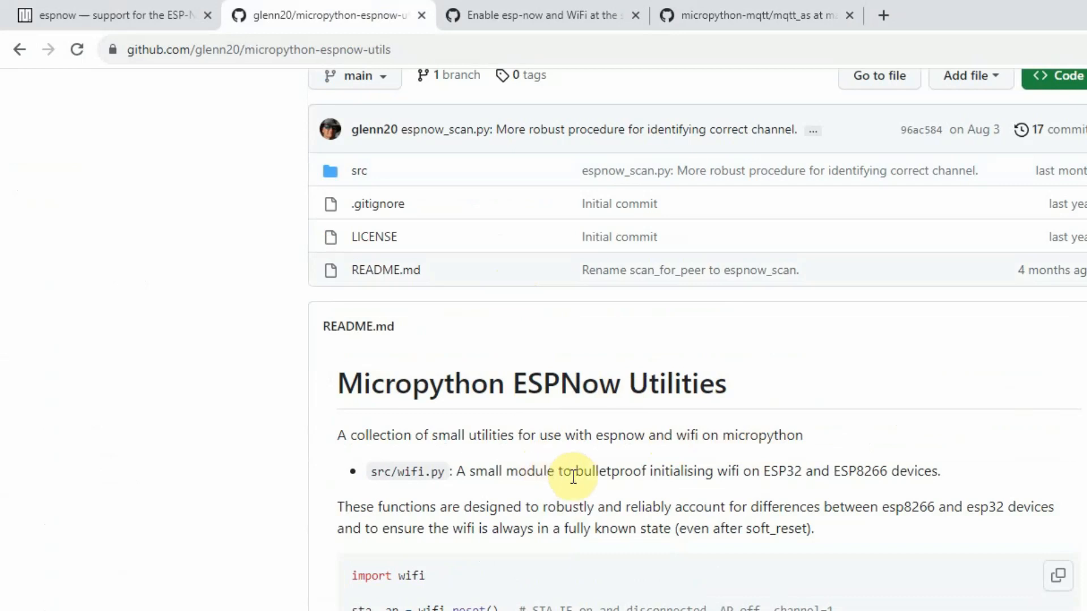
pyautogui.doubleClick(599, 471)
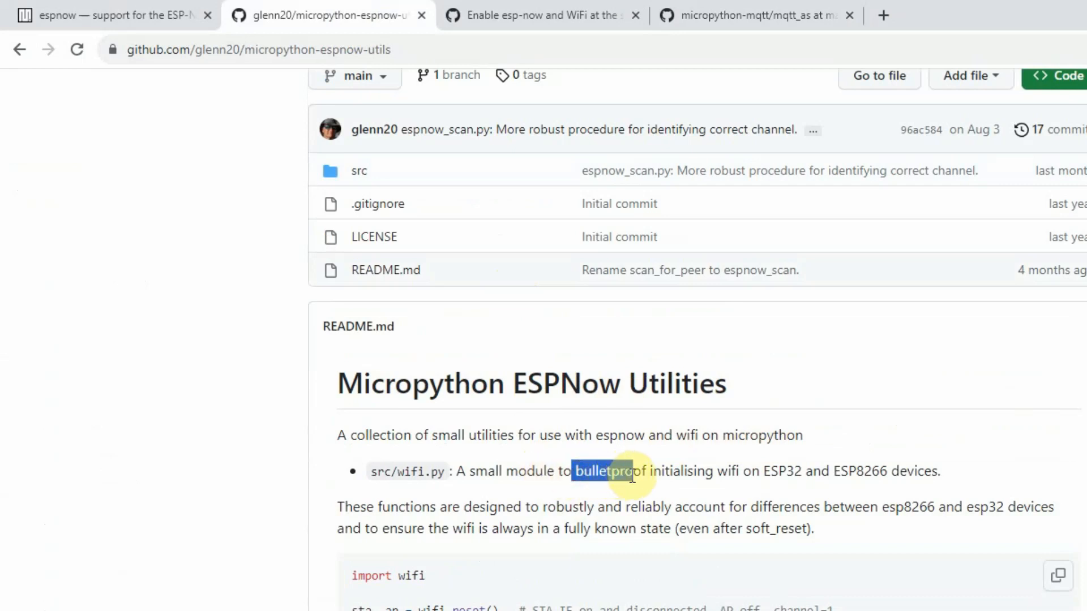
pyautogui.doubleClick(611, 471)
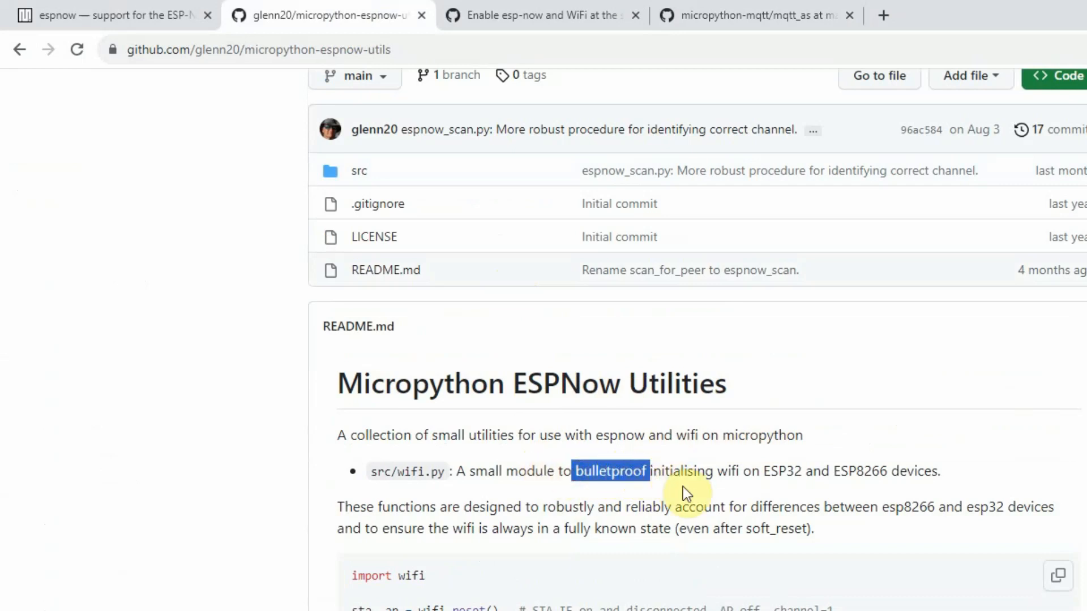
pyautogui.moveTo(844, 492)
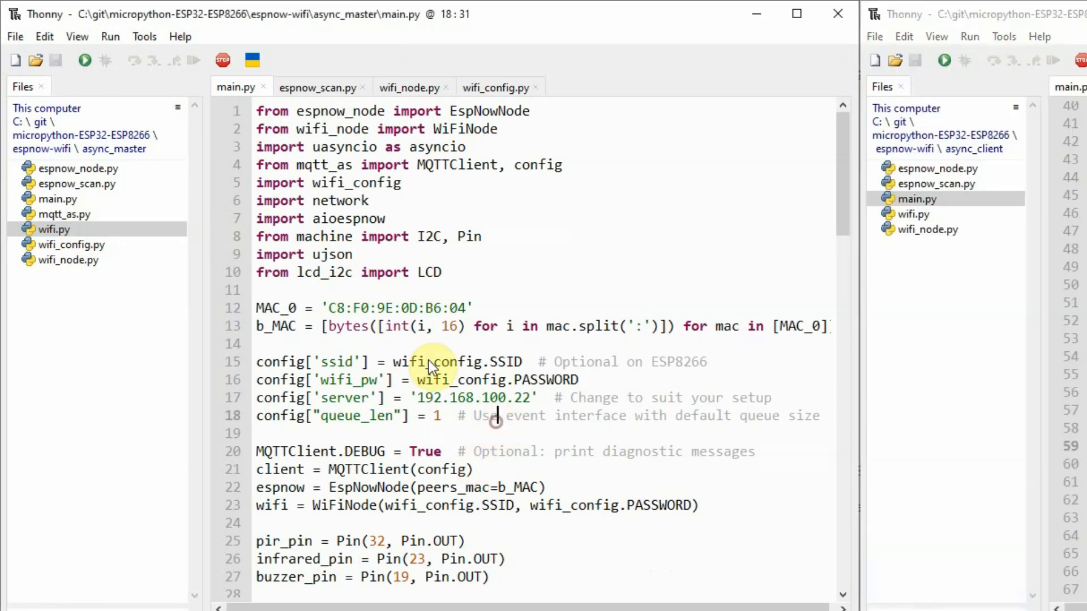
pyautogui.click(64, 214)
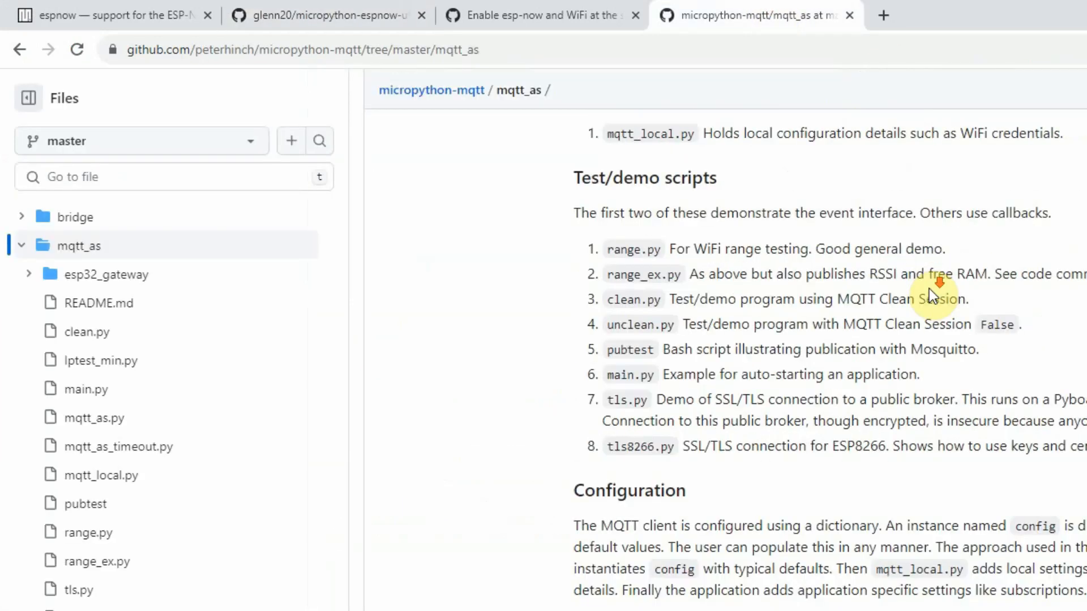
pyautogui.scroll(-3)
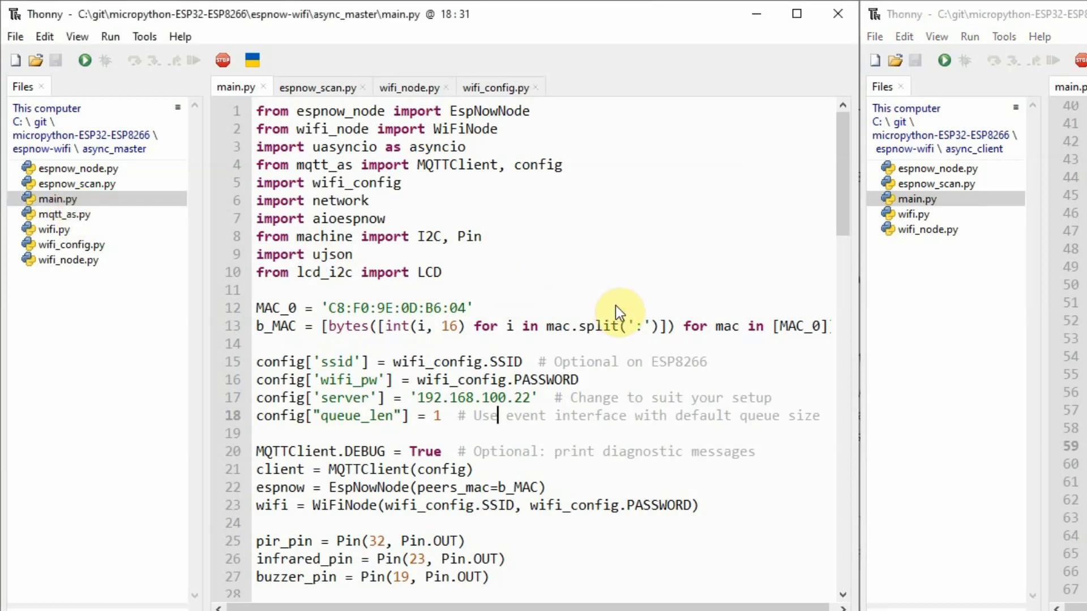
pyautogui.moveTo(45, 94)
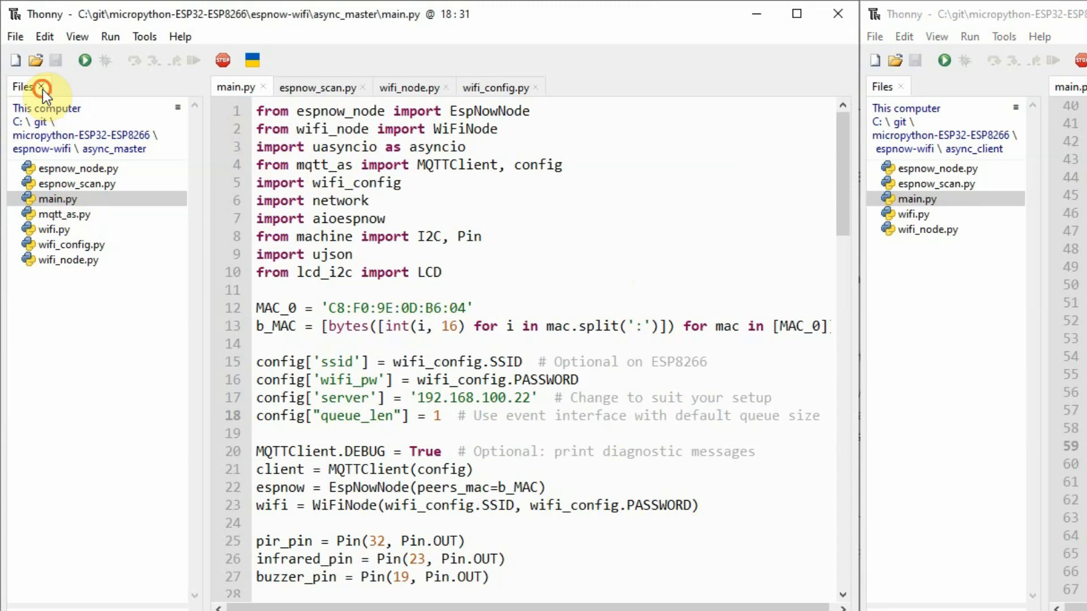
# Step: Hide the file lists in both Thonny windows and highlight the ESP-NOW node setup line
pyautogui.click(42, 87)
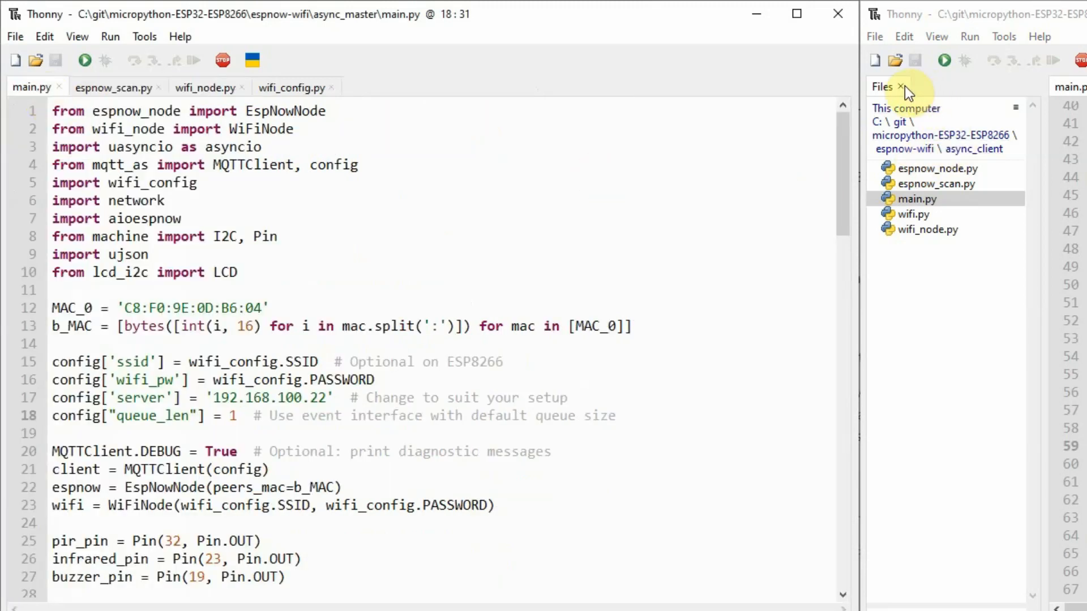
pyautogui.click(890, 87)
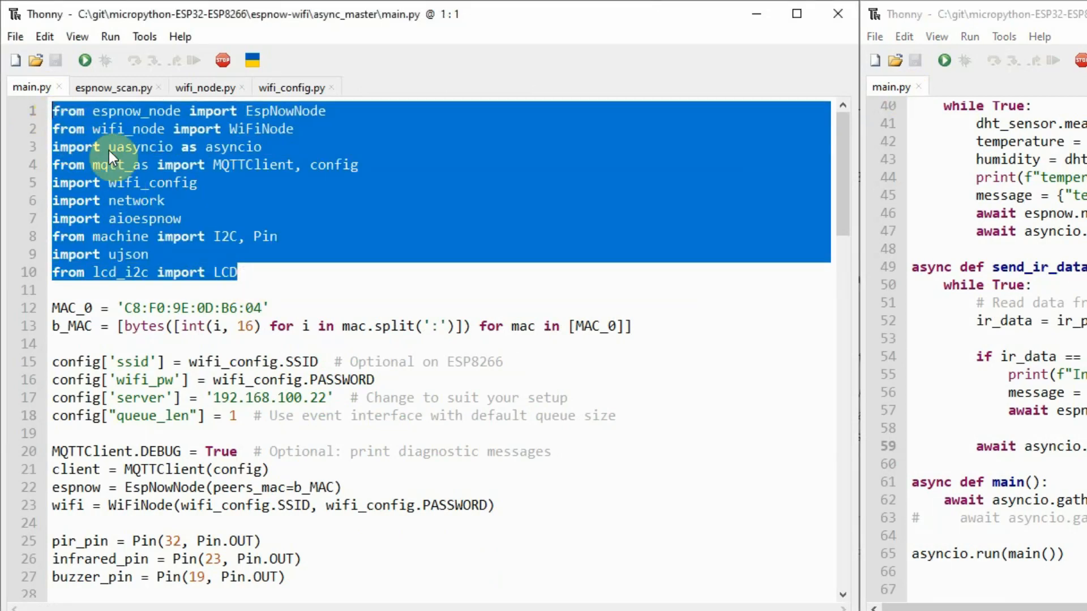
pyautogui.moveTo(153, 172)
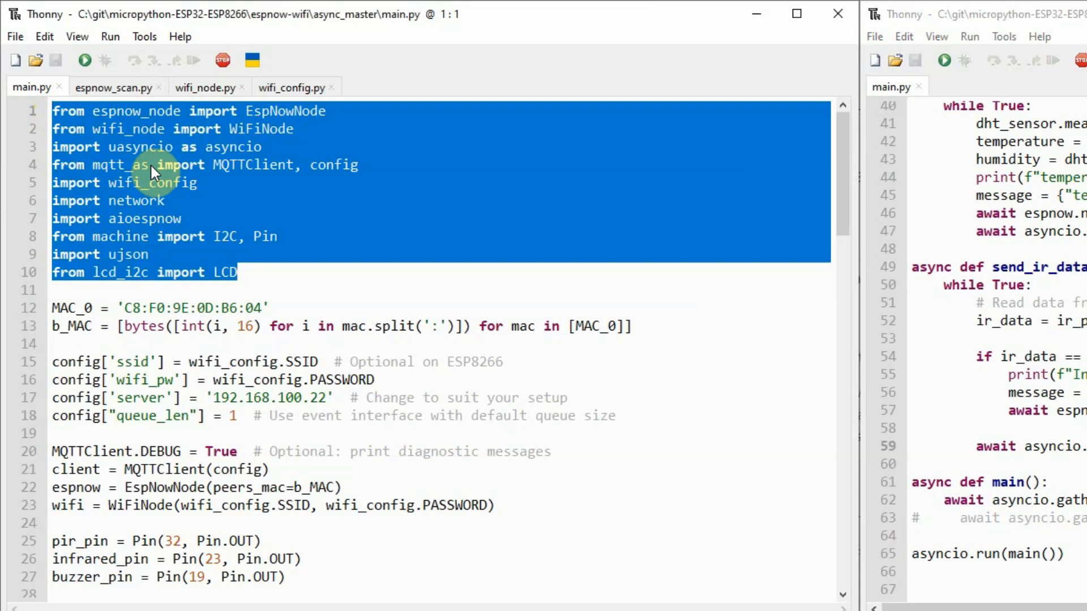
pyautogui.moveTo(145, 222)
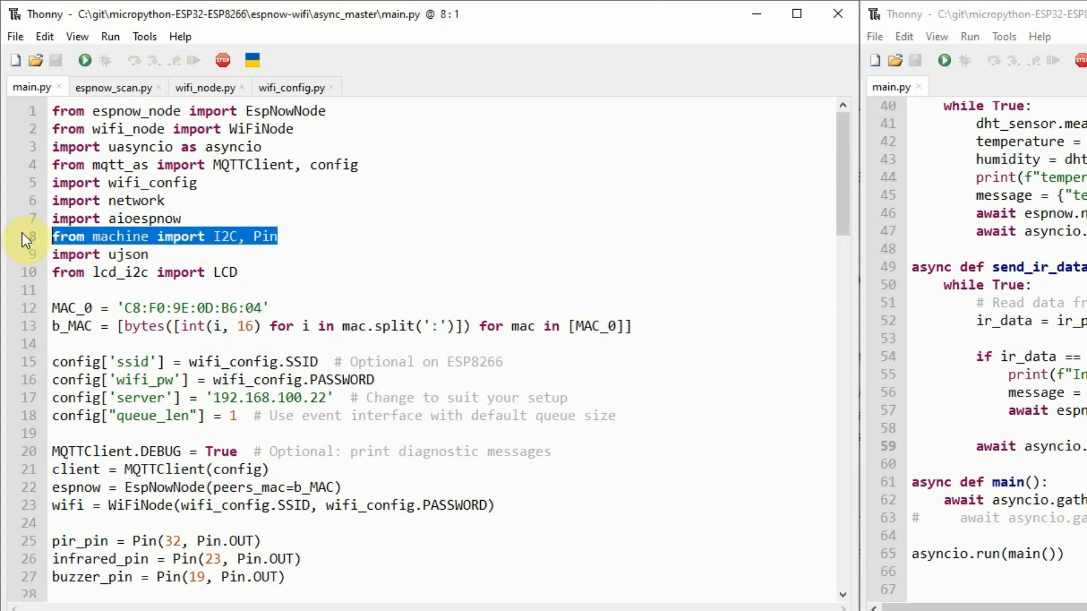
pyautogui.moveTo(187, 269)
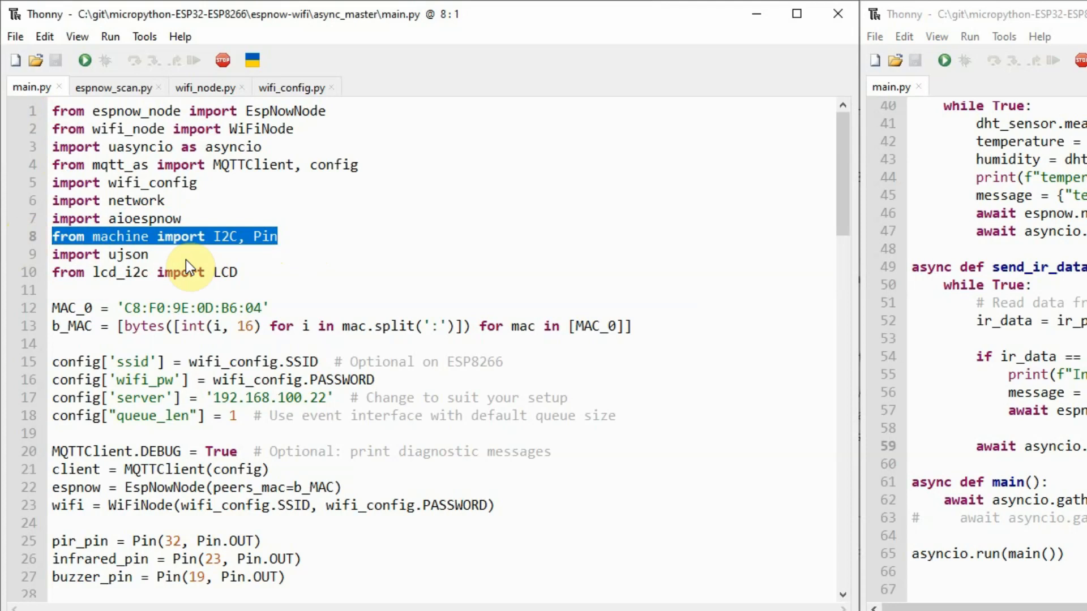
pyautogui.scroll(-3)
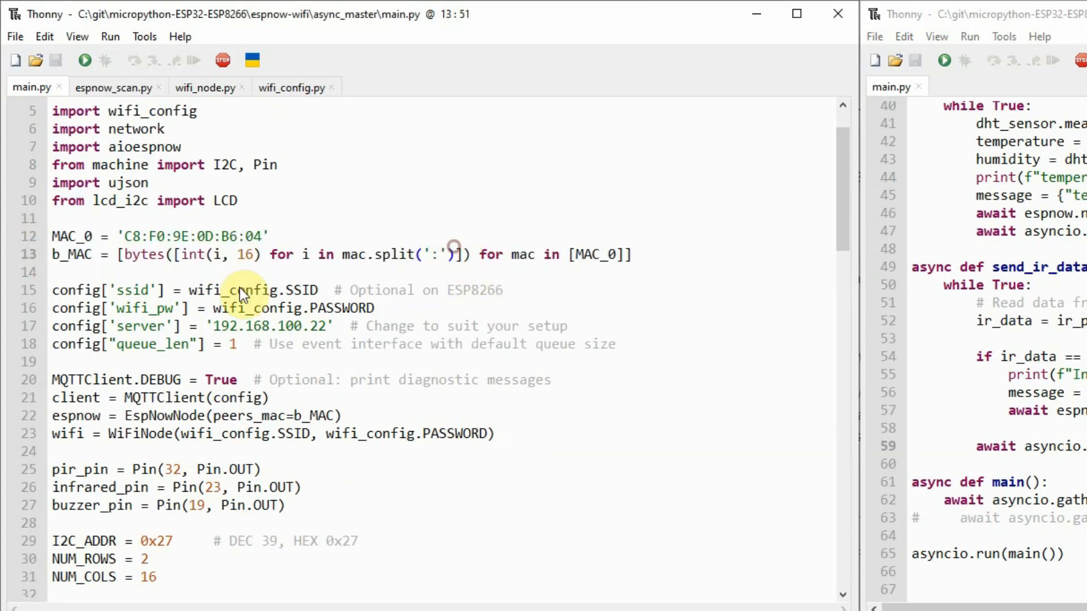
pyautogui.moveTo(52, 290); pyautogui.dragTo(368, 344)
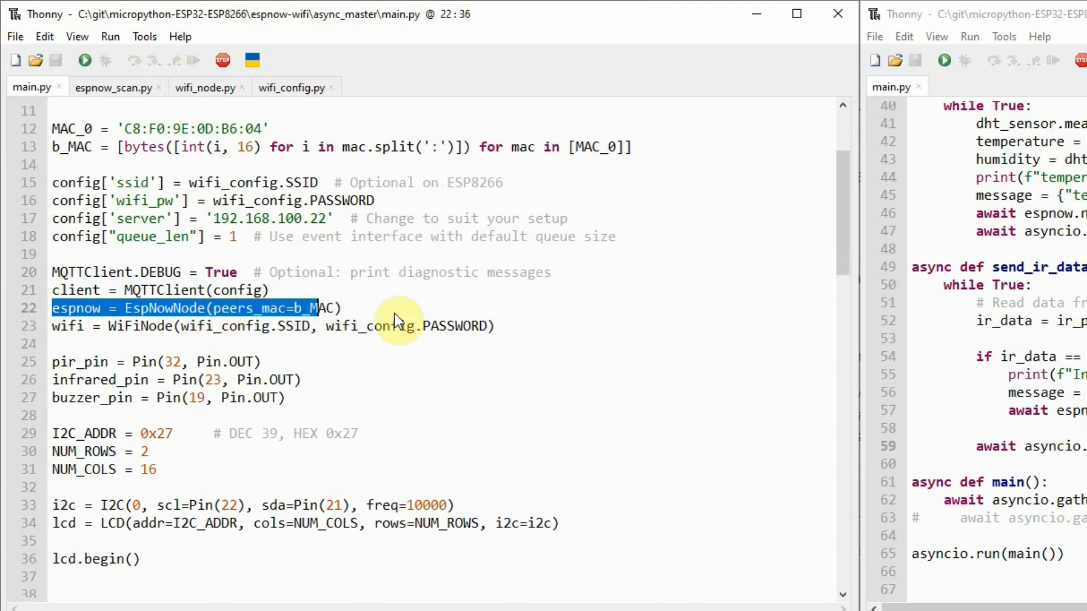
# Step: Highlight the WiFiNode setup line and the pin and LCD block, then scroll to the alert functions
pyautogui.click(69, 327)
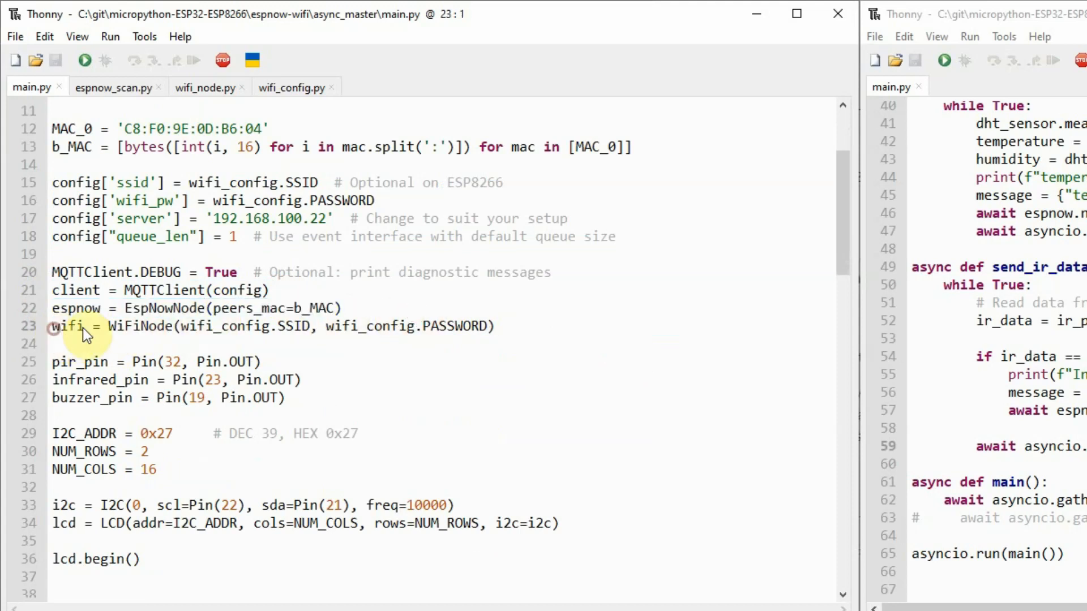
pyautogui.tripleClick(277, 326)
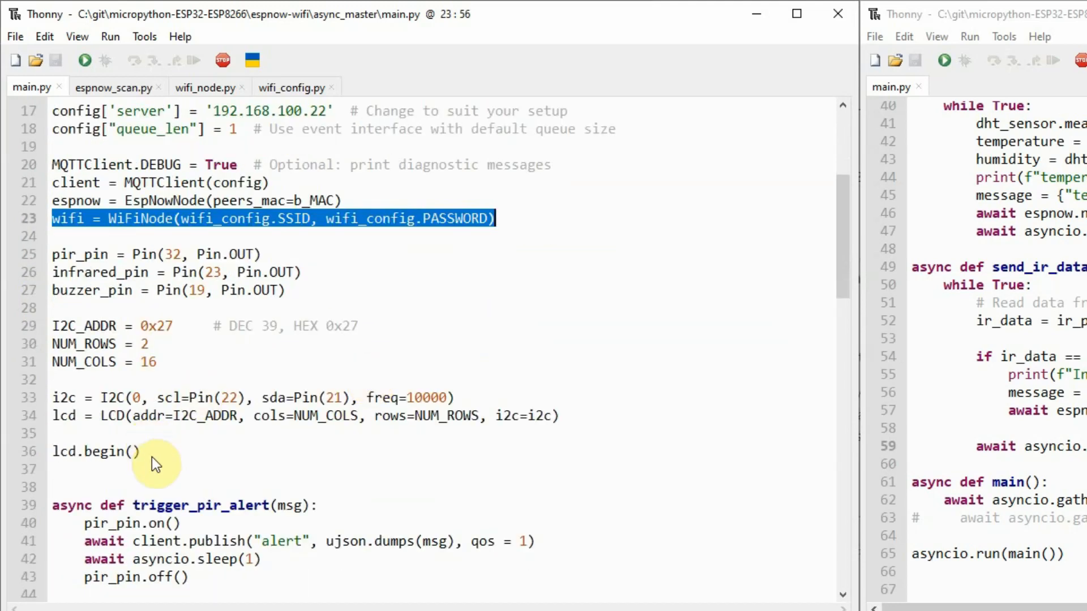
pyautogui.moveTo(54, 254); pyautogui.dragTo(139, 451)
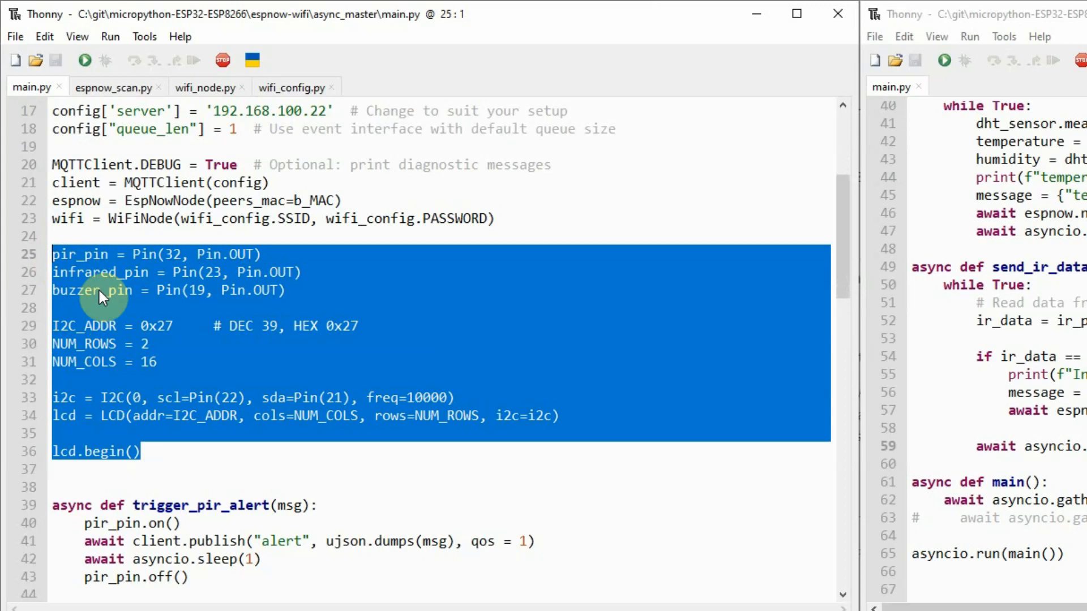
pyautogui.scroll(-3)
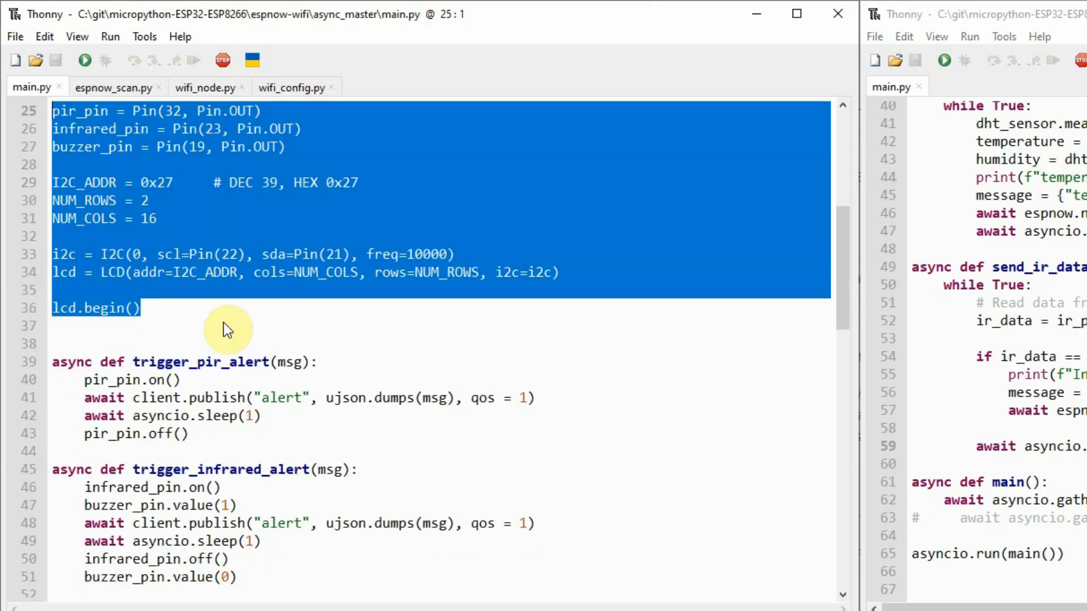
pyautogui.scroll(-3)
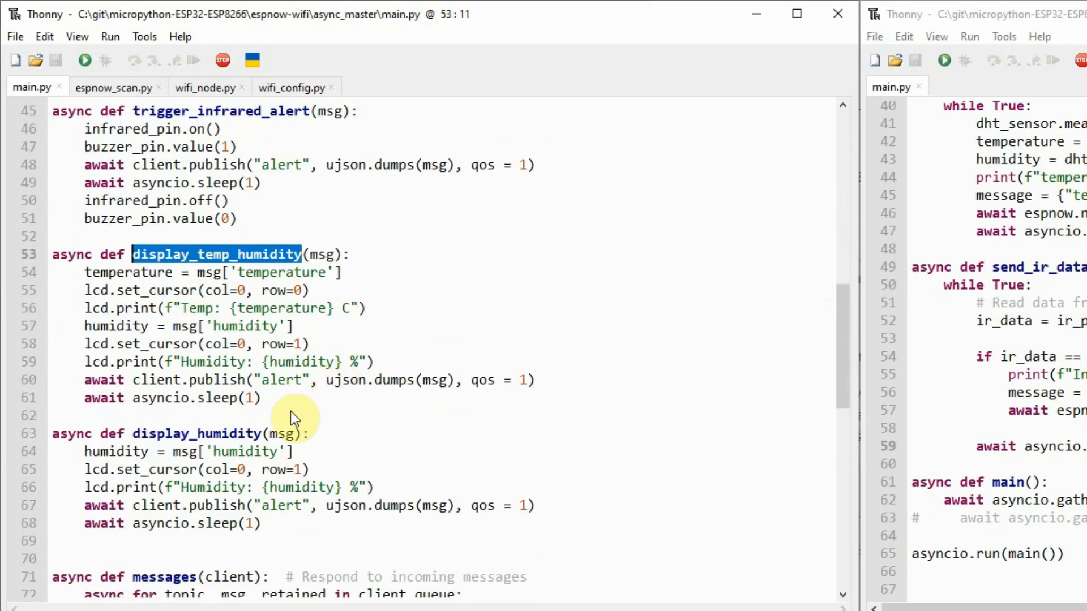
pyautogui.scroll(-3)
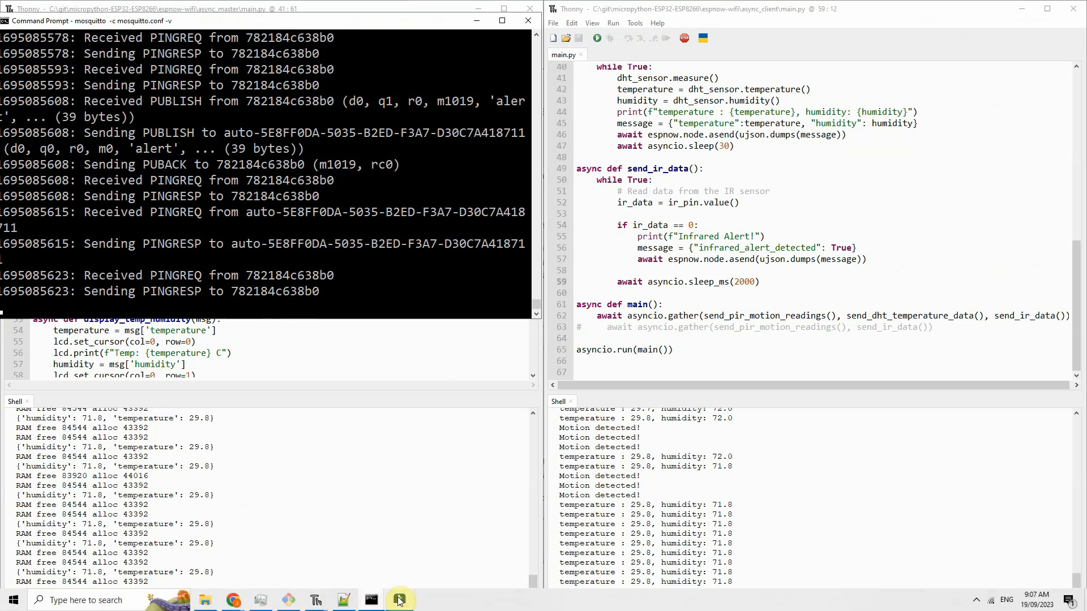
# Step: Bring the mosquitto_sub window showing humidity, temperature and PIR alerts to the front
pyautogui.click(398, 600)
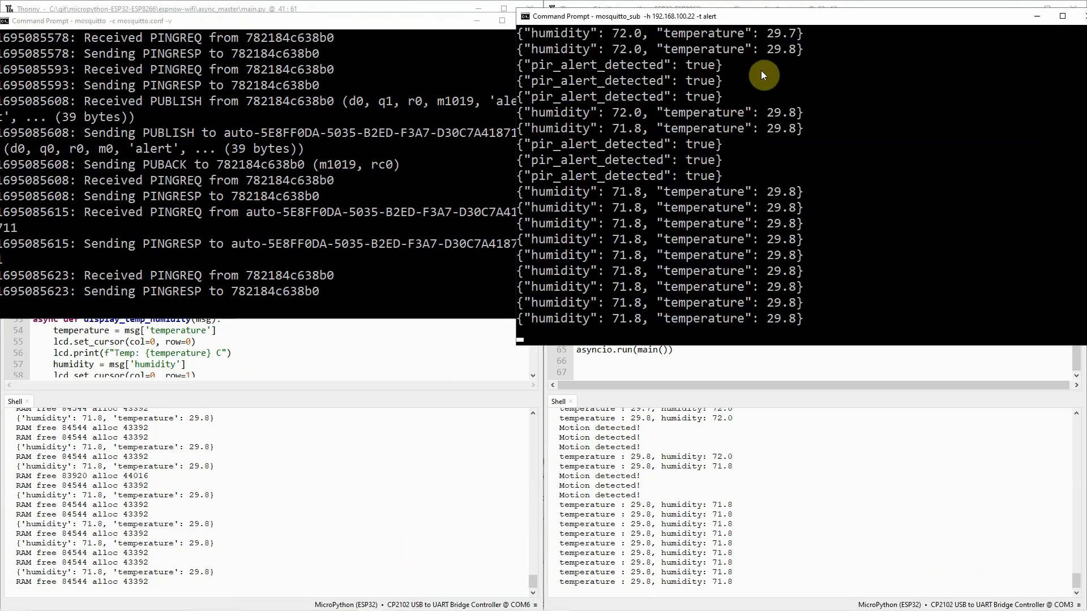
pyautogui.moveTo(731, 16)
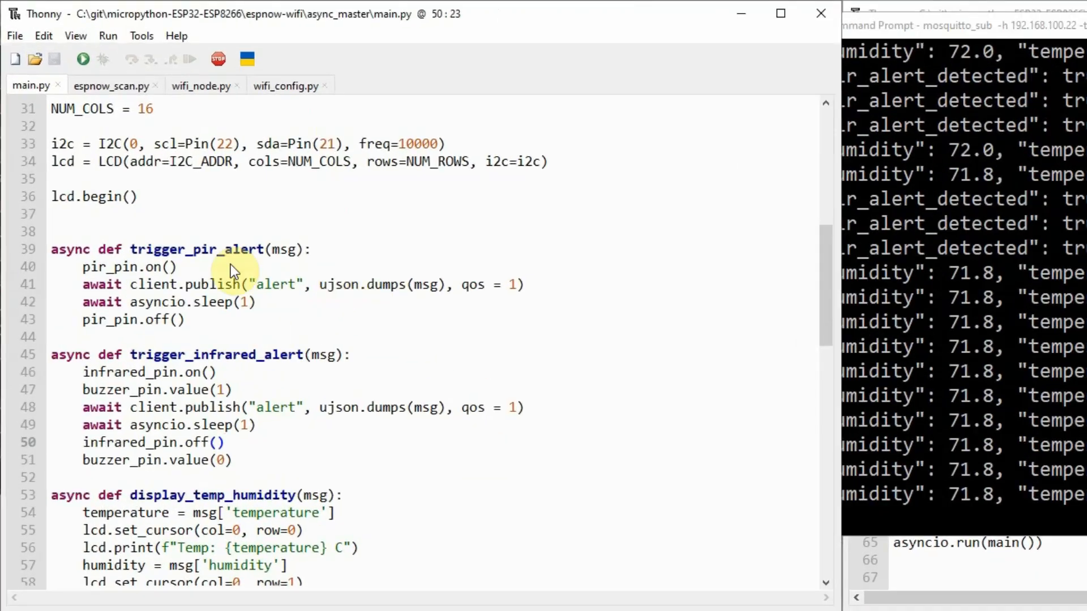
pyautogui.doubleClick(196, 249)
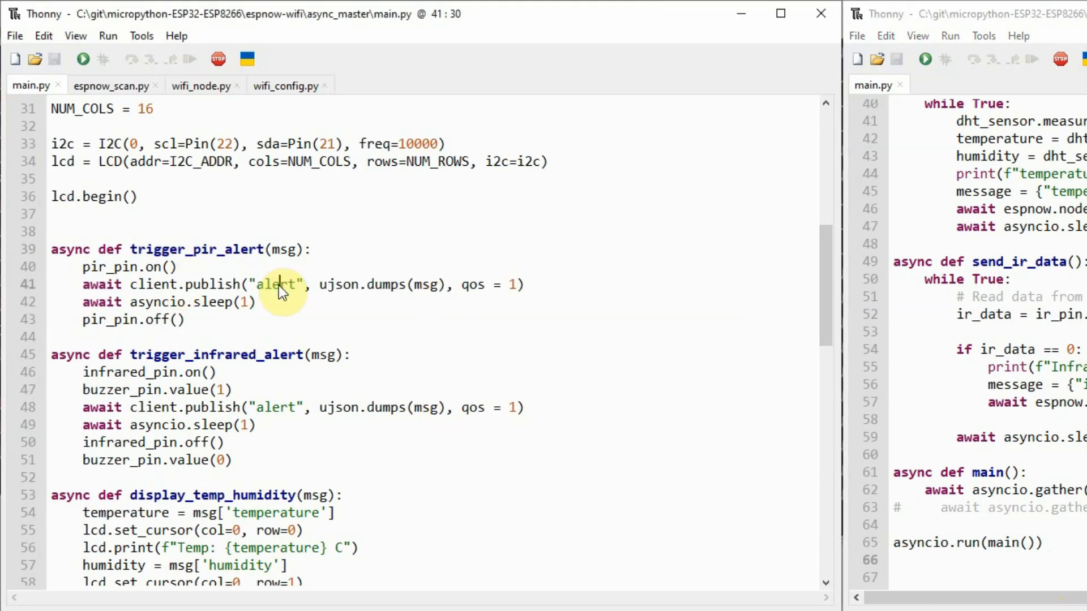
pyautogui.doubleClick(276, 284)
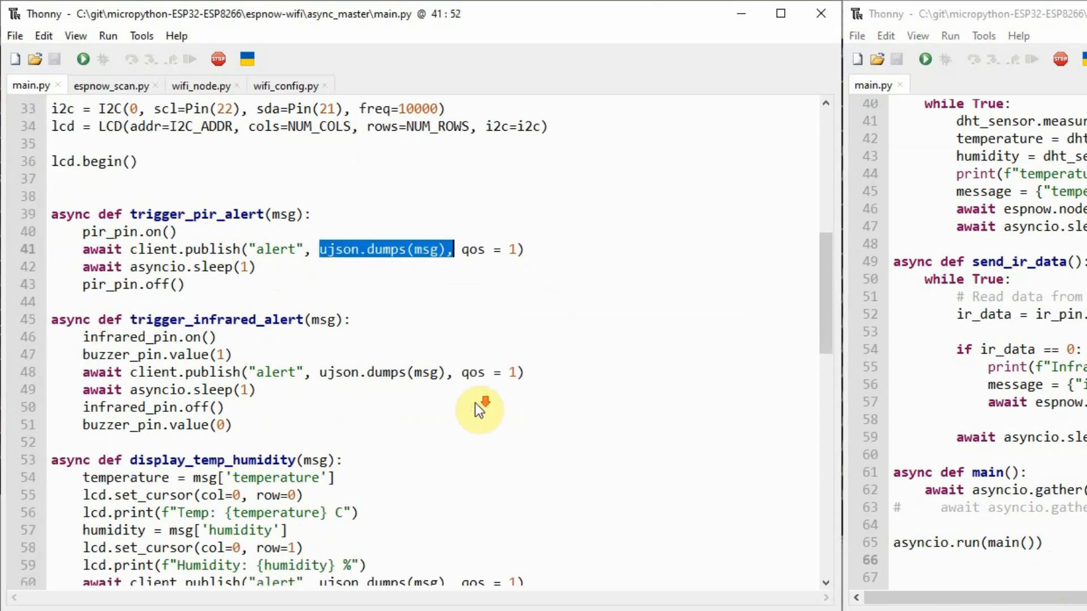
pyautogui.scroll(-3)
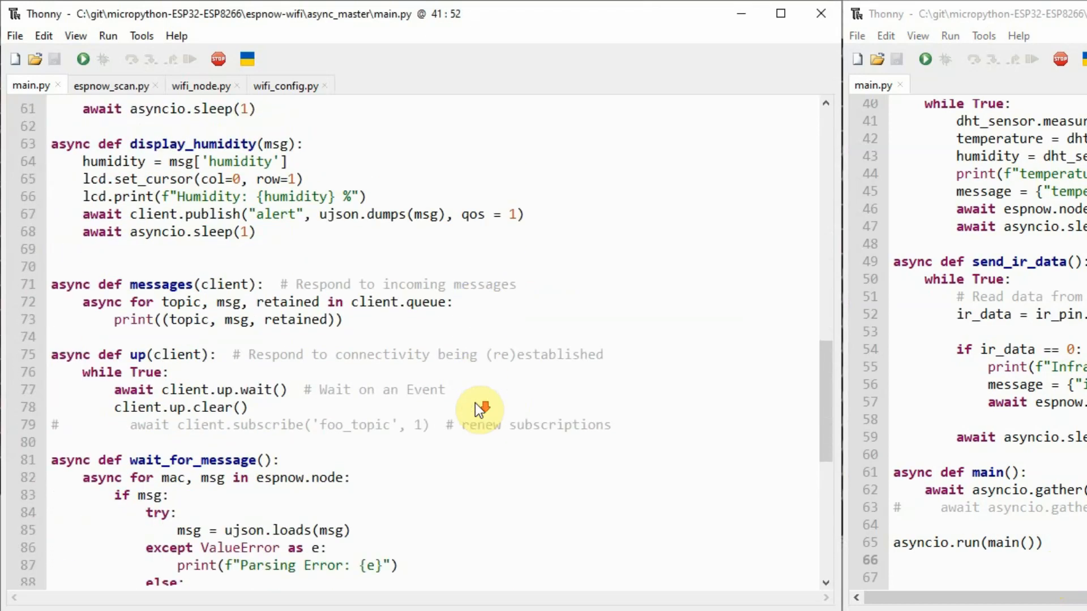
pyautogui.click(52, 285)
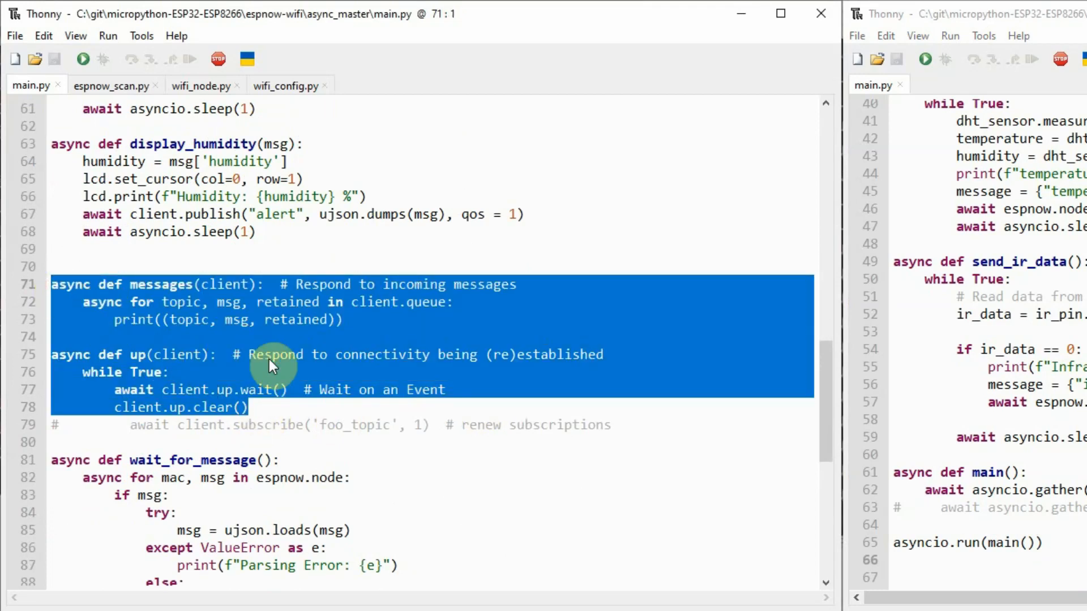
pyautogui.scroll(-3)
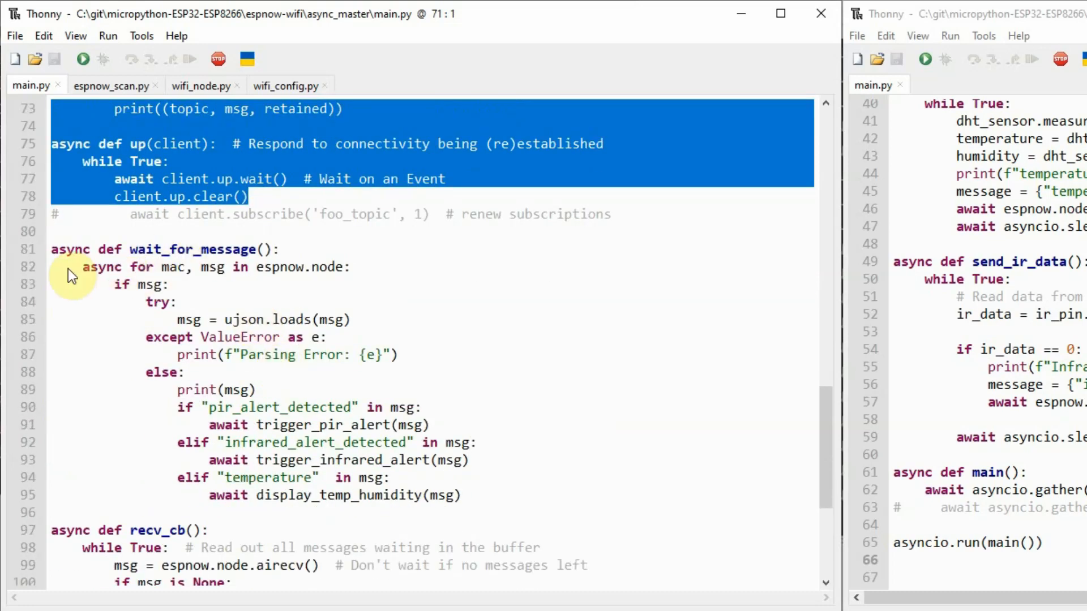
pyautogui.scroll(-3)
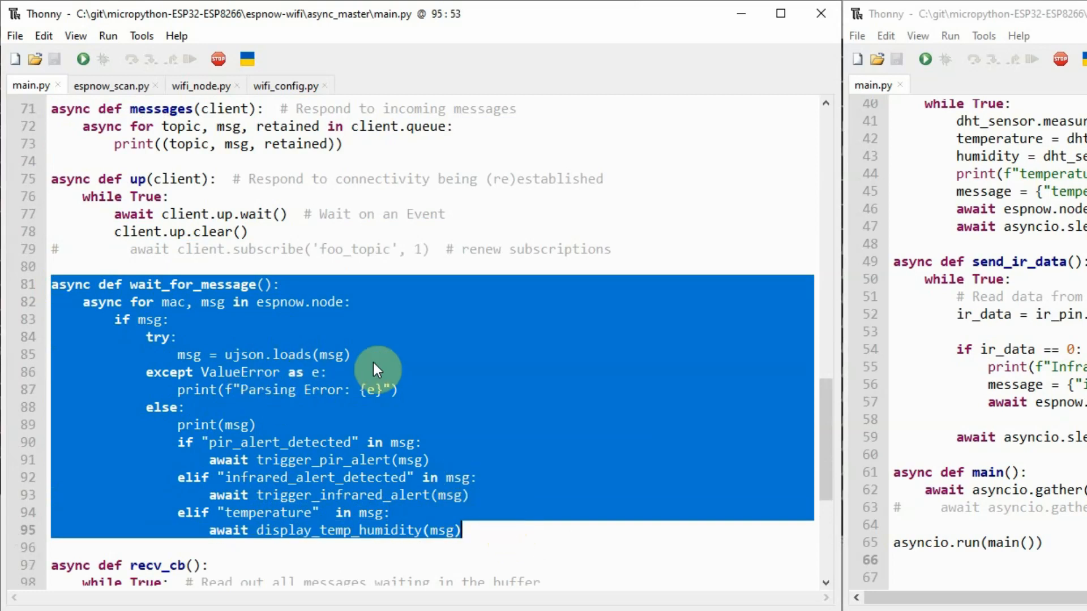
pyautogui.moveTo(315, 330)
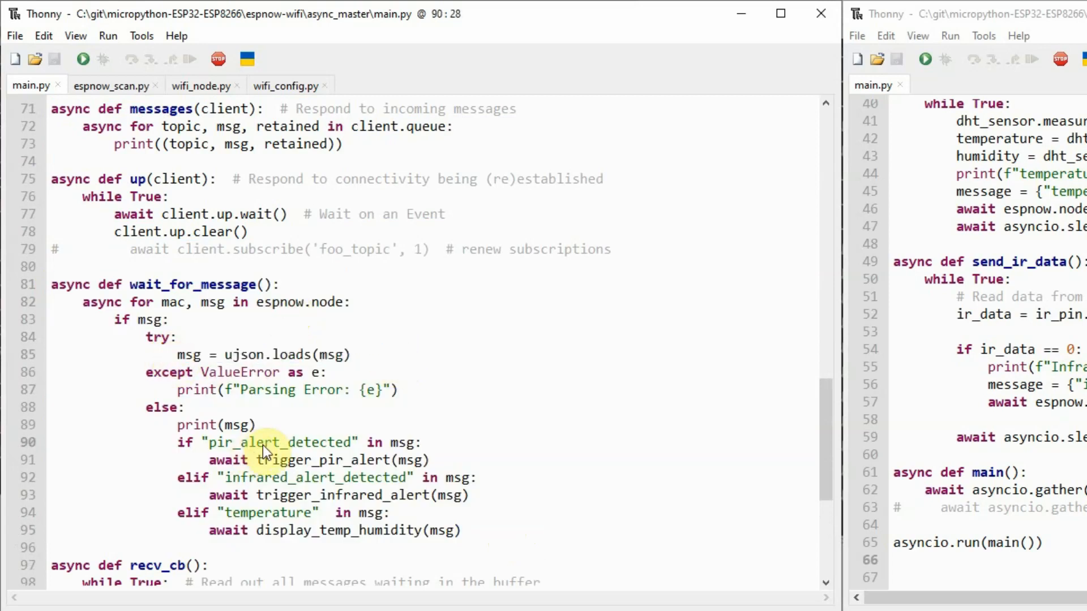
pyautogui.doubleClick(323, 460)
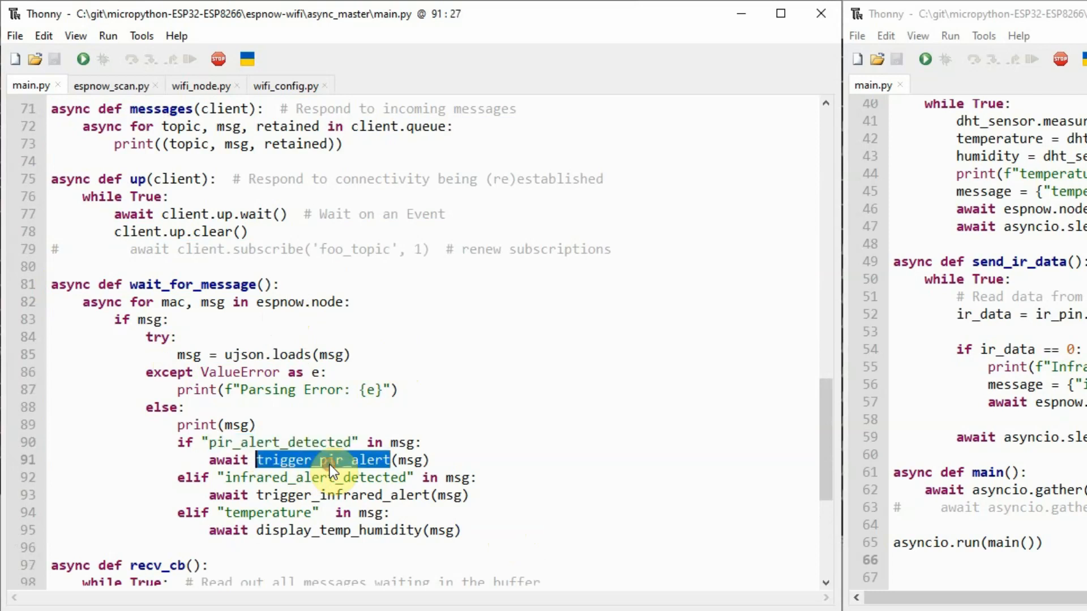
pyautogui.doubleClick(342, 495)
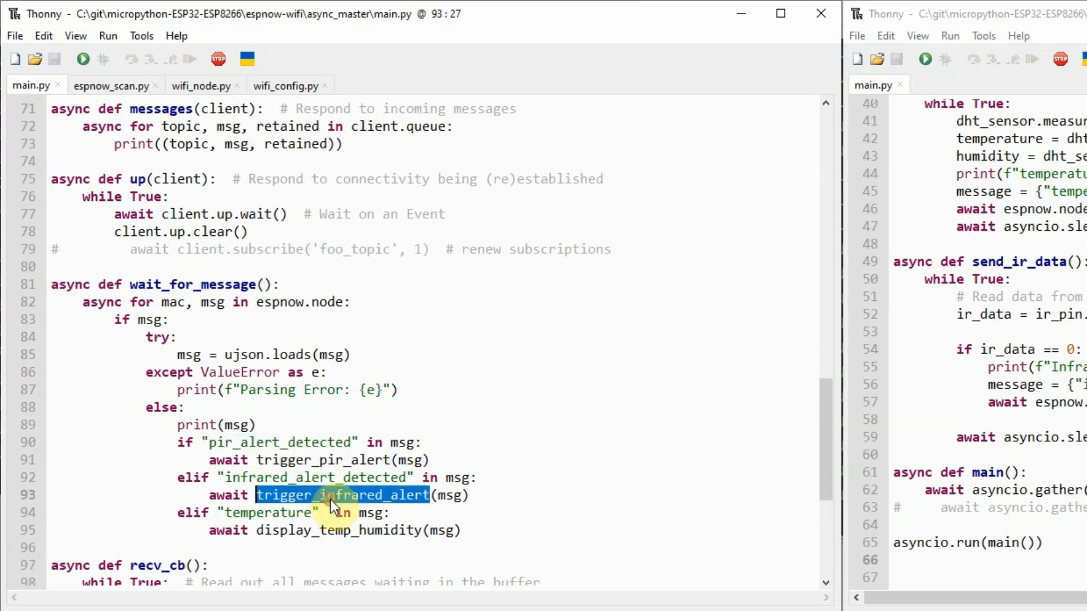
pyautogui.moveTo(340, 548)
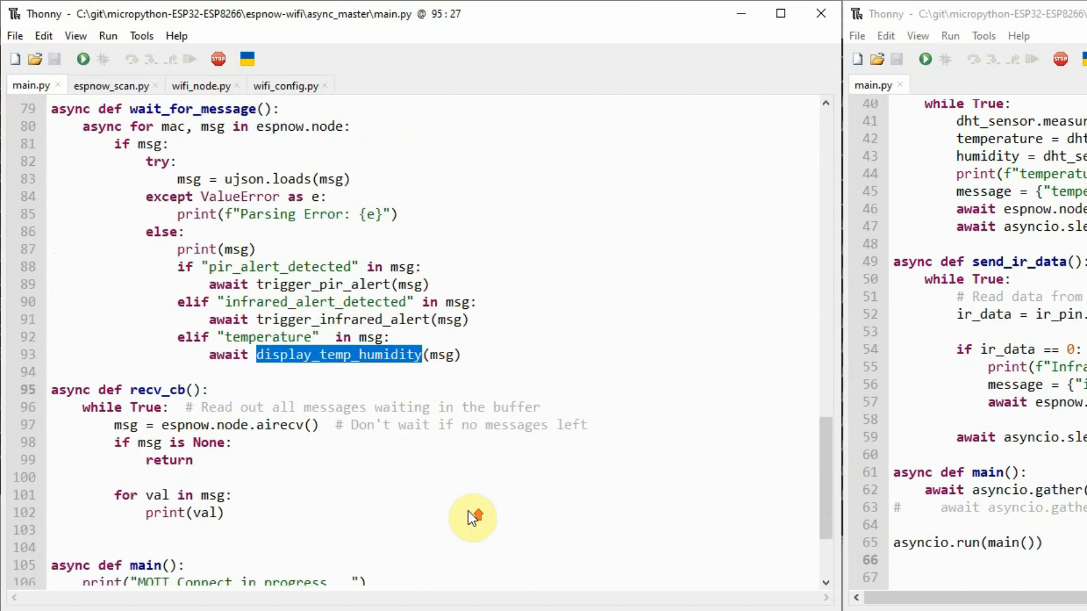
pyautogui.scroll(-3)
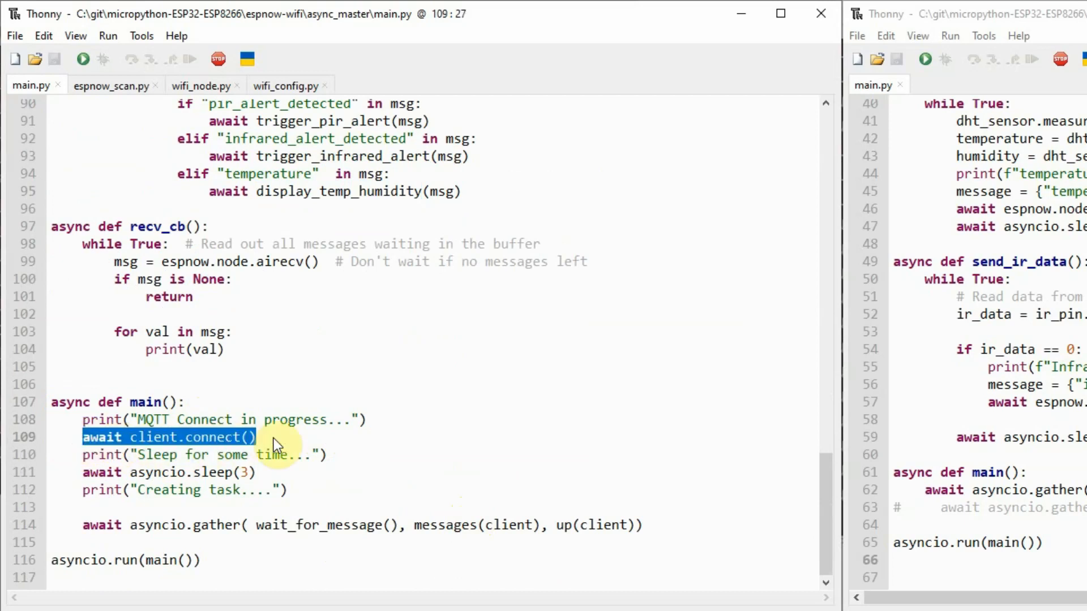
pyautogui.moveTo(94, 478)
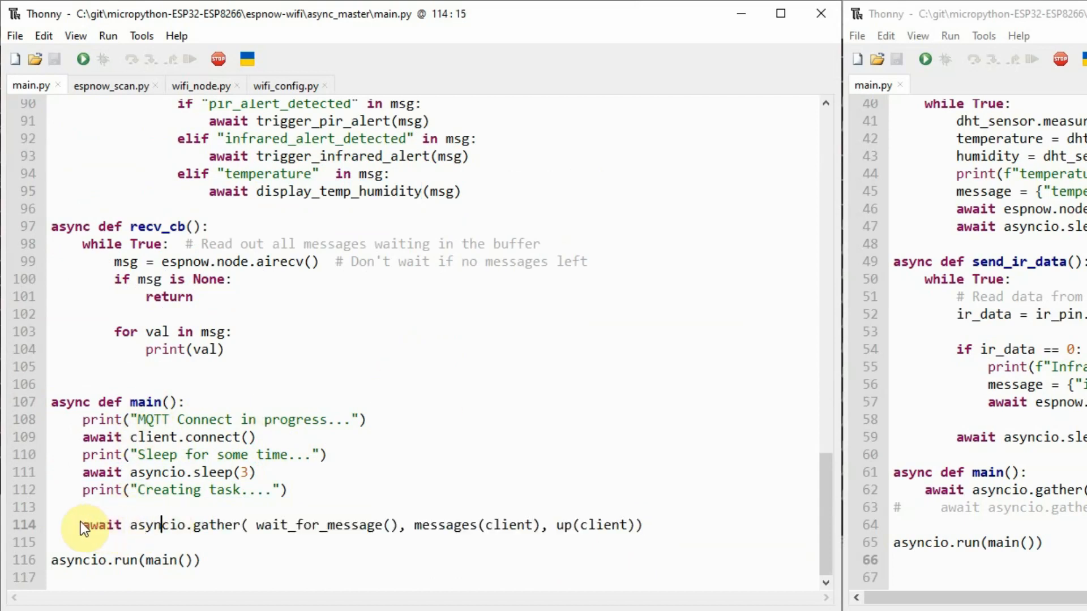
pyautogui.moveTo(81, 525); pyautogui.dragTo(637, 525)
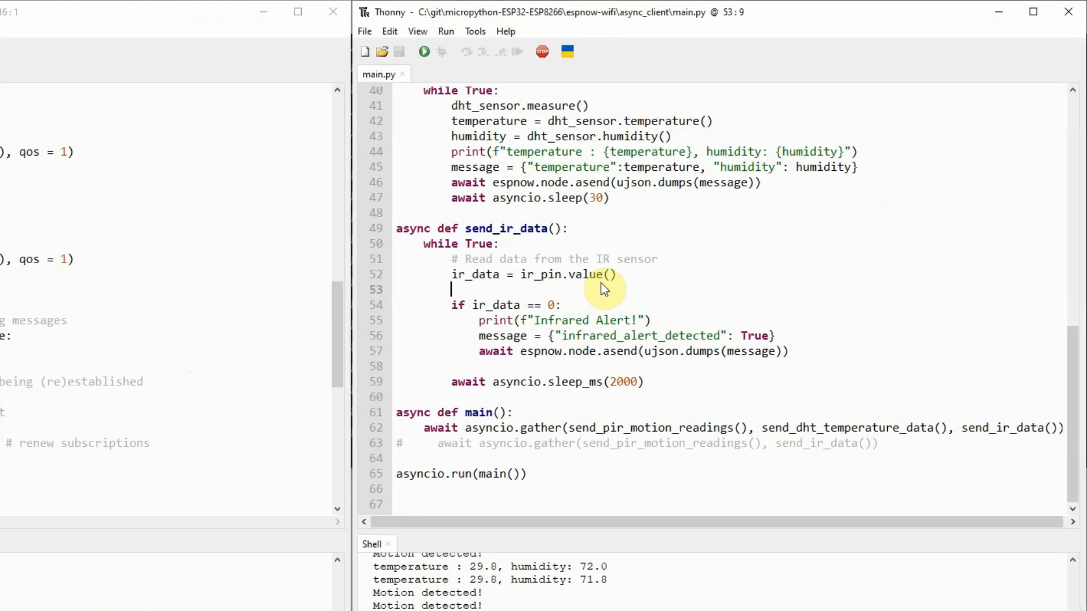
# Step: Show the client project's Files pane and walk through wifi.py, wifi_node.py and main.py
pyautogui.click(417, 31)
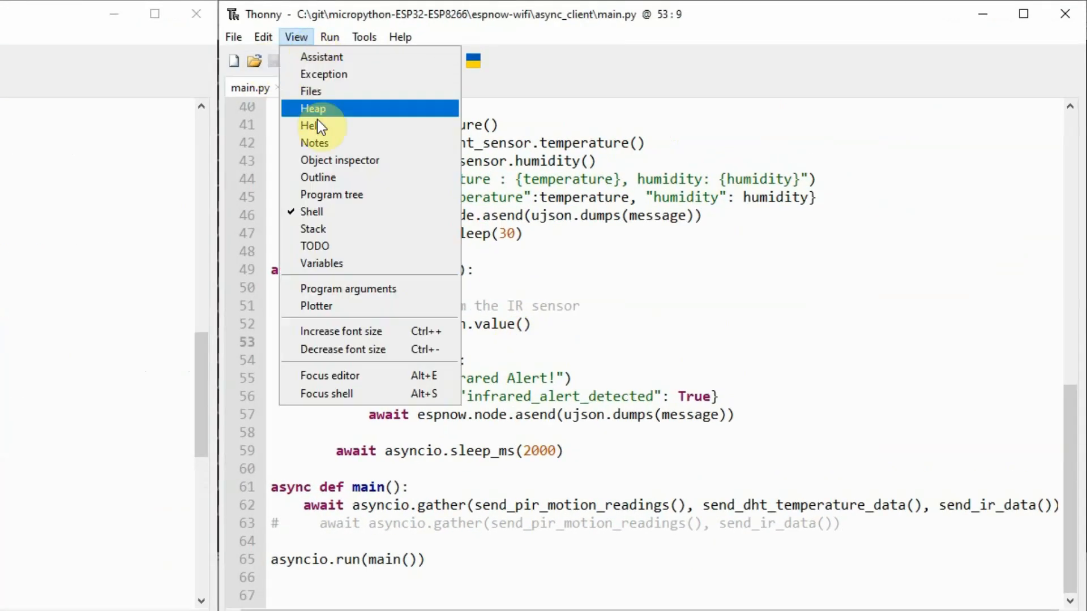
pyautogui.click(311, 91)
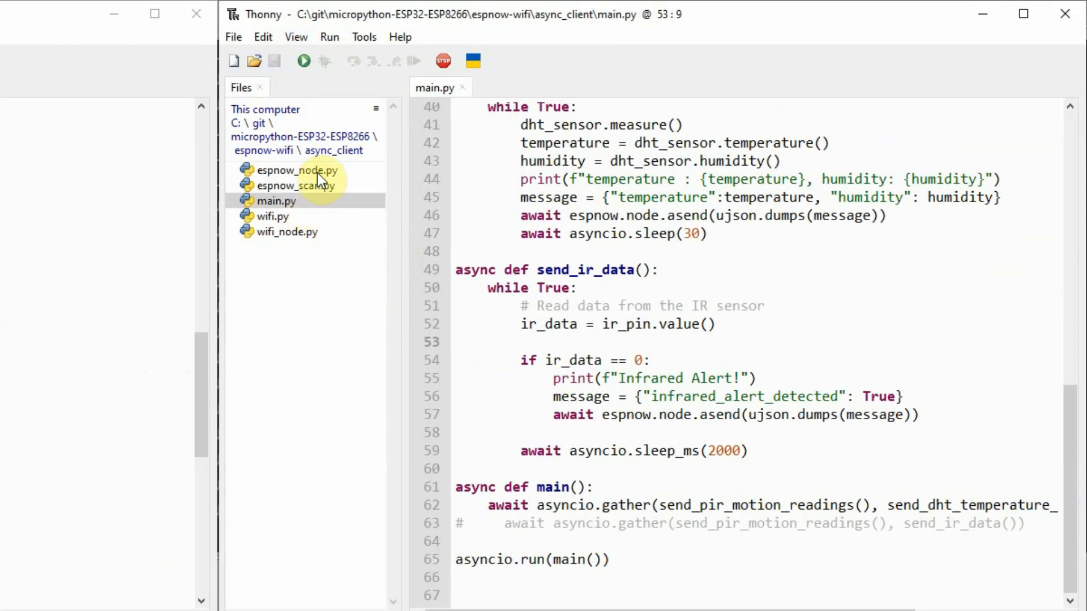
pyautogui.moveTo(312, 201)
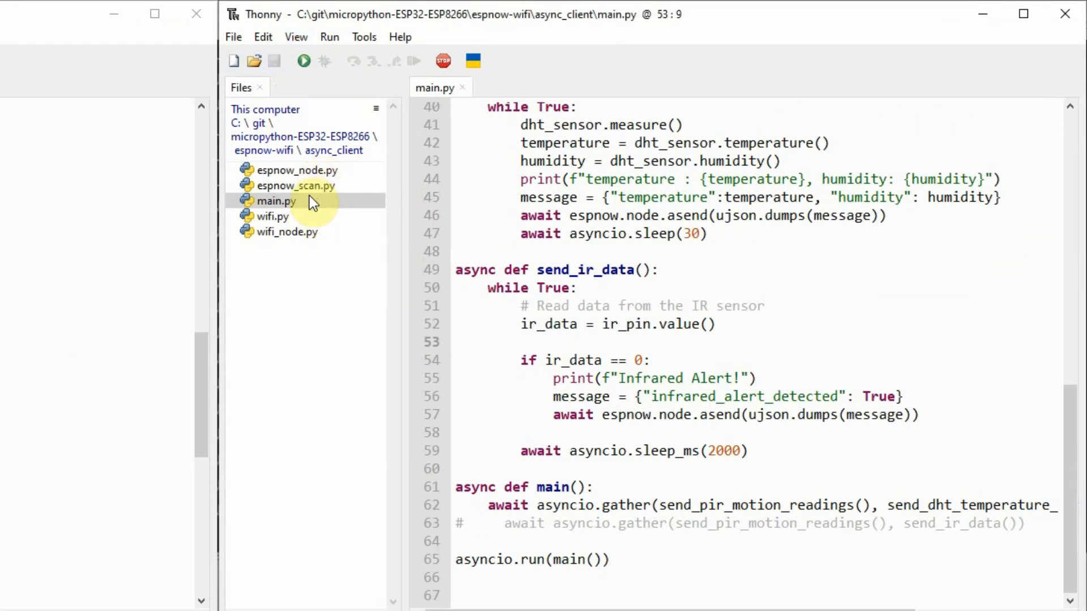
pyautogui.click(272, 216)
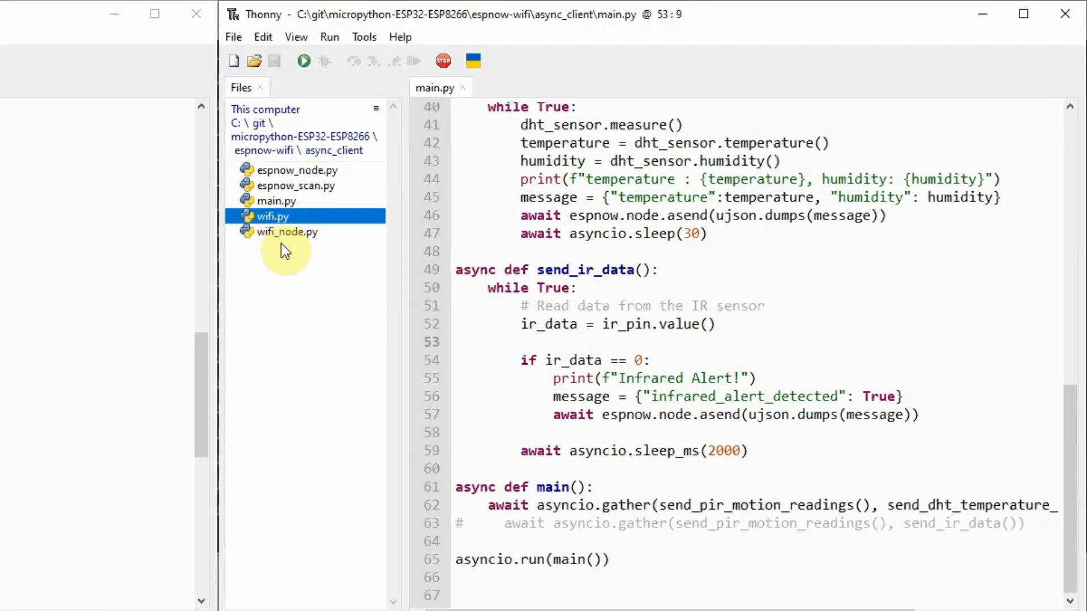
pyautogui.click(287, 232)
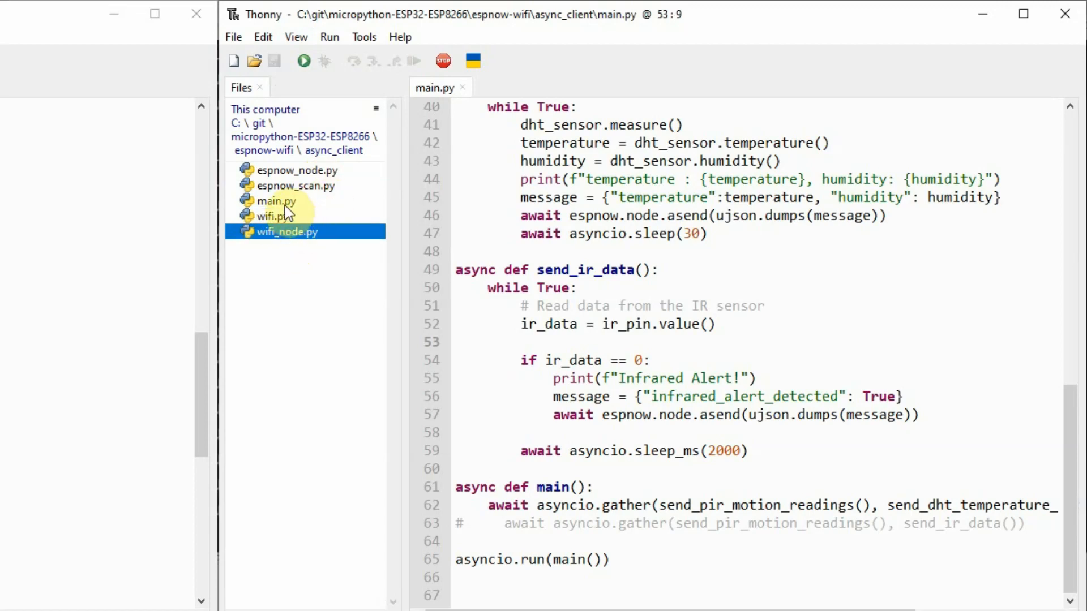
pyautogui.click(276, 200)
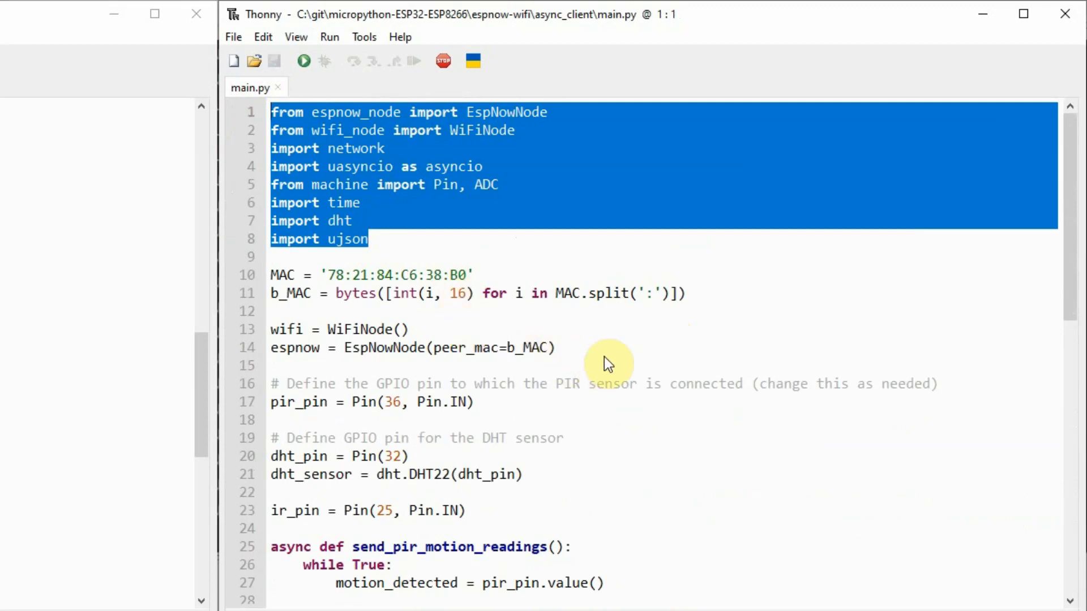
pyautogui.click(272, 274)
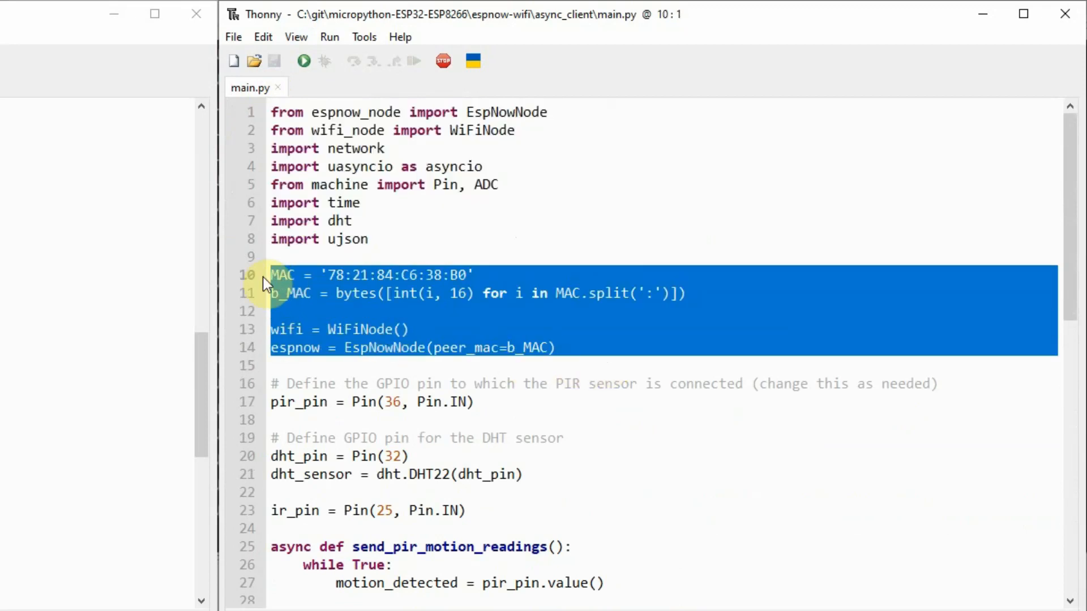
pyautogui.scroll(-3)
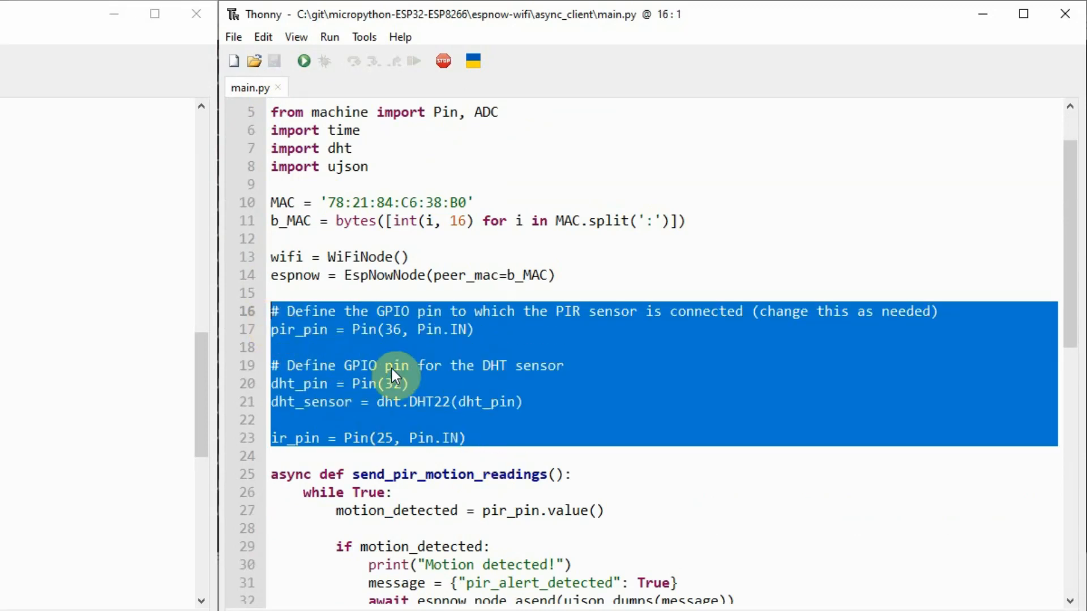
pyautogui.scroll(-3)
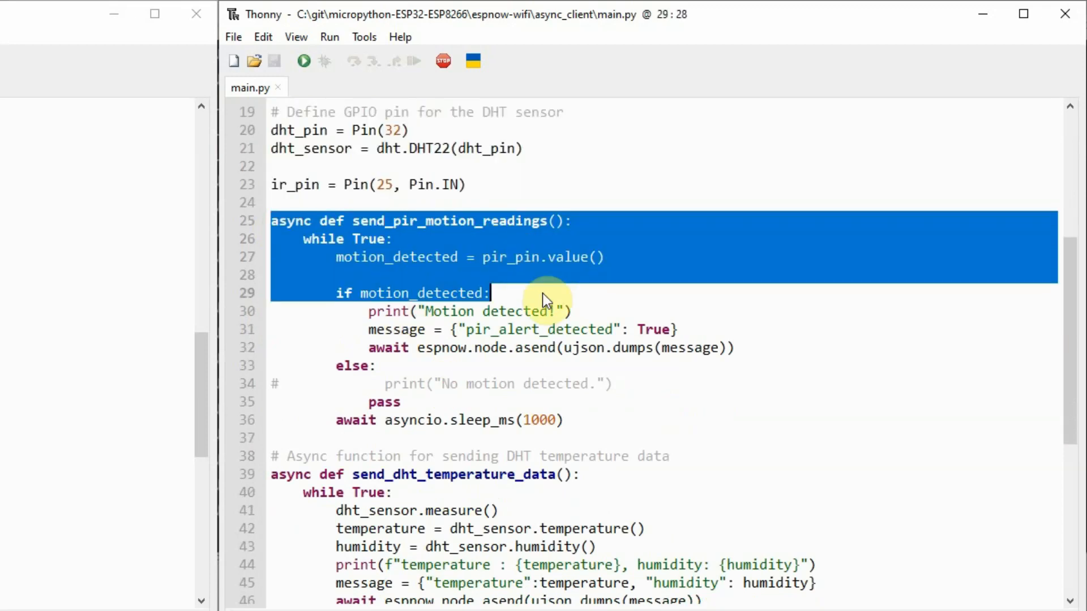
pyautogui.click(368, 347)
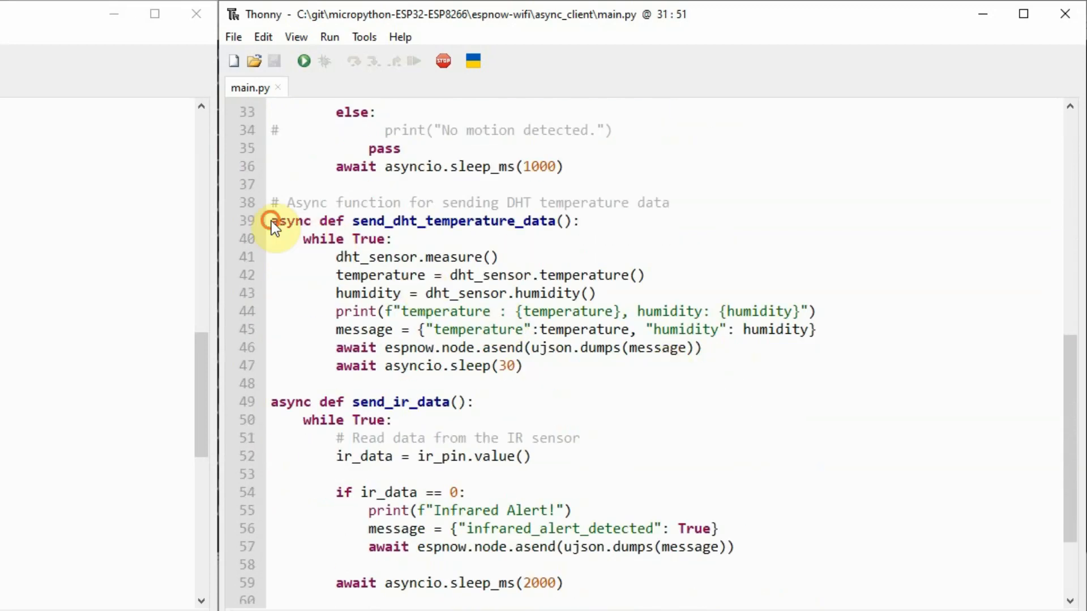
pyautogui.moveTo(272, 220); pyautogui.dragTo(701, 348)
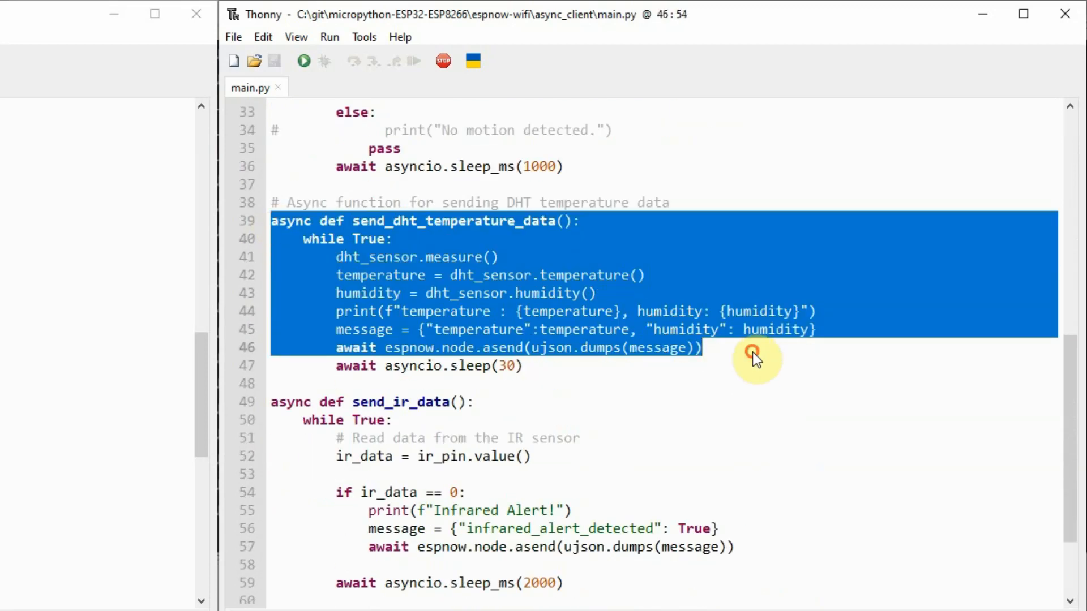
pyautogui.click(562, 329)
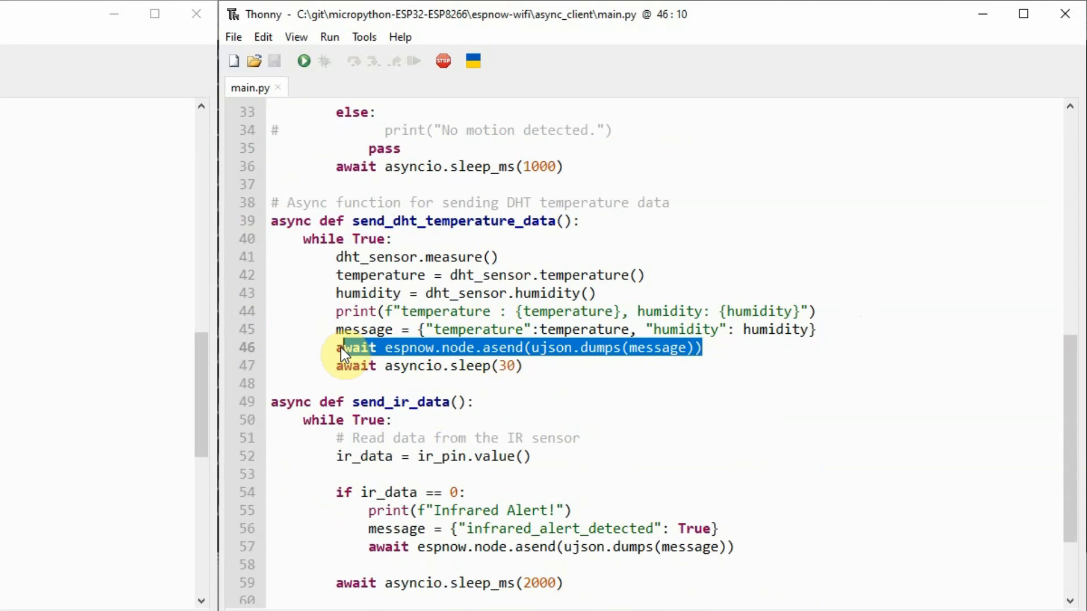
pyautogui.click(527, 366)
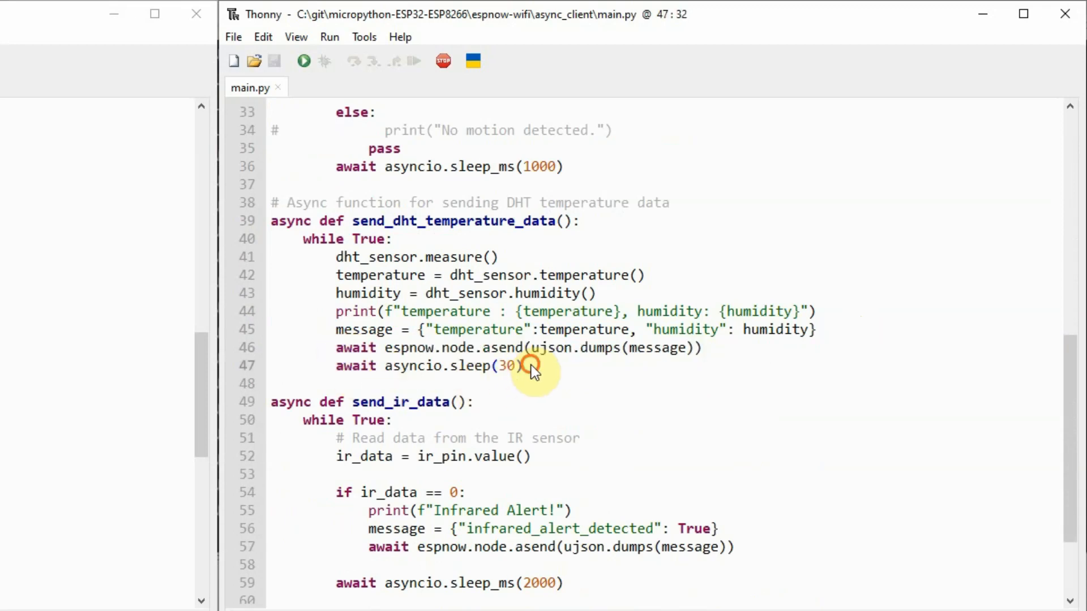
pyautogui.tripleClick(429, 366)
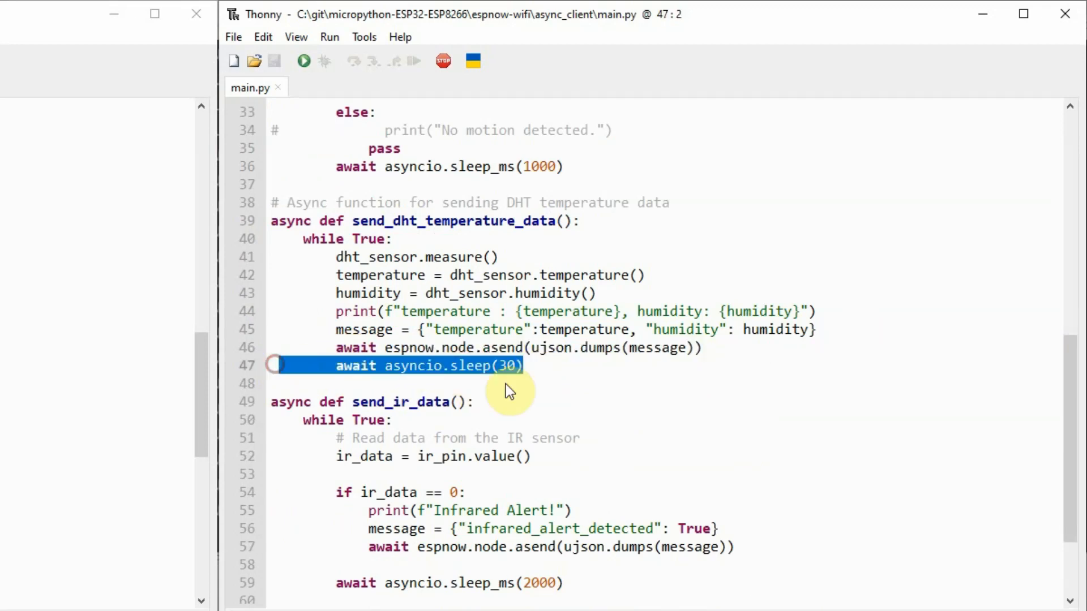
pyautogui.scroll(-3)
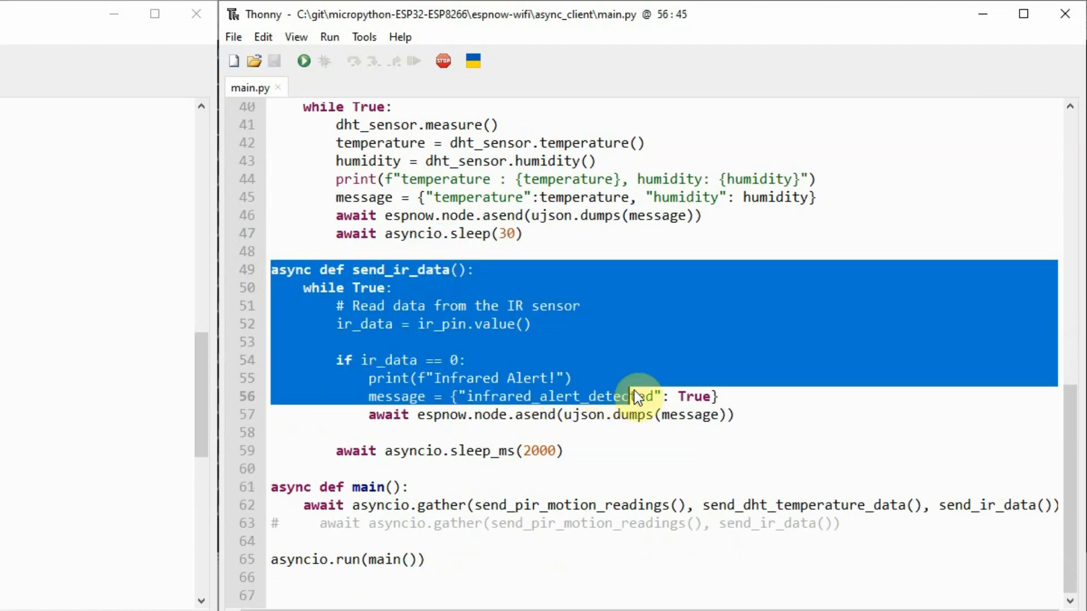
pyautogui.click(365, 396)
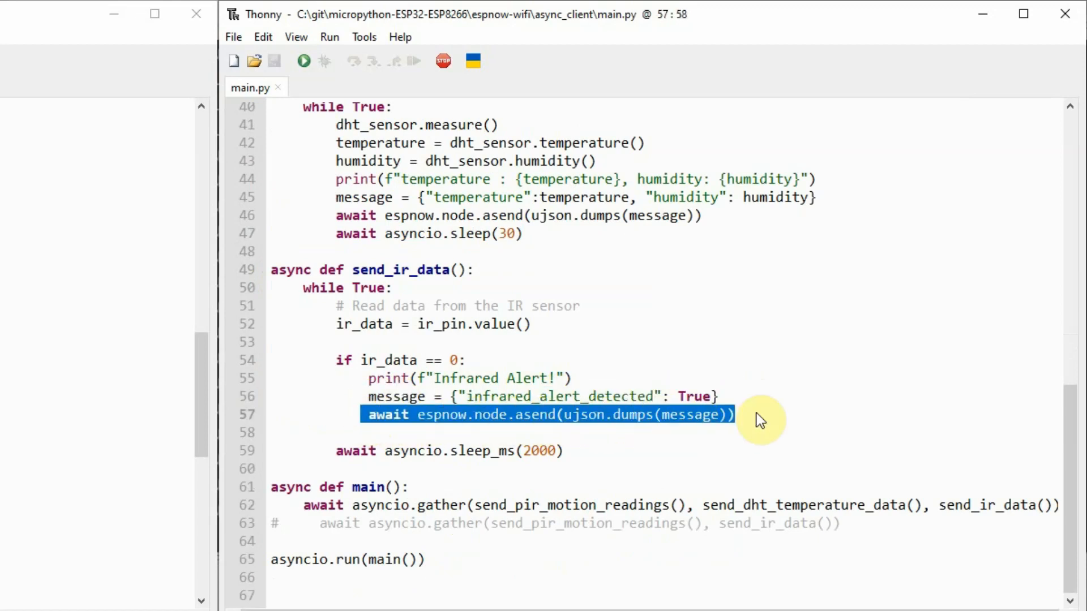
pyautogui.moveTo(753, 423)
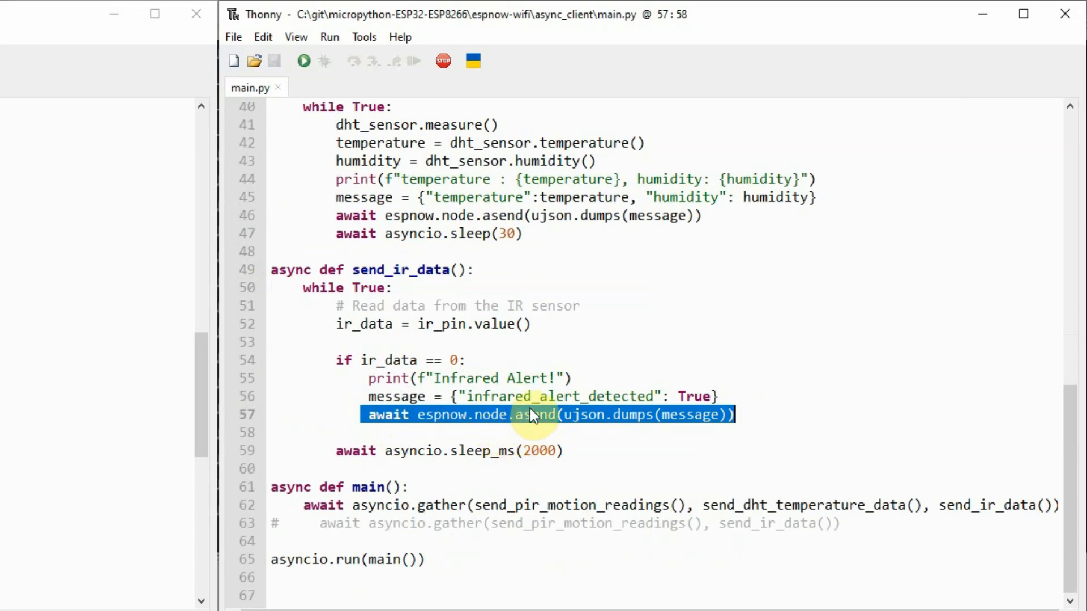
pyautogui.click(271, 487)
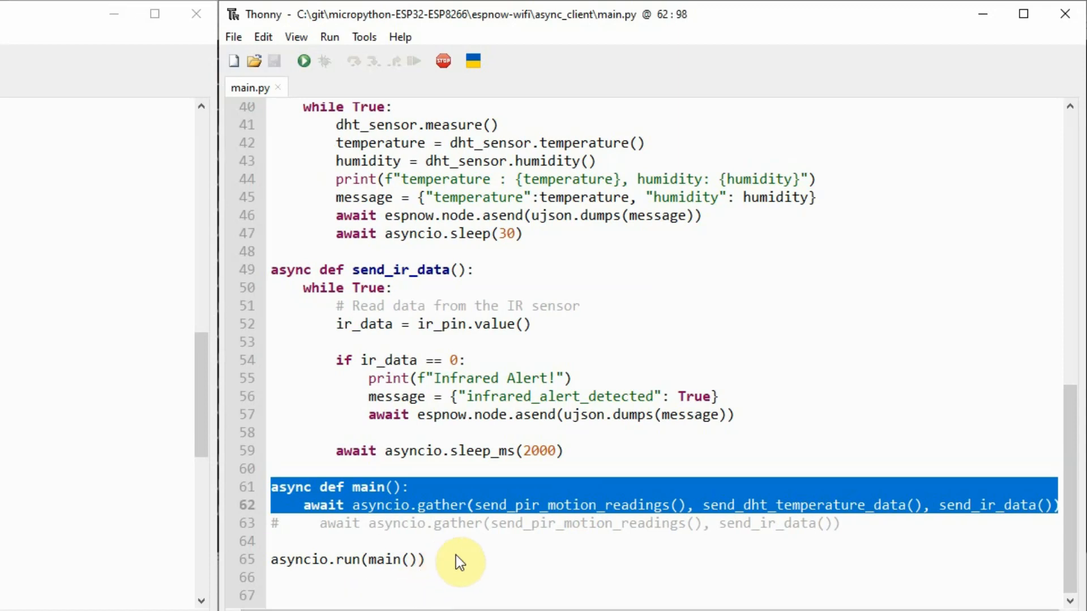
pyautogui.click(347, 560)
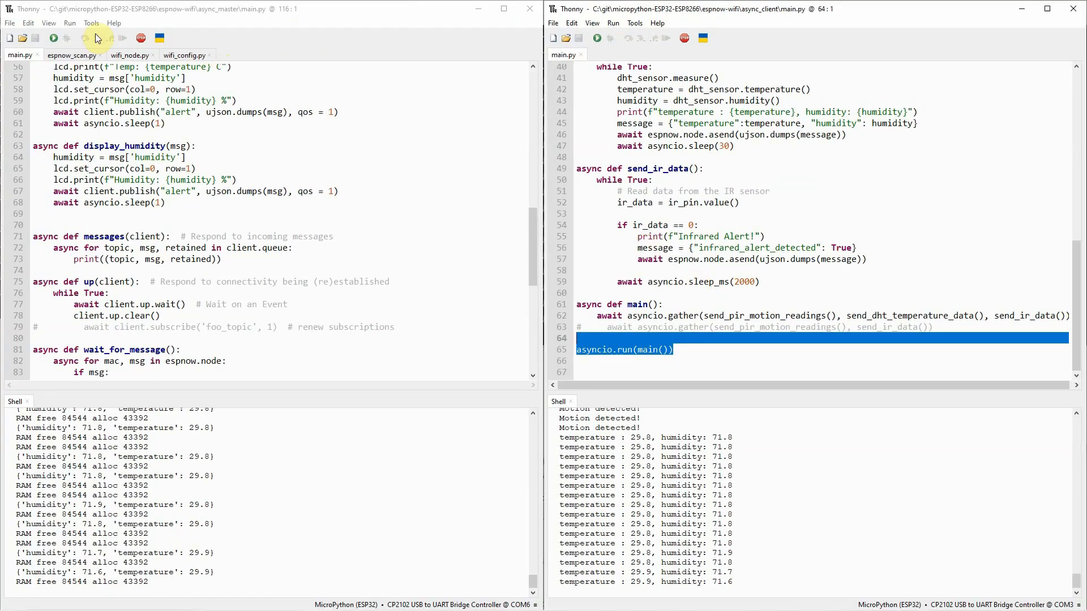
# Step: Upload every async_master file to the master board's root, then show the client project's Files pane
pyautogui.click(48, 22)
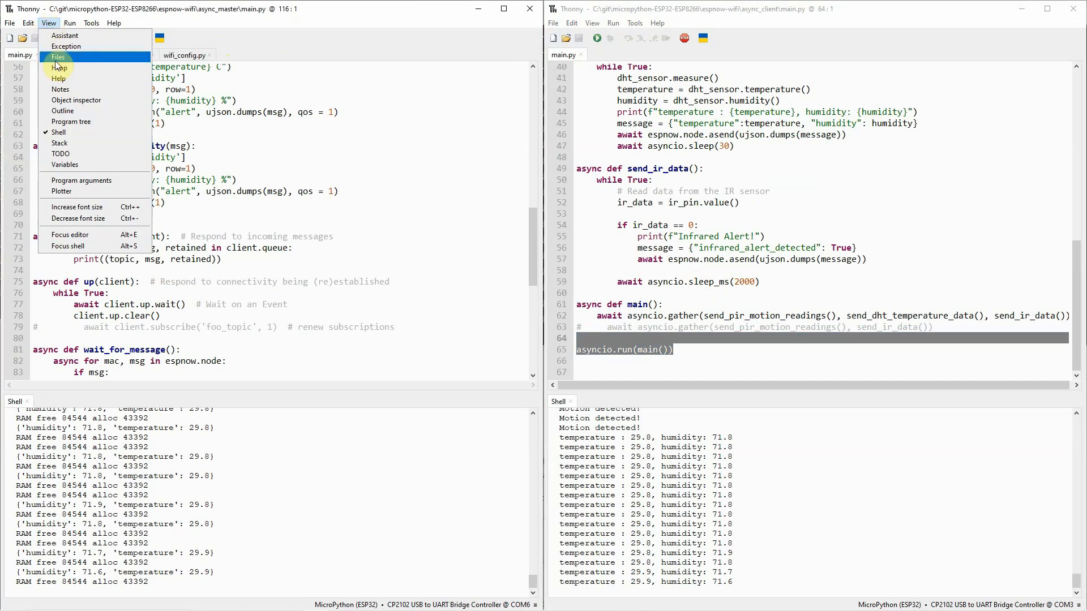
pyautogui.moveTo(59, 68)
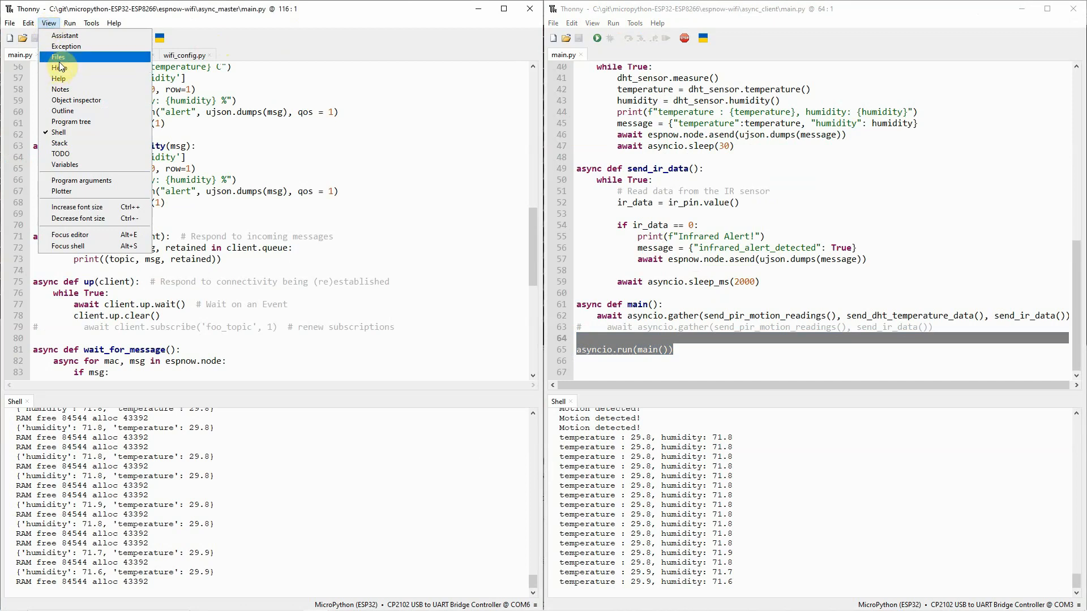
pyautogui.click(58, 56)
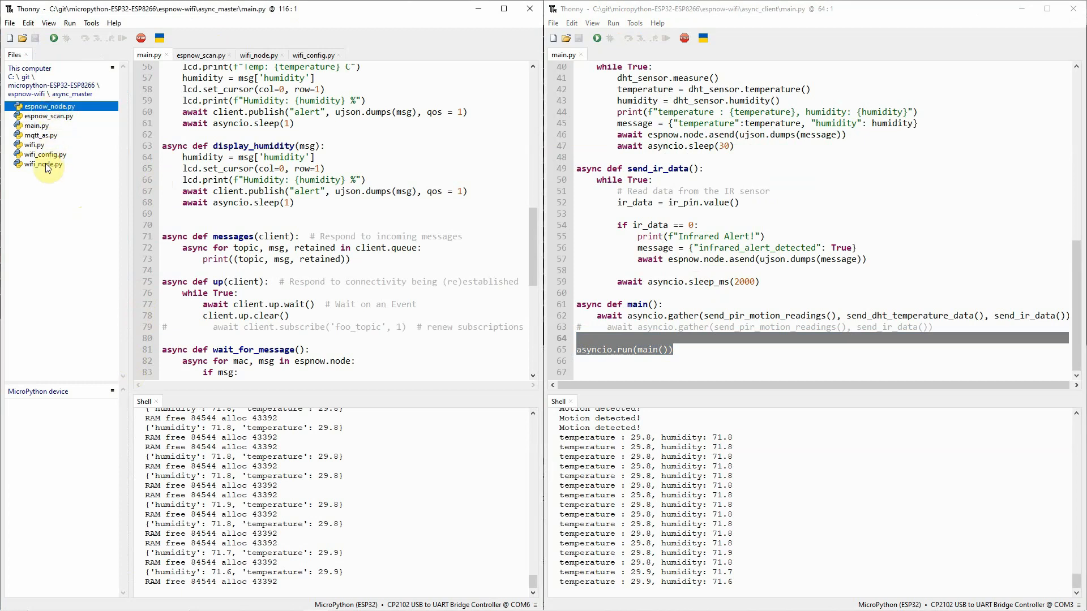
pyautogui.click(41, 164)
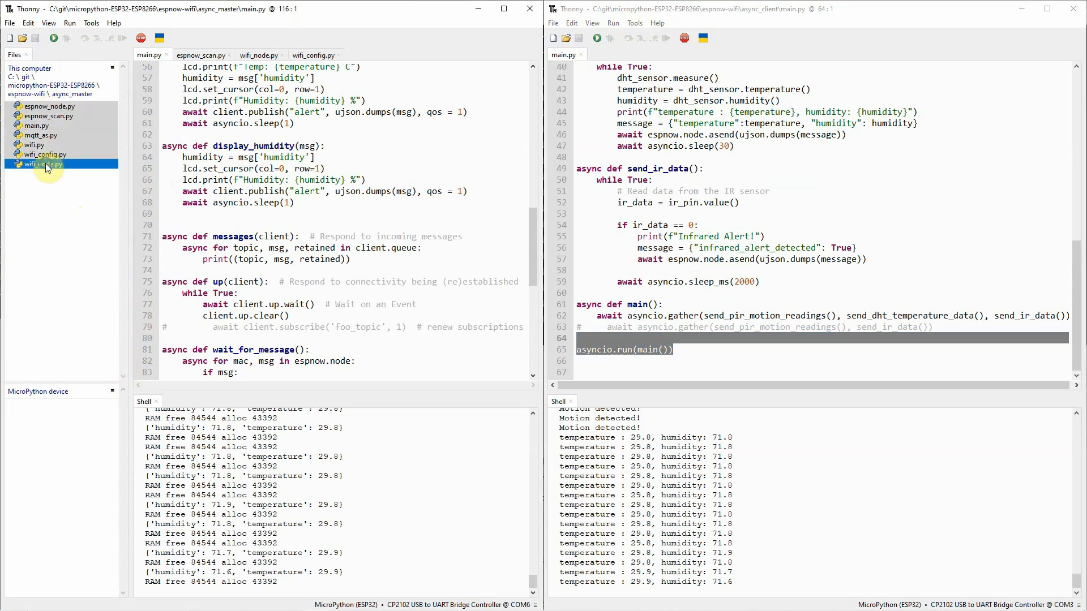
pyautogui.rightClick(38, 164)
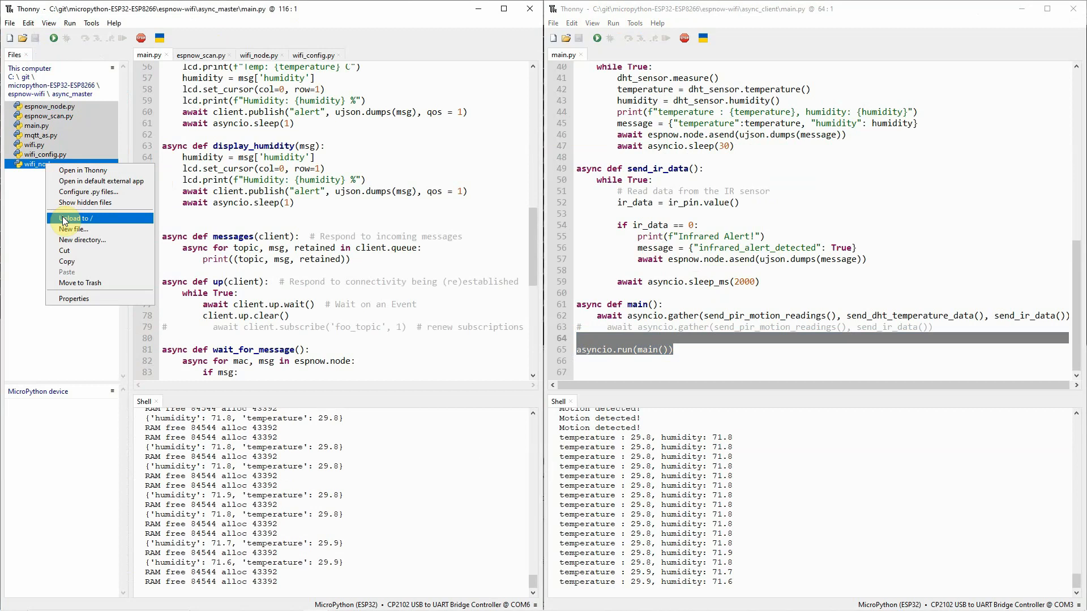
pyautogui.moveTo(41, 221)
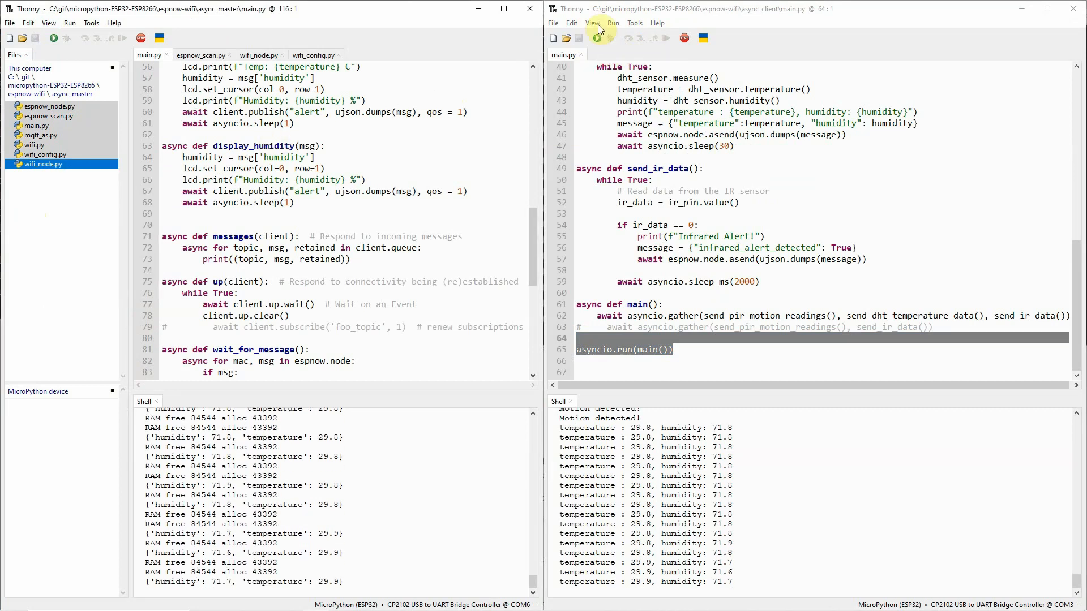
pyautogui.click(592, 22)
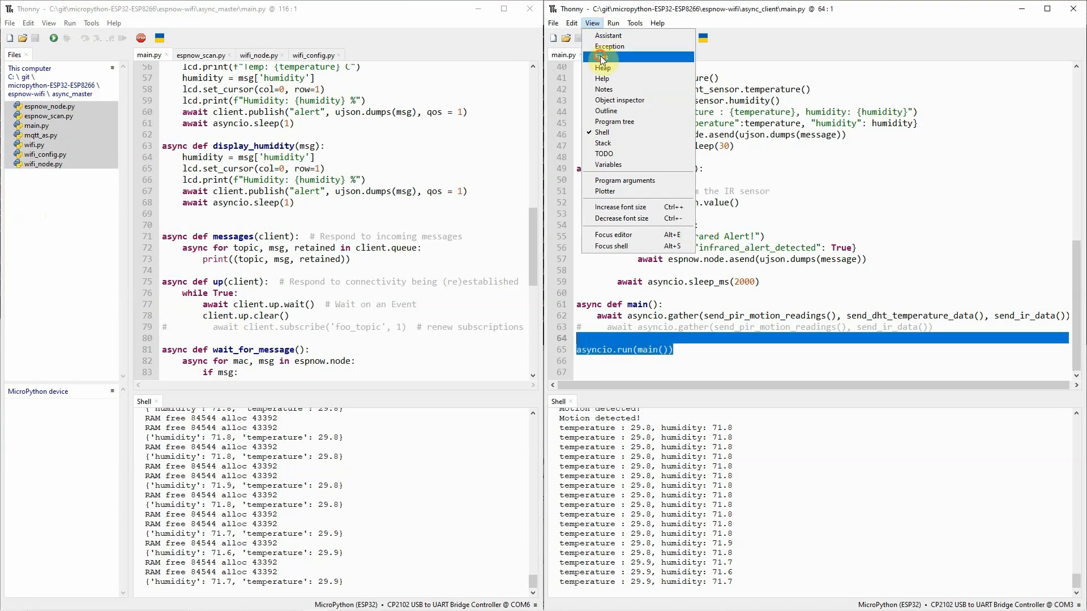
pyautogui.click(603, 67)
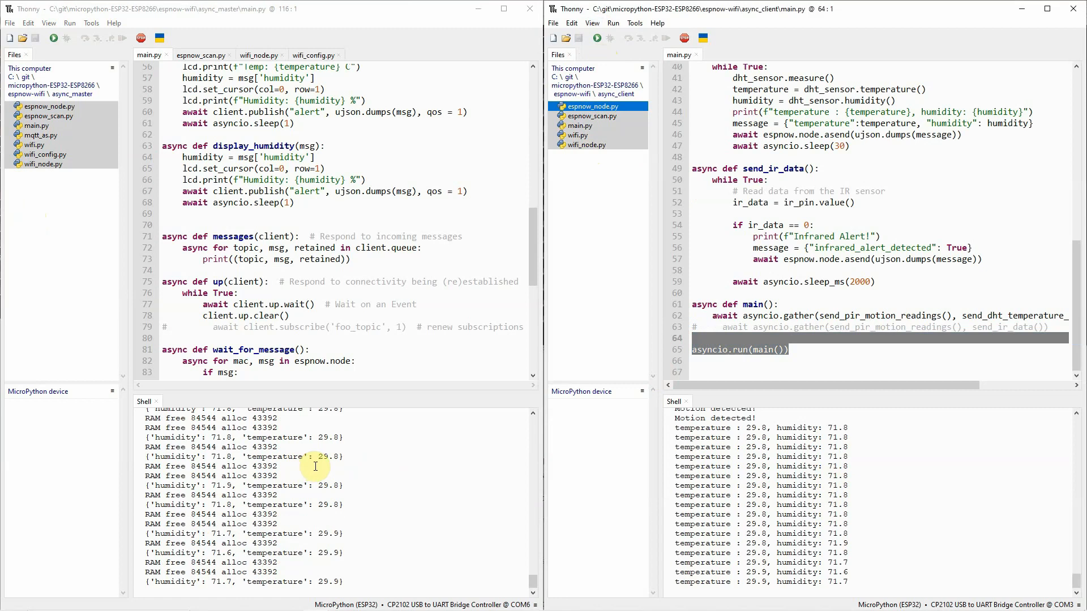
pyautogui.moveTo(902, 491)
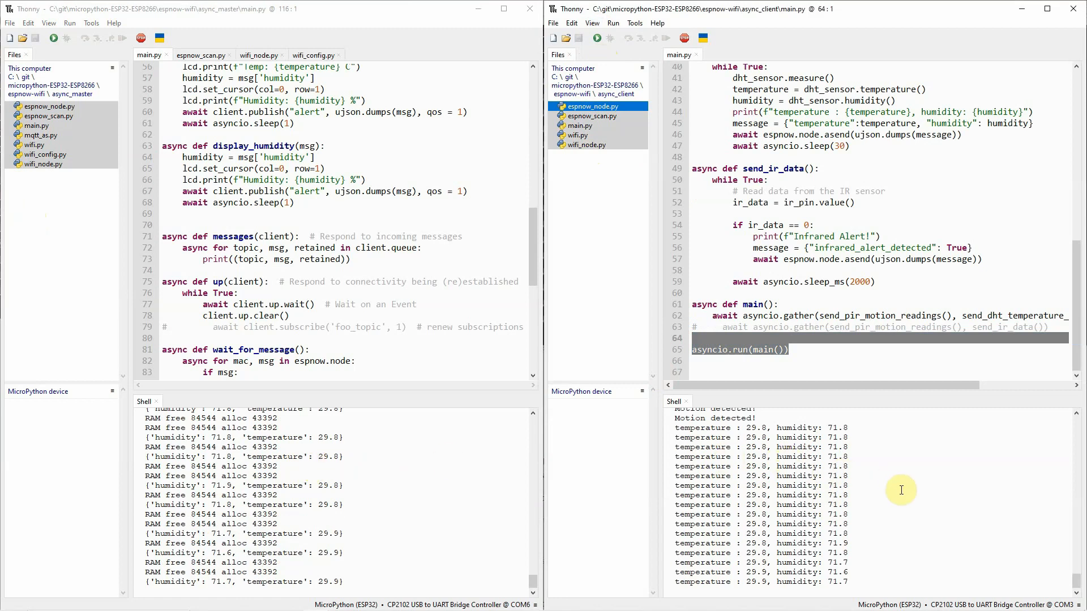